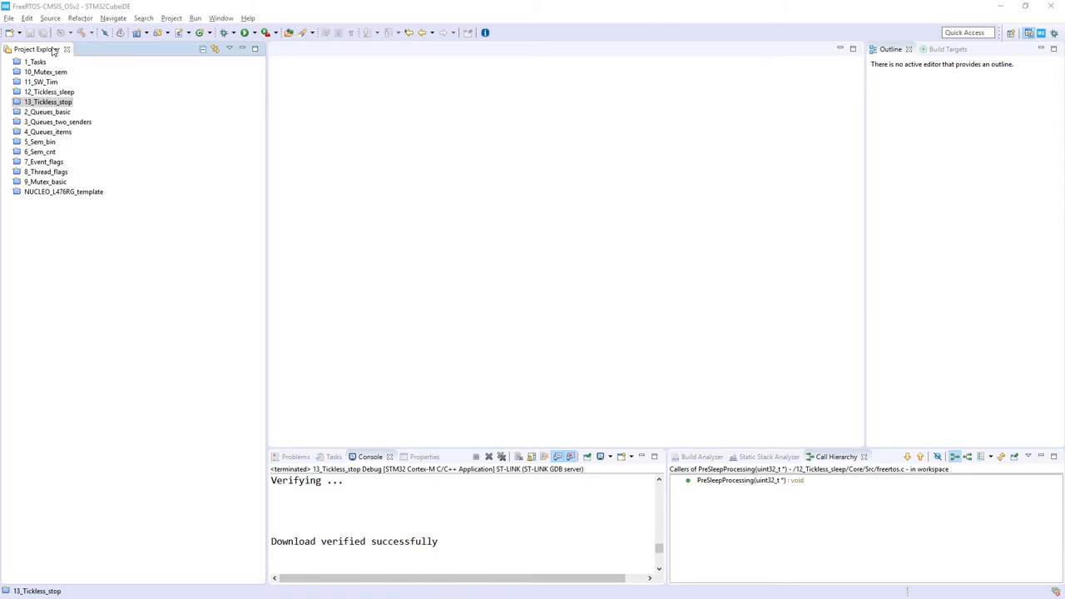
{"action": "mouse_move", "coordinate": [8, 21]}
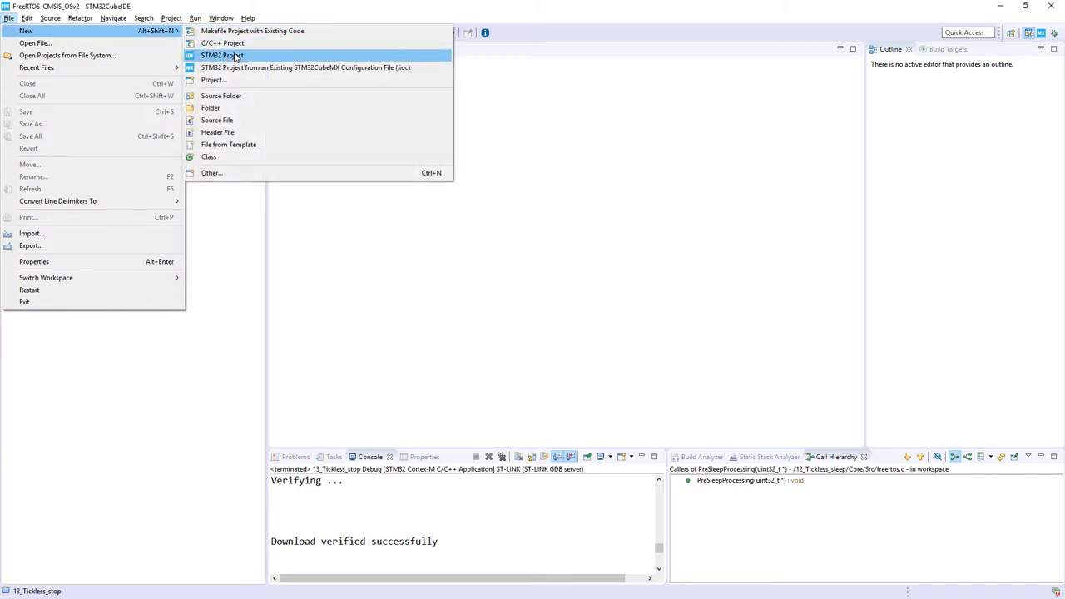
- Start a new STM32 project and search the part number list for l476
{"action": "left_click", "coordinate": [222, 55]}
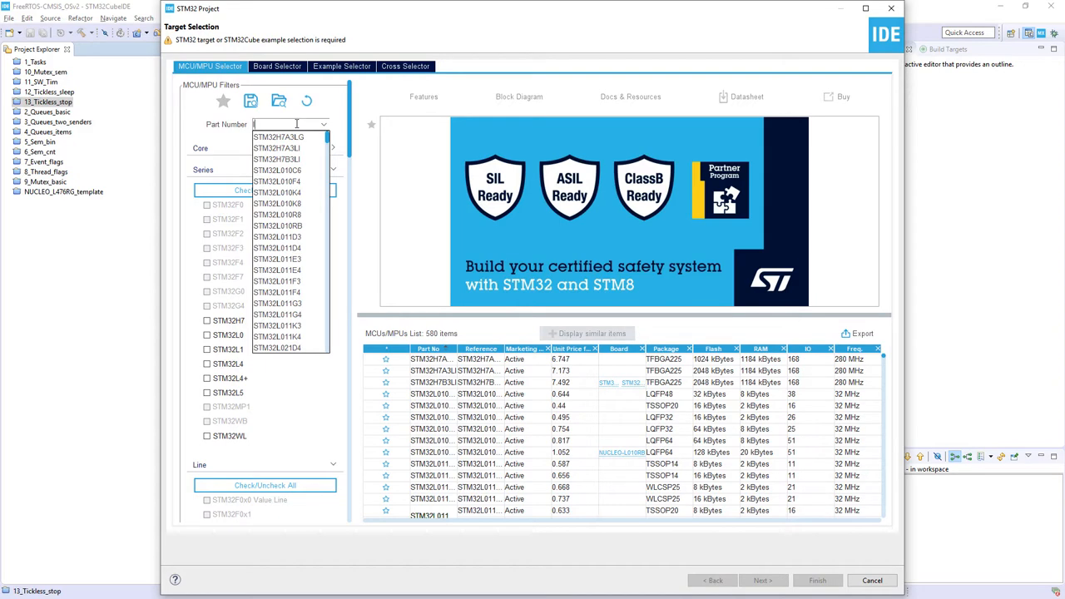
{"action": "type", "text": "l476"}
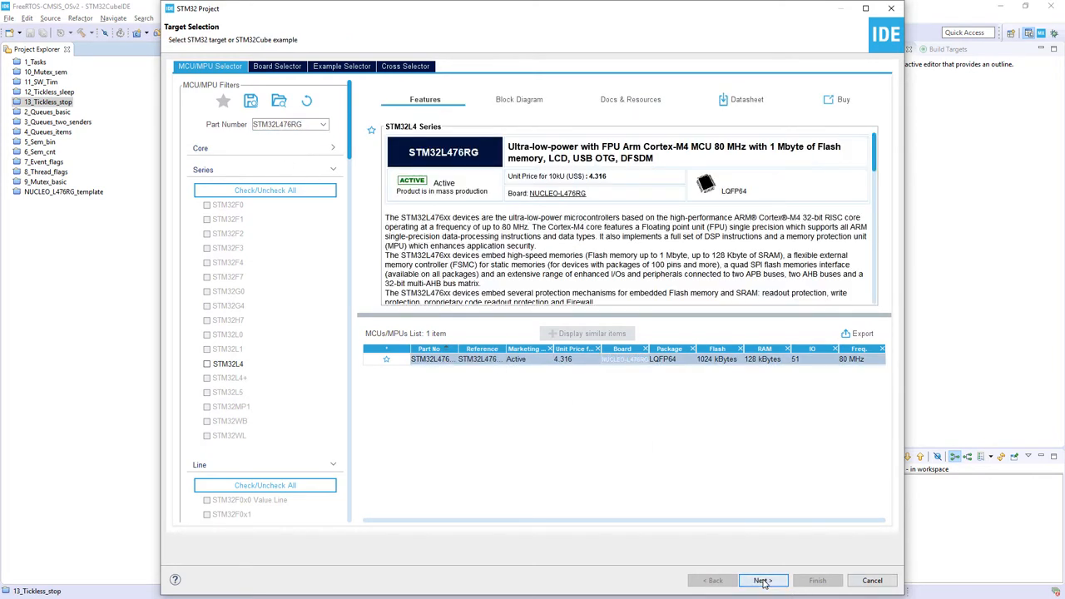
- Continue with STM32L476RG and finish creating project 14_Tickless_stop_sem
{"action": "left_click", "coordinate": [762, 580]}
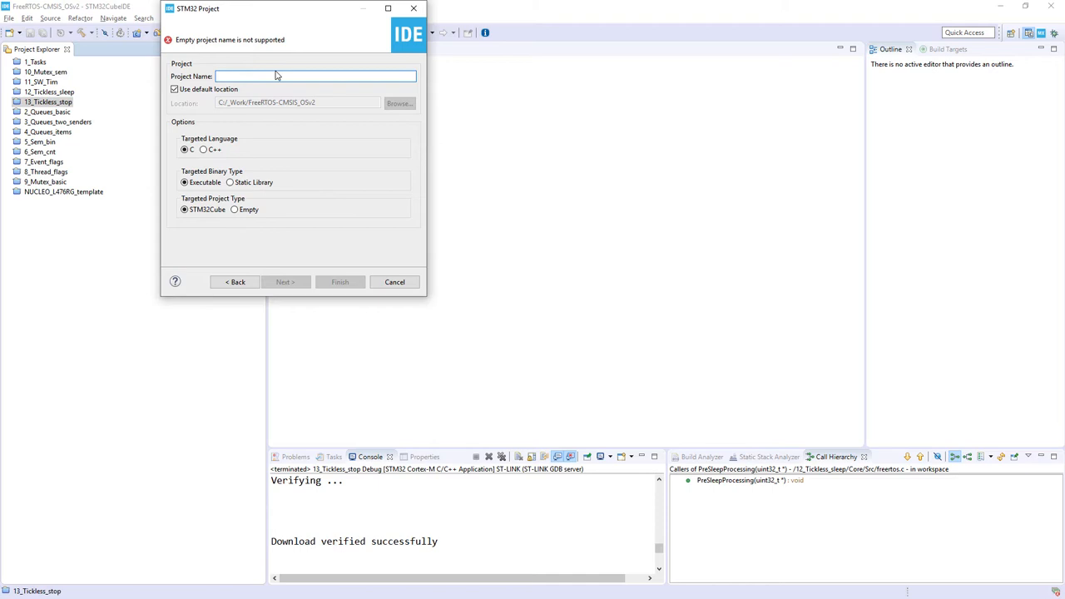
{"action": "type", "text": "14_Tickless_"}
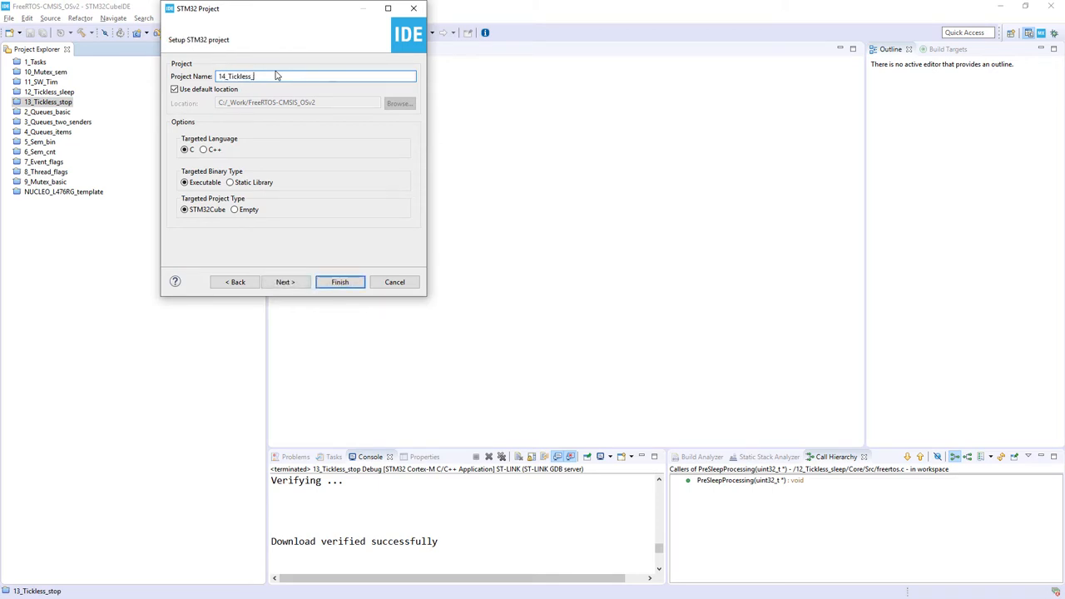
{"action": "type", "text": "stop"}
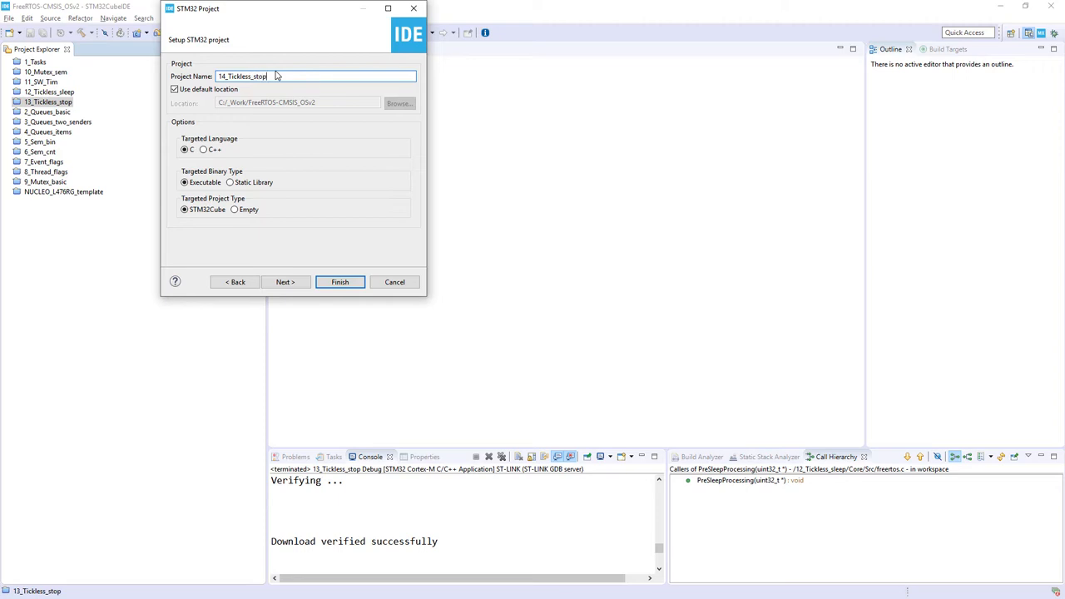
{"action": "type", "text": "_sem"}
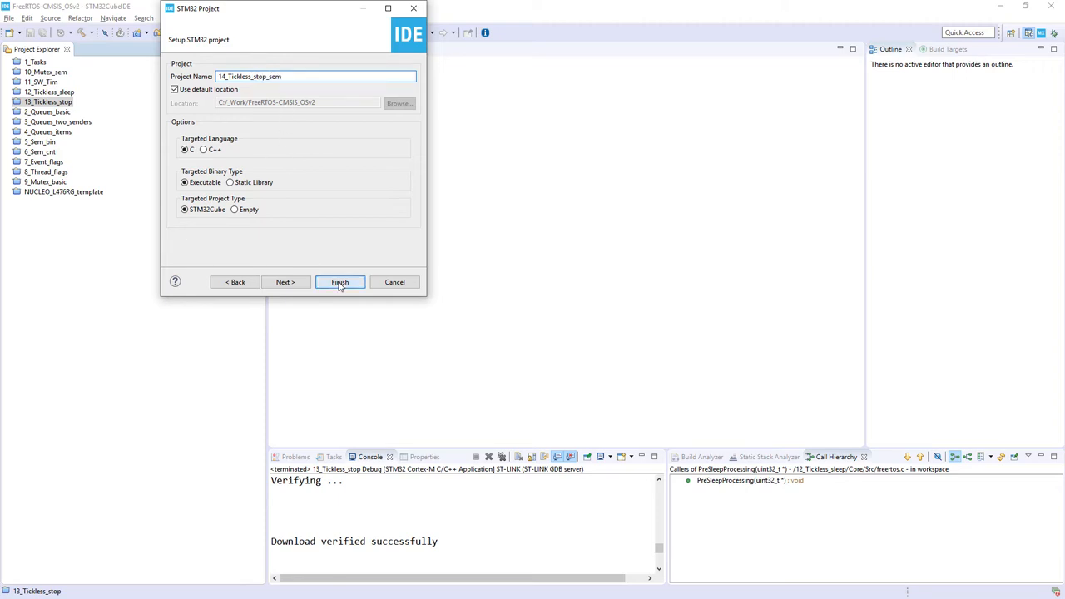
{"action": "left_click", "coordinate": [339, 282]}
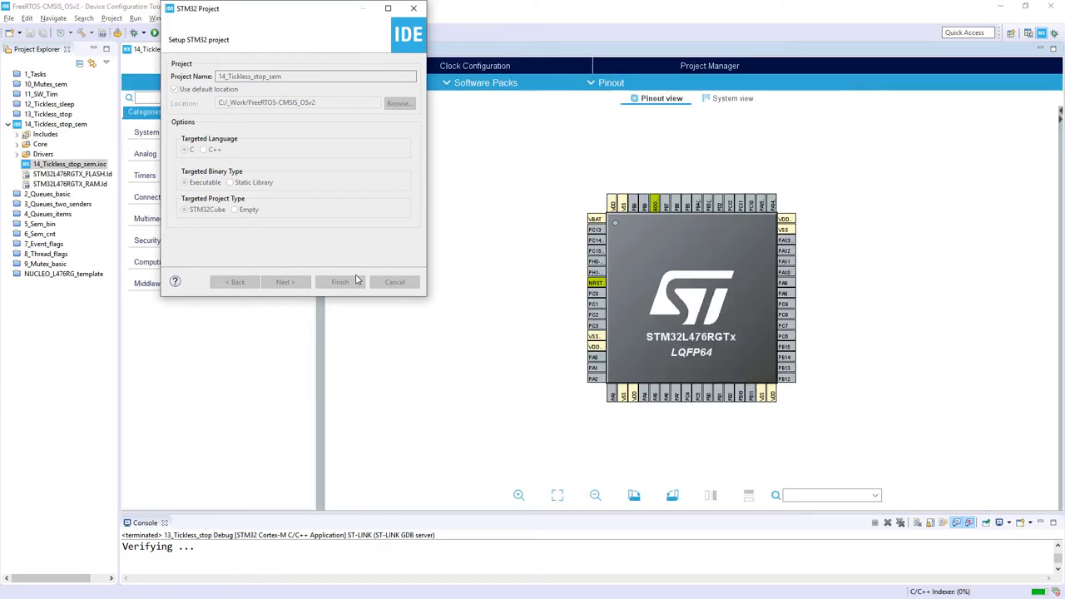
- In System Core > SYS, choose Trace Asynchronous Sw debug and TIM6 timebase
{"action": "left_click", "coordinate": [339, 281]}
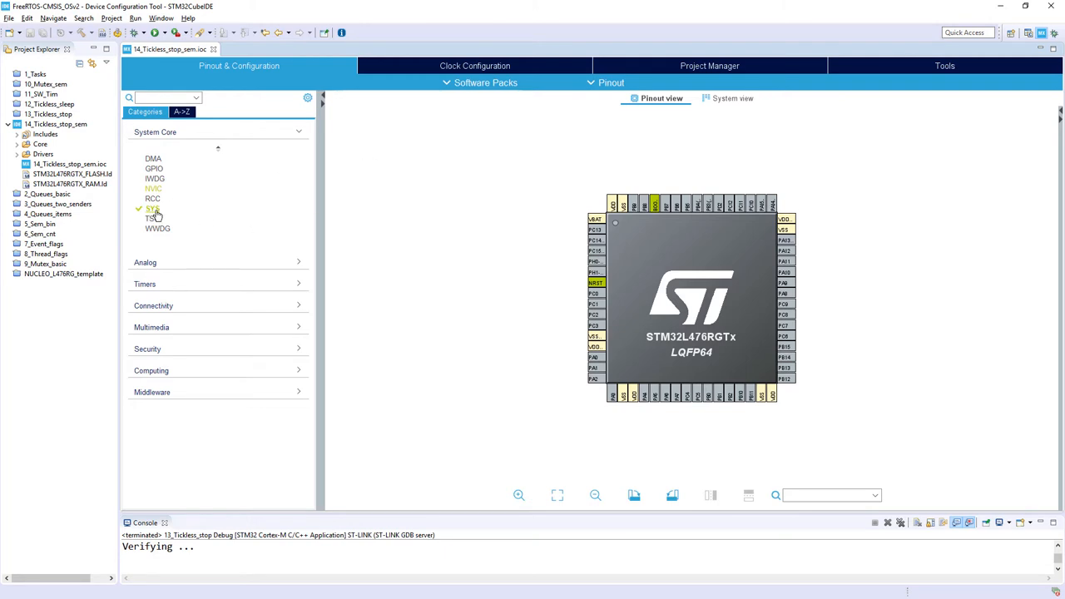
{"action": "left_click", "coordinate": [153, 208]}
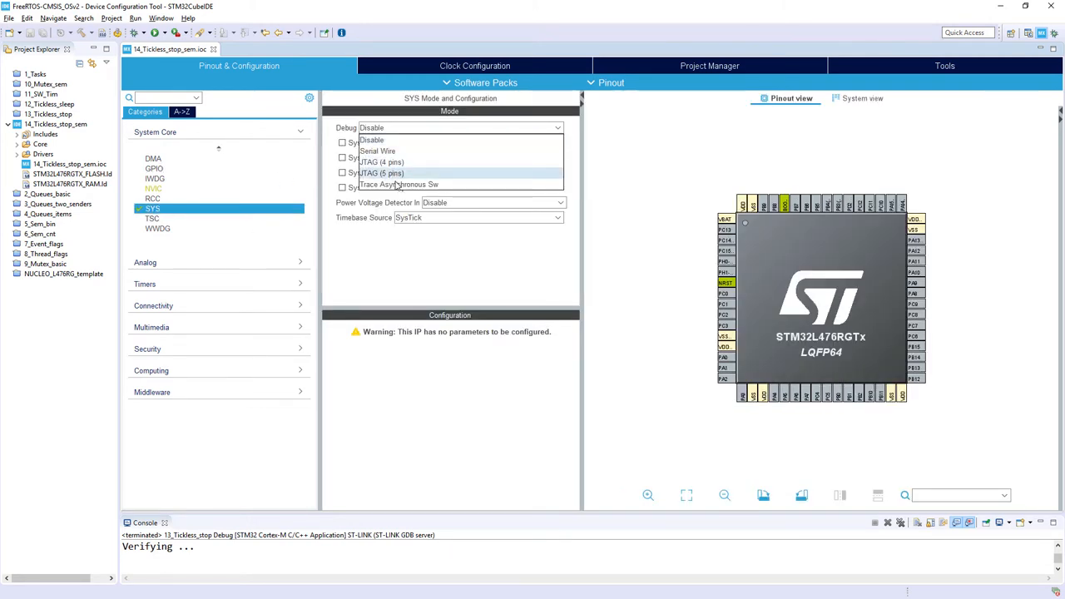
{"action": "left_click", "coordinate": [397, 184]}
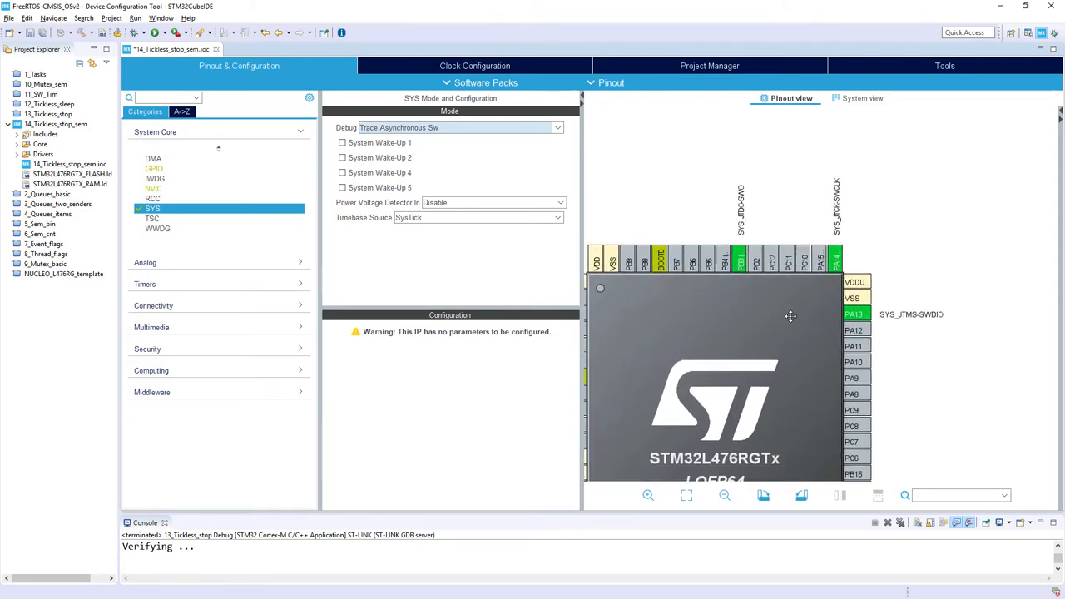
{"action": "mouse_move", "coordinate": [883, 195]}
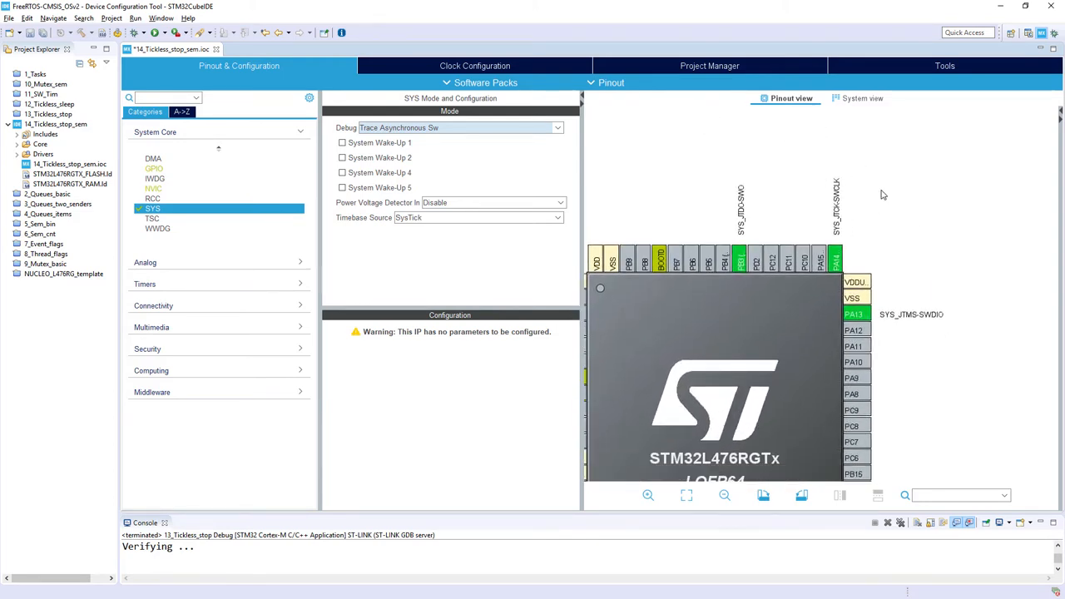
{"action": "mouse_move", "coordinate": [662, 172]}
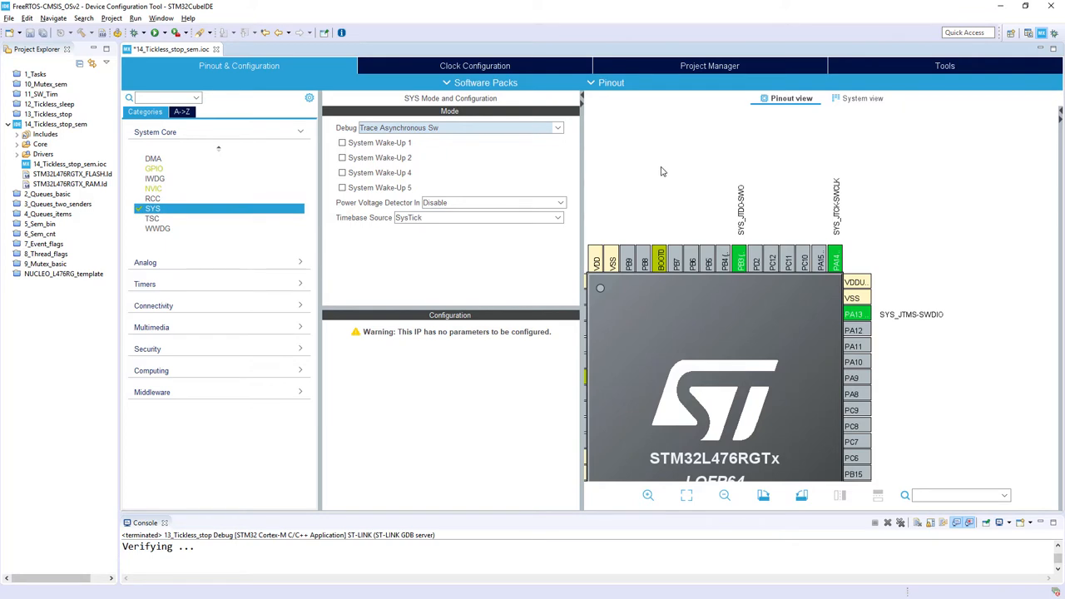
{"action": "mouse_move", "coordinate": [456, 222]}
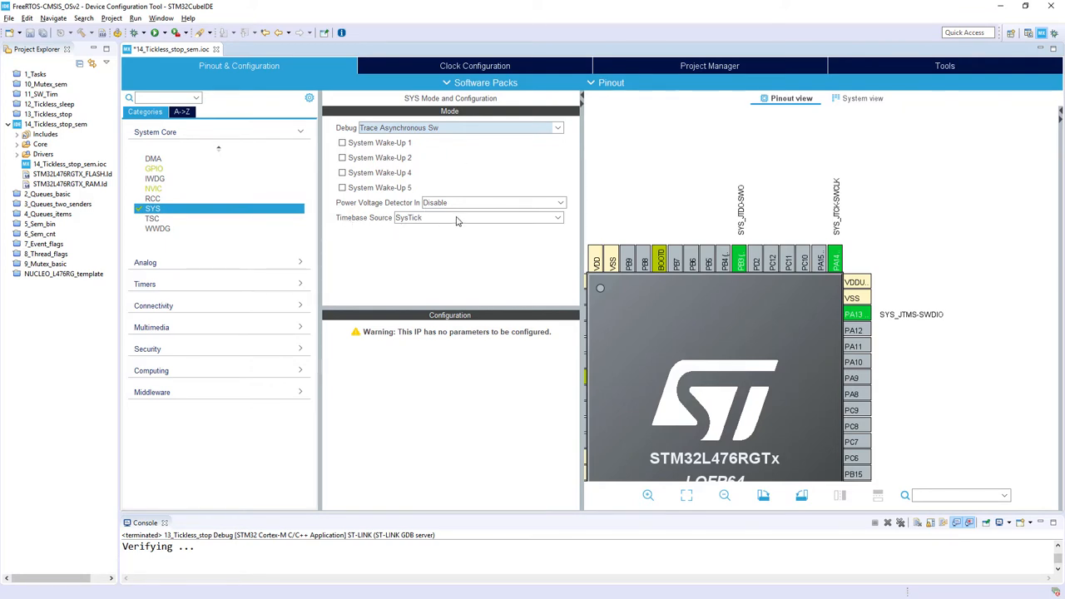
{"action": "left_click", "coordinate": [556, 218]}
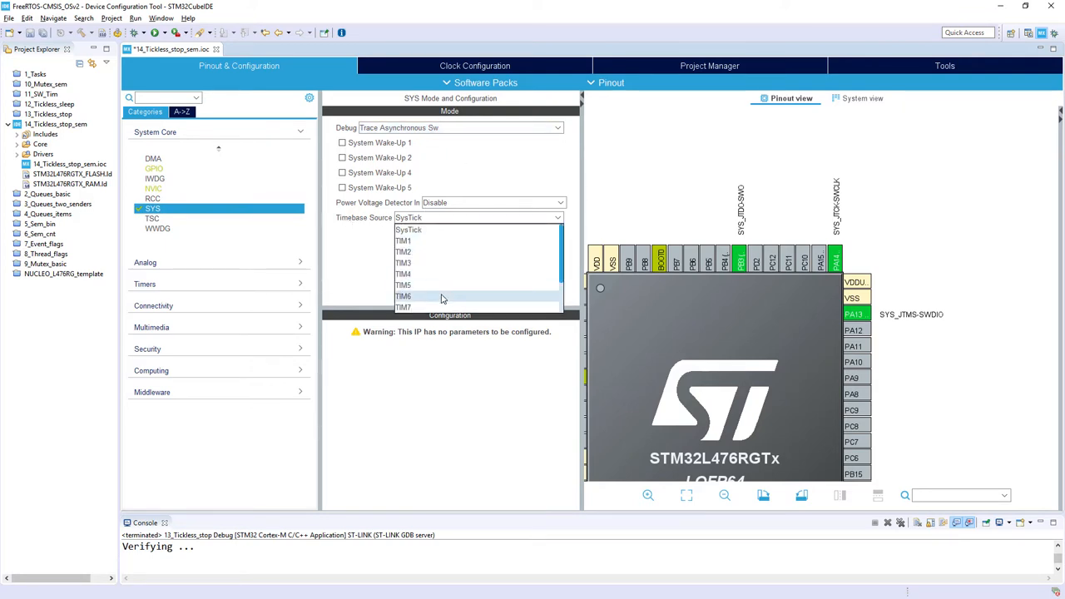
{"action": "left_click", "coordinate": [404, 296]}
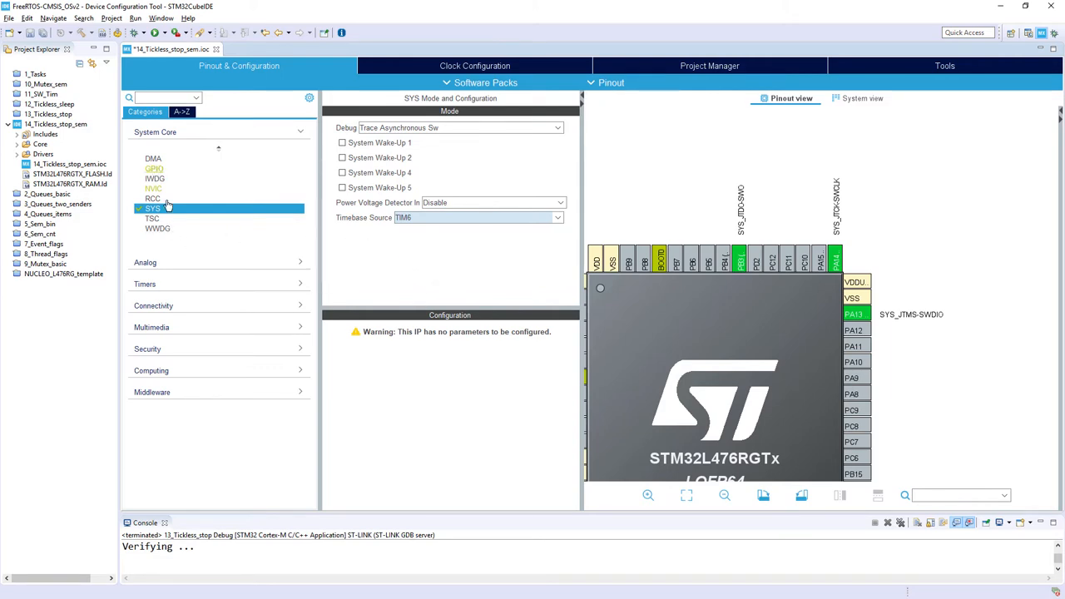
- In System Core > RCC, set LSE to Crystal/Ceramic Resonator
{"action": "left_click", "coordinate": [153, 198]}
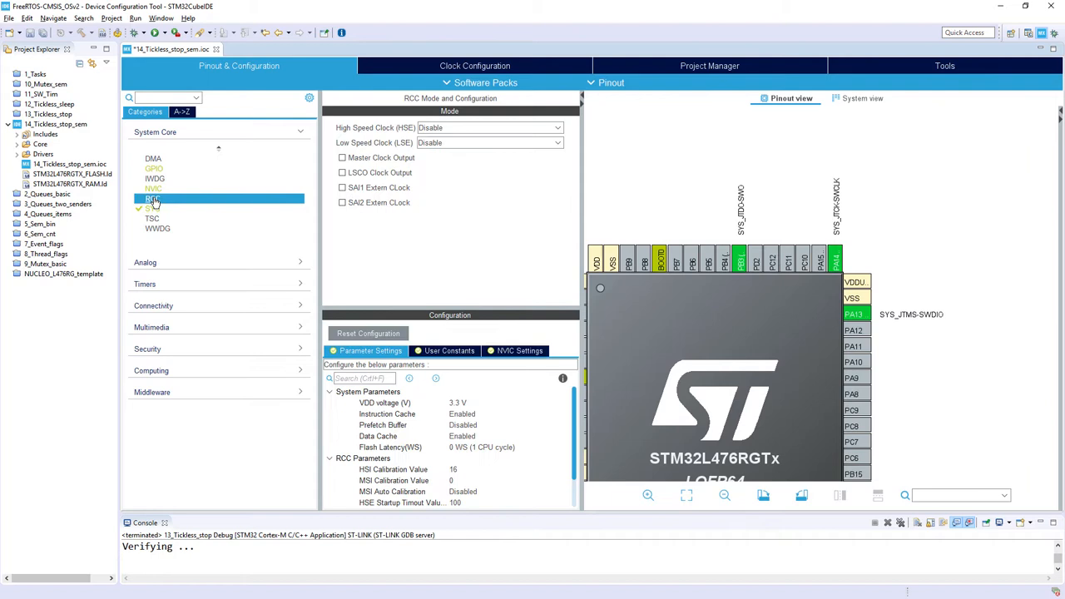
{"action": "left_click", "coordinate": [556, 142]}
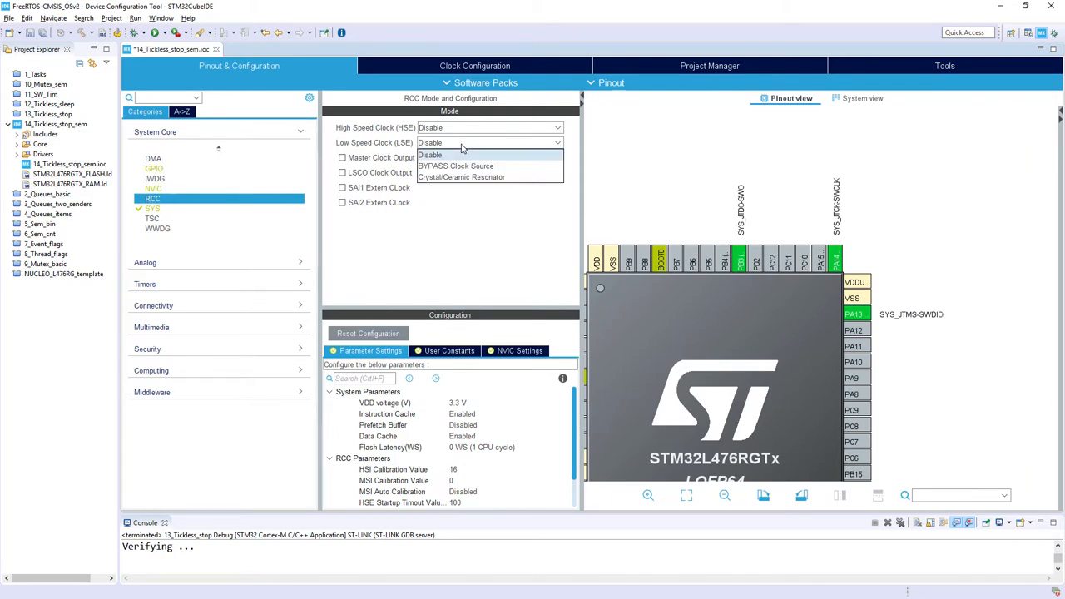
{"action": "left_click", "coordinate": [462, 178]}
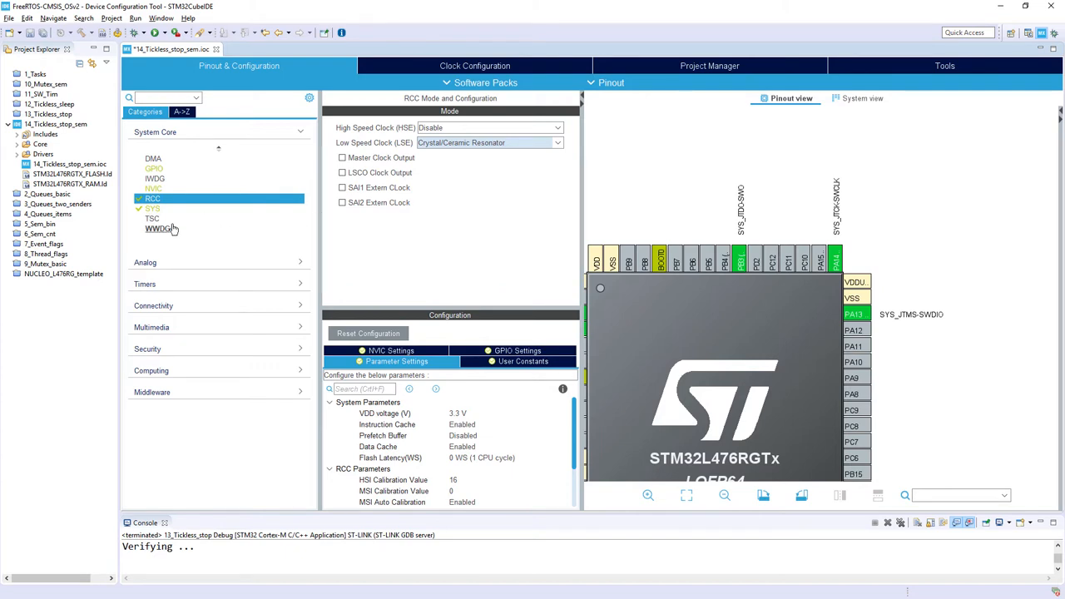
{"action": "mouse_move", "coordinate": [181, 290]}
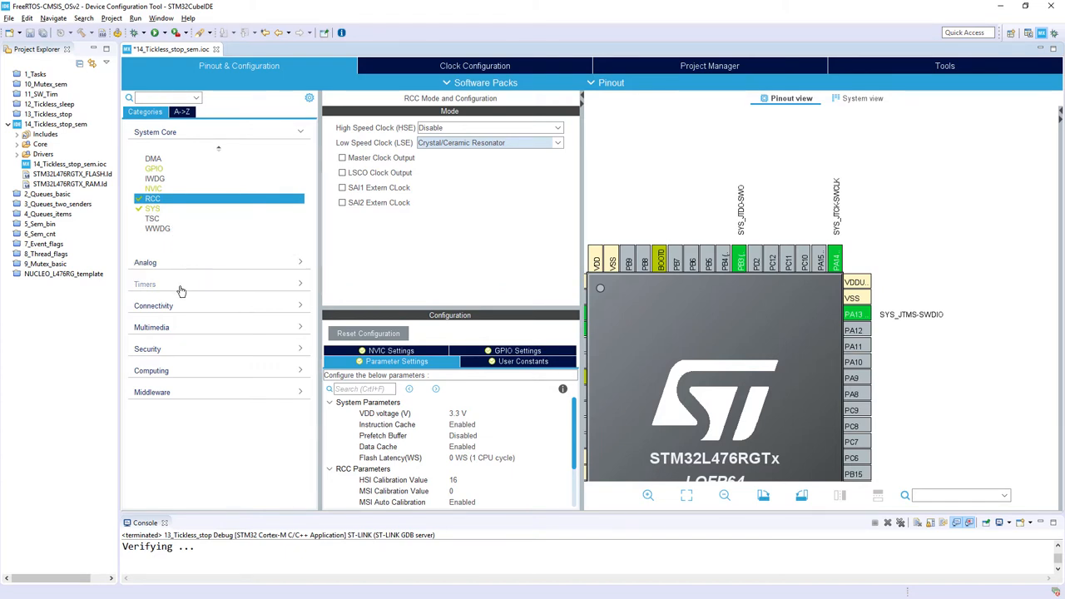
- Set LPTIM1 to count internal clock events with its global interrupt enabled
{"action": "left_click", "coordinate": [145, 283]}
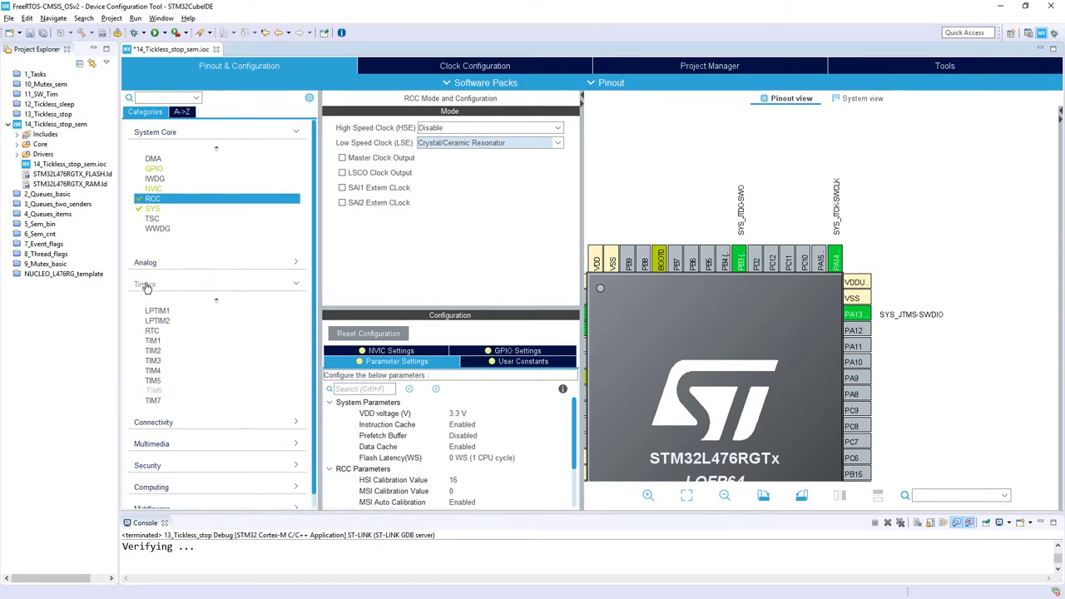
{"action": "left_click", "coordinate": [145, 284]}
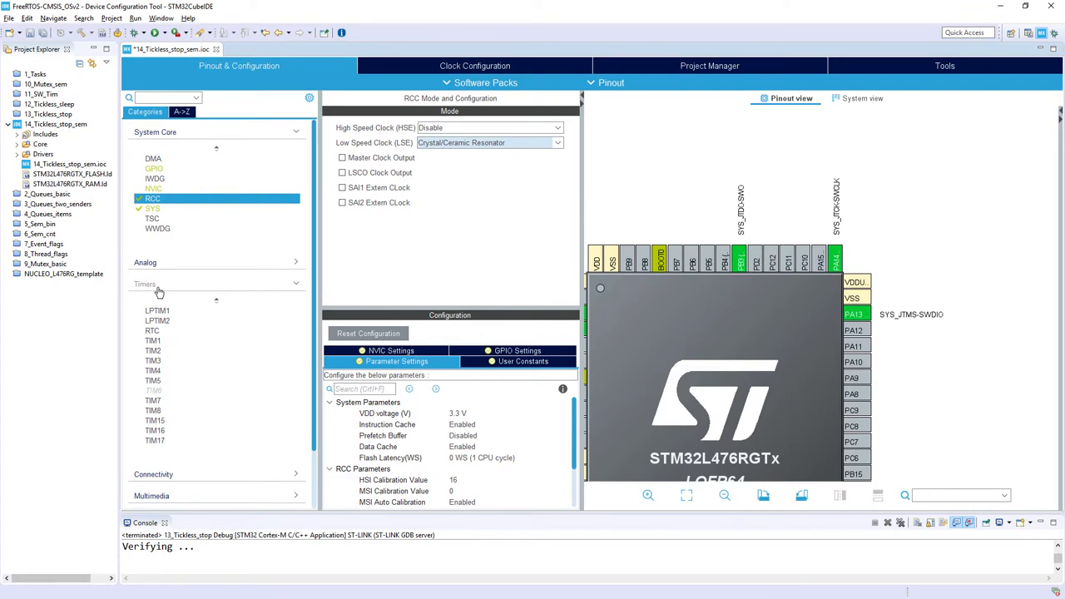
{"action": "left_click", "coordinate": [145, 283]}
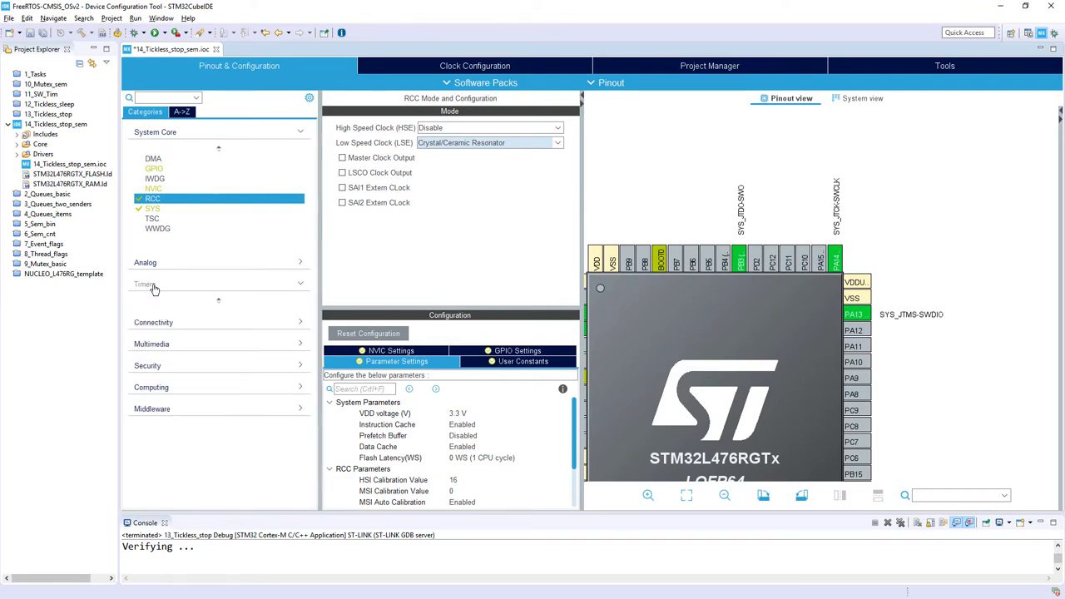
{"action": "left_click", "coordinate": [145, 284]}
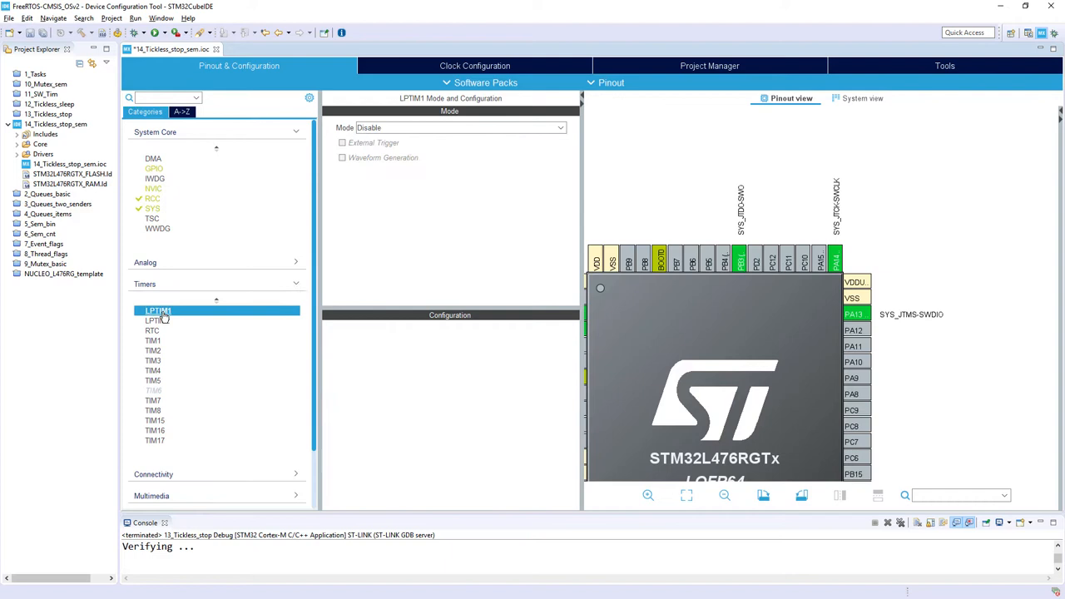
{"action": "left_click", "coordinate": [460, 127]}
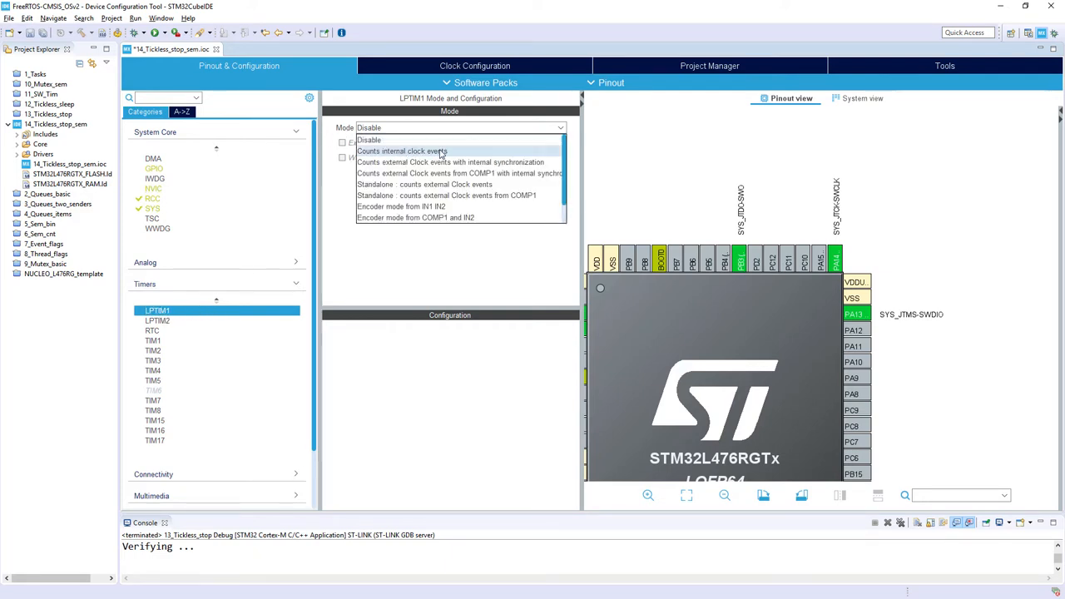
{"action": "left_click", "coordinate": [403, 151]}
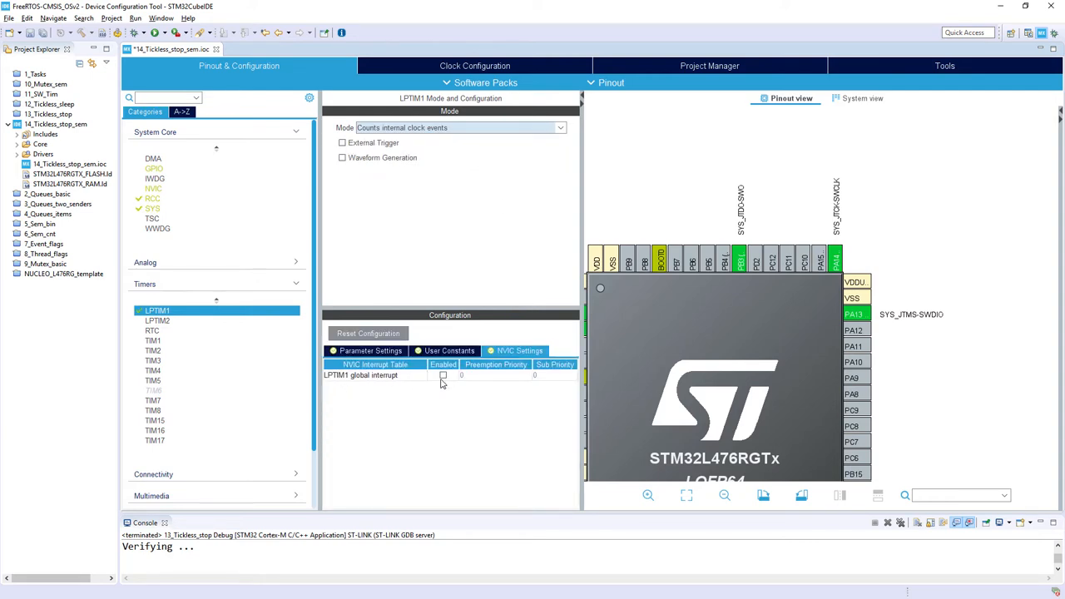
{"action": "left_click", "coordinate": [443, 375]}
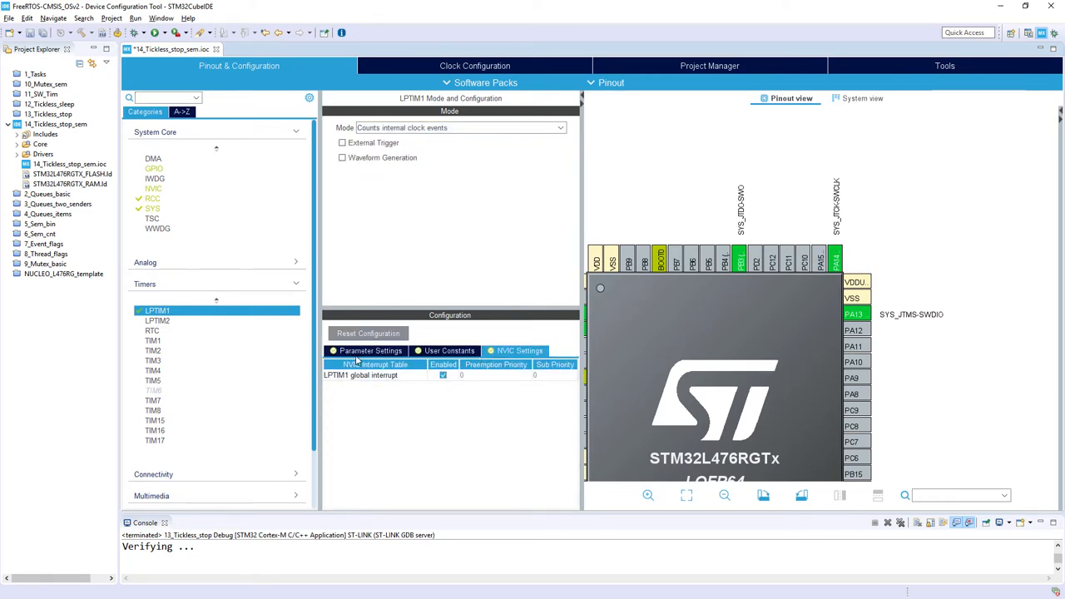
- Set the LPTIM1 Clock Prescaler parameter to Prescaler Div32
{"action": "left_click", "coordinate": [370, 350]}
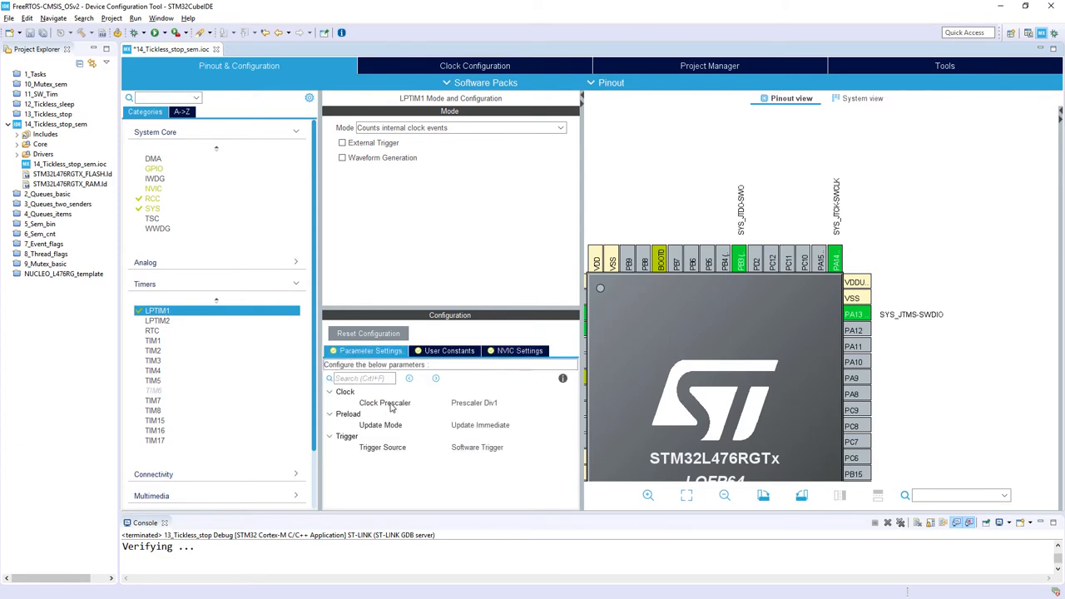
{"action": "left_click", "coordinate": [569, 402]}
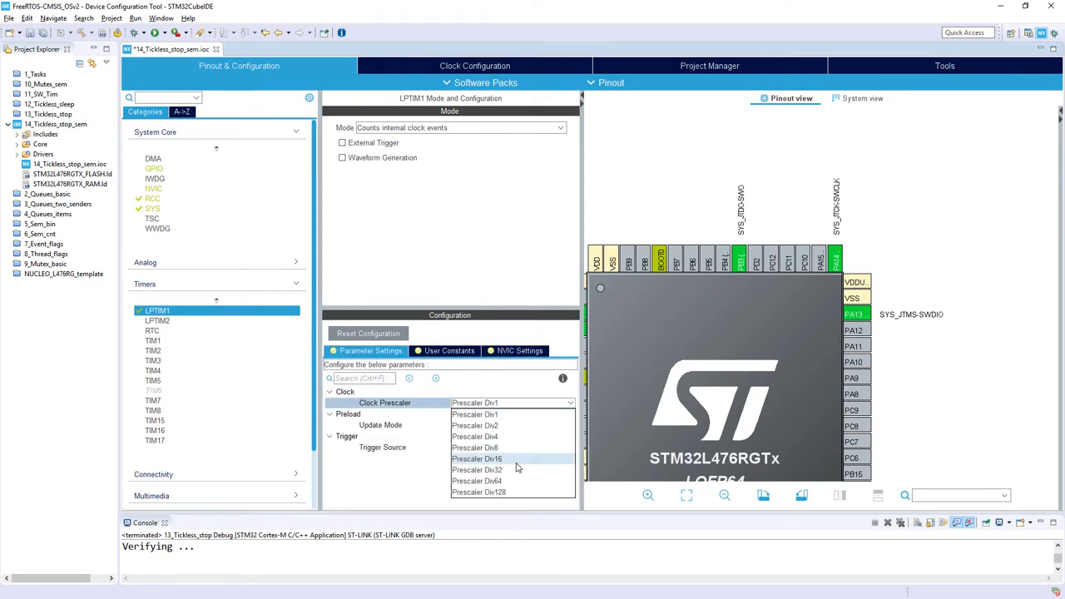
{"action": "left_click", "coordinate": [476, 459]}
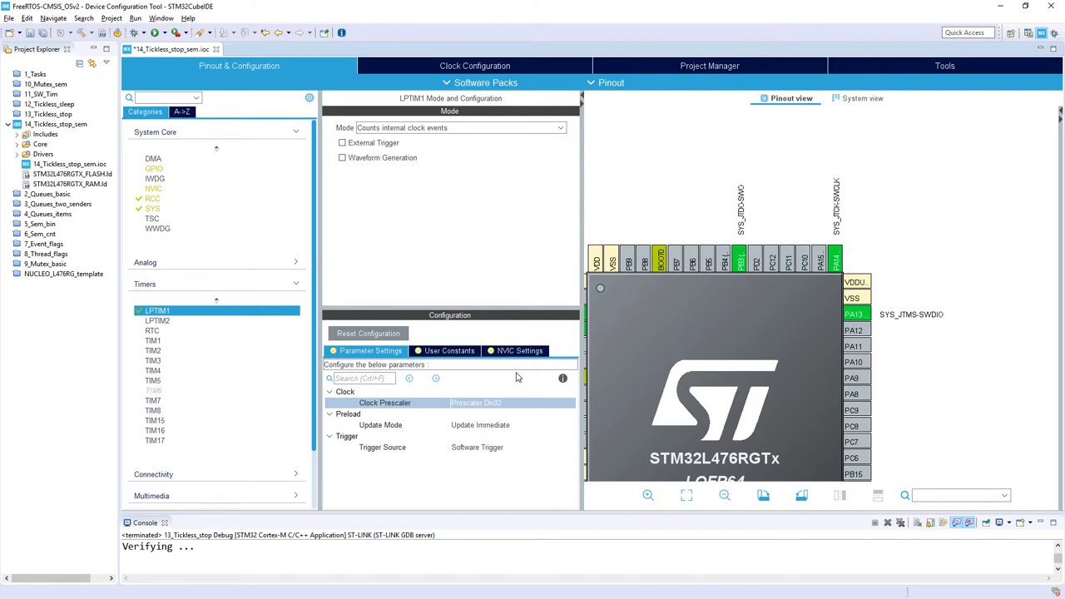
{"action": "mouse_move", "coordinate": [511, 386]}
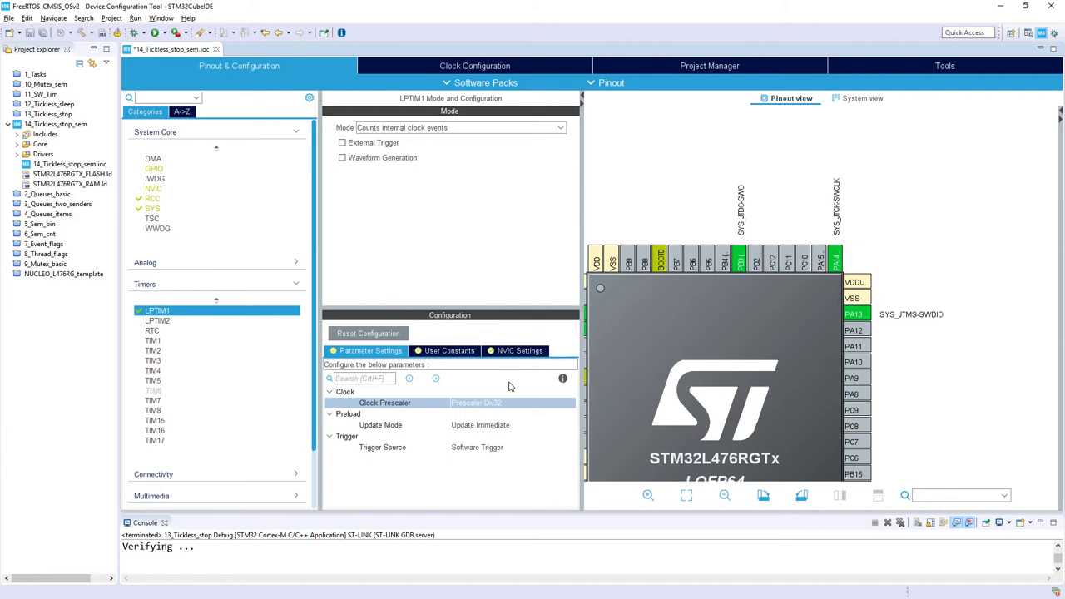
{"action": "mouse_move", "coordinate": [469, 452]}
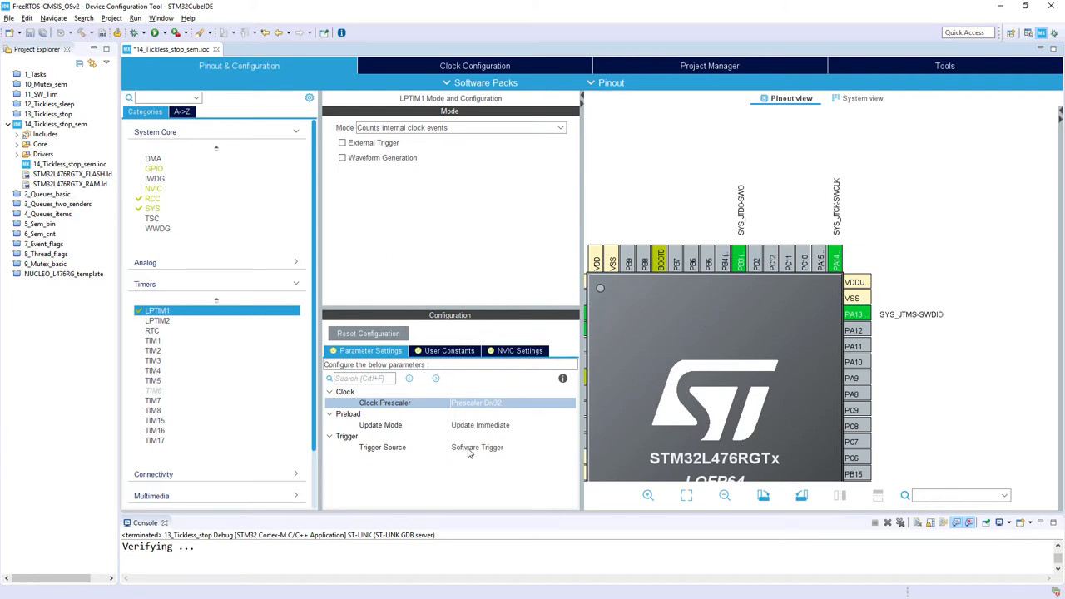
{"action": "mouse_move", "coordinate": [500, 314]}
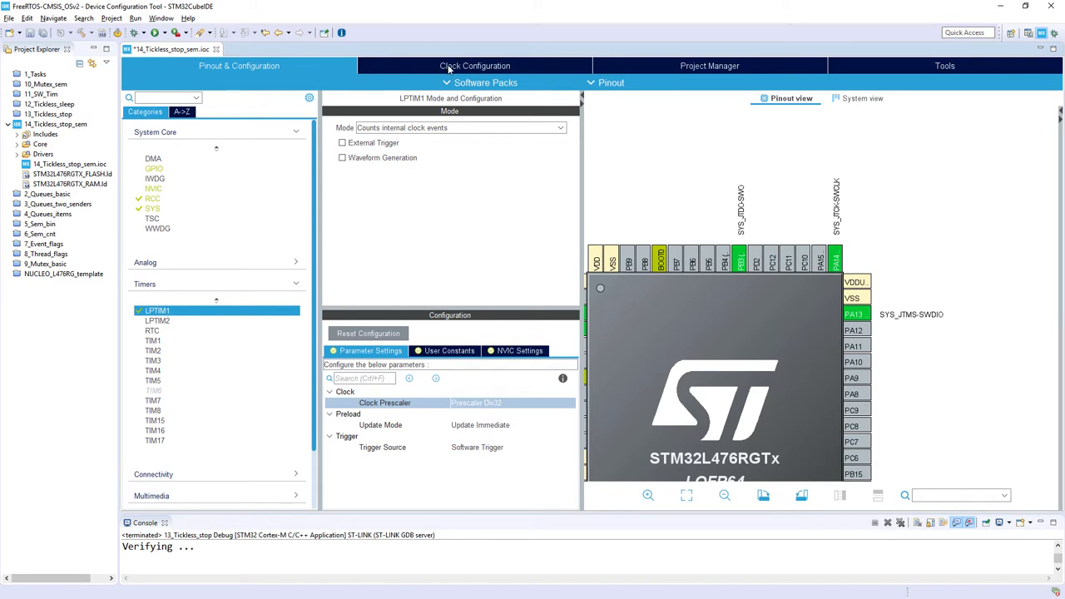
- In the clock tree, select LSE on the LPTIM1 Clock Mux for 0.032768 MHz
{"action": "left_click", "coordinate": [474, 66]}
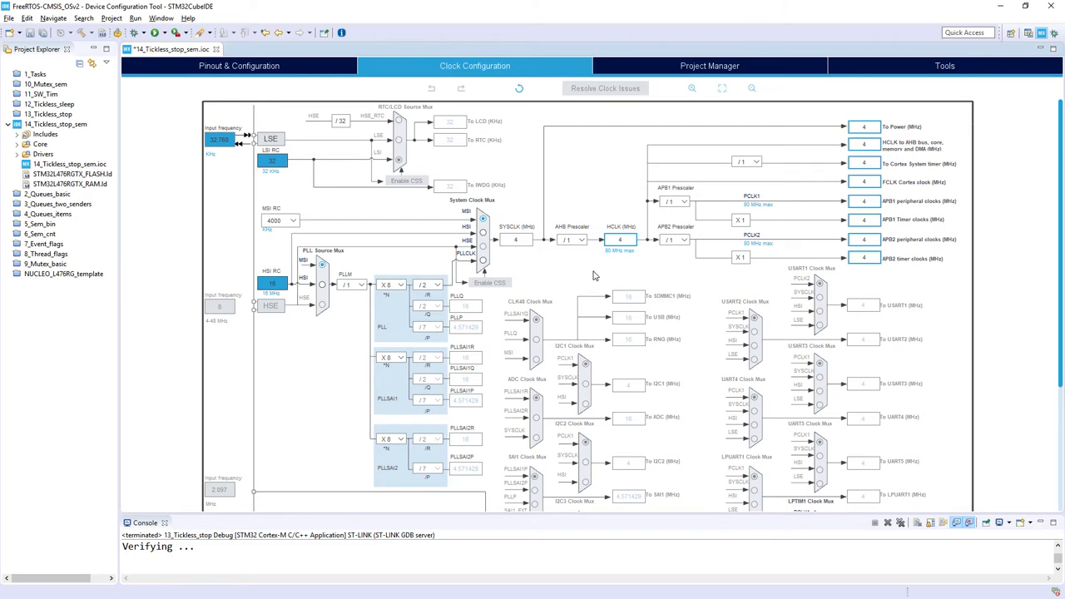
{"action": "scroll", "scroll_direction": "down", "scroll_amount": 3}
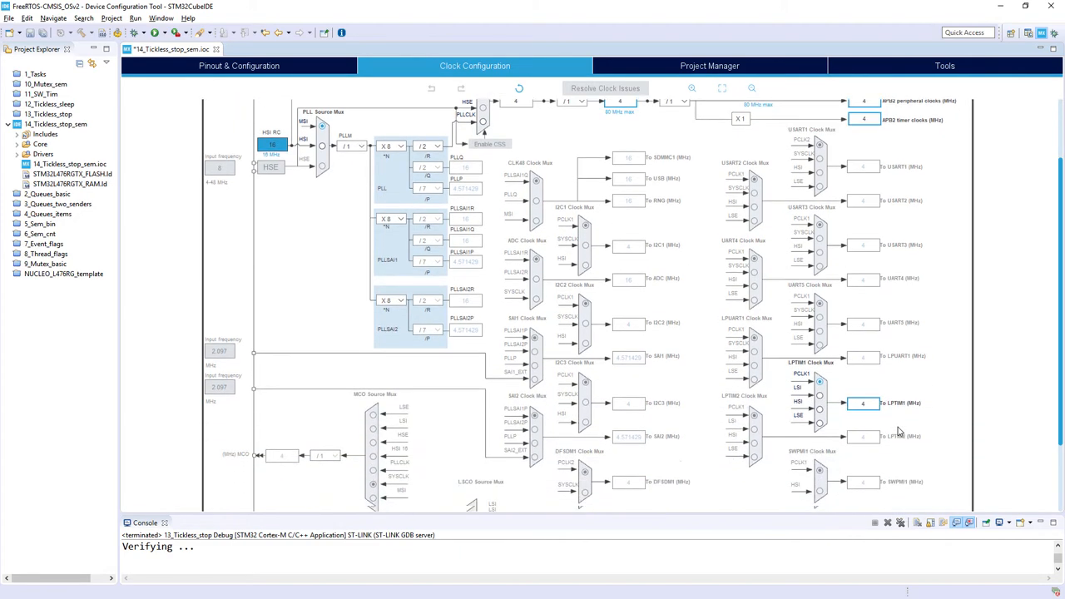
{"action": "scroll", "scroll_direction": "down", "scroll_amount": 3}
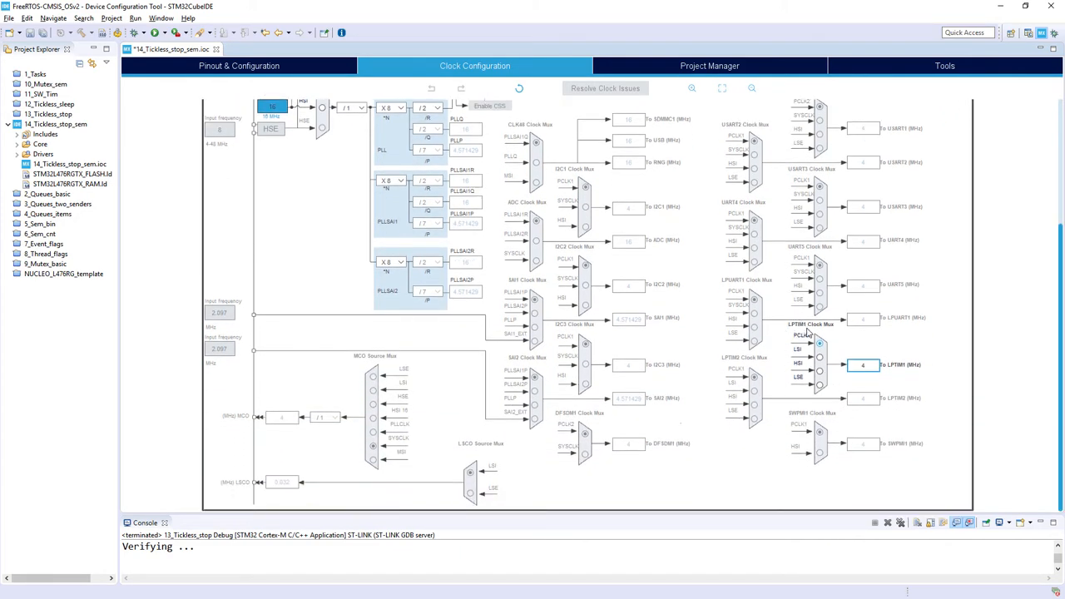
{"action": "mouse_move", "coordinate": [805, 330]}
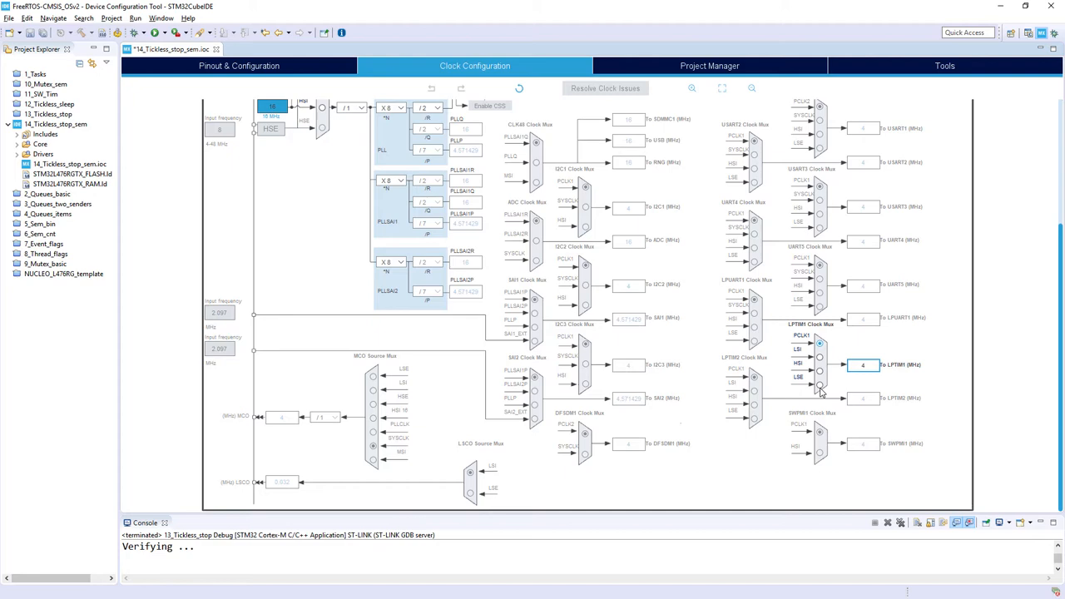
{"action": "left_click", "coordinate": [819, 385]}
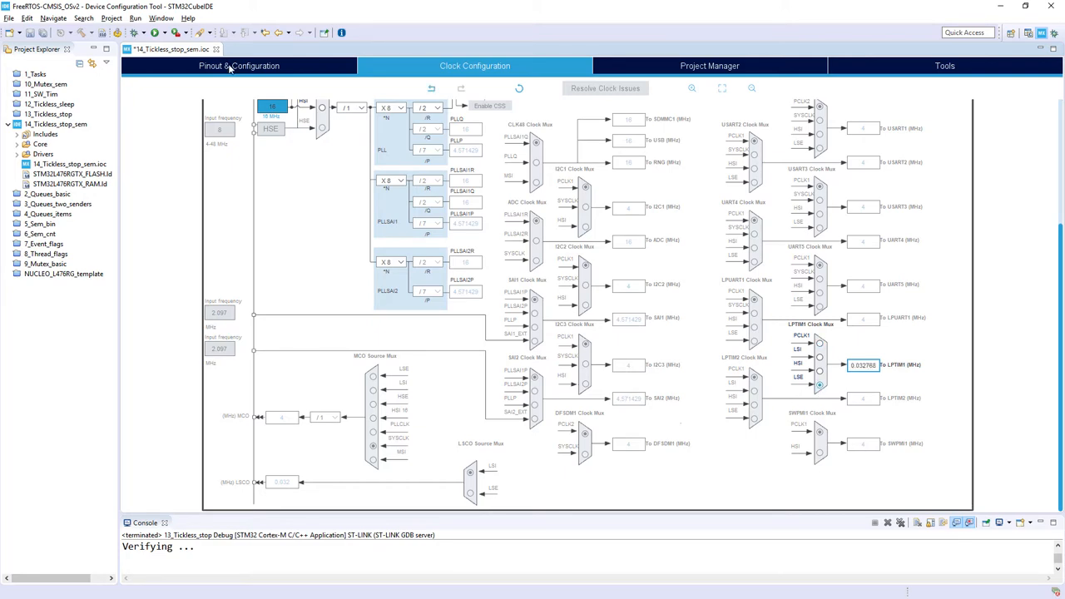
- Back in the pinout view, set pin PC13 to GPIO_EXTI13
{"action": "left_click", "coordinate": [238, 66]}
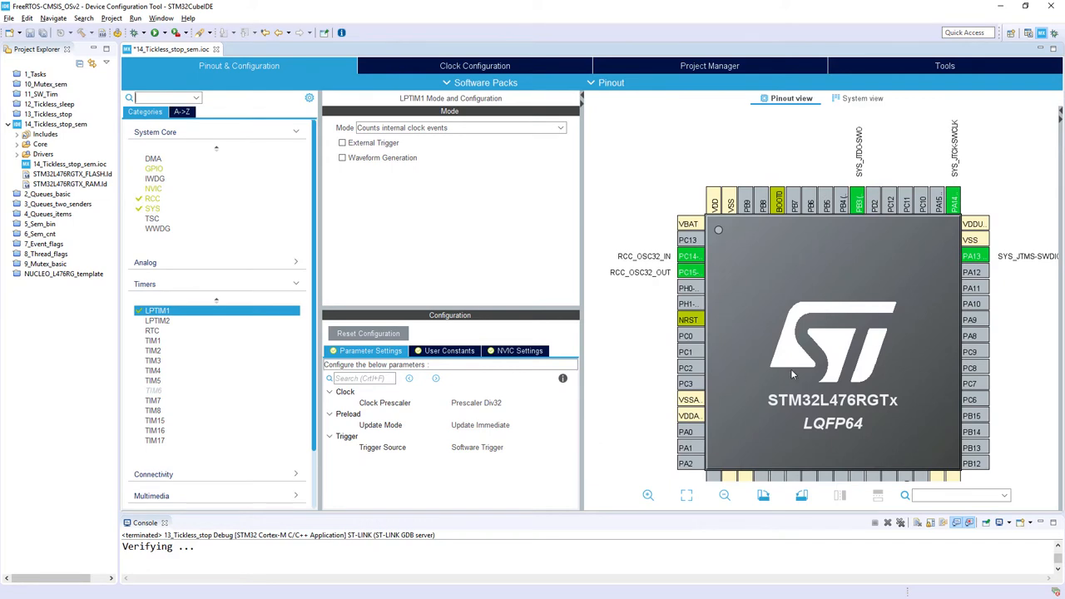
{"action": "mouse_move", "coordinate": [688, 241]}
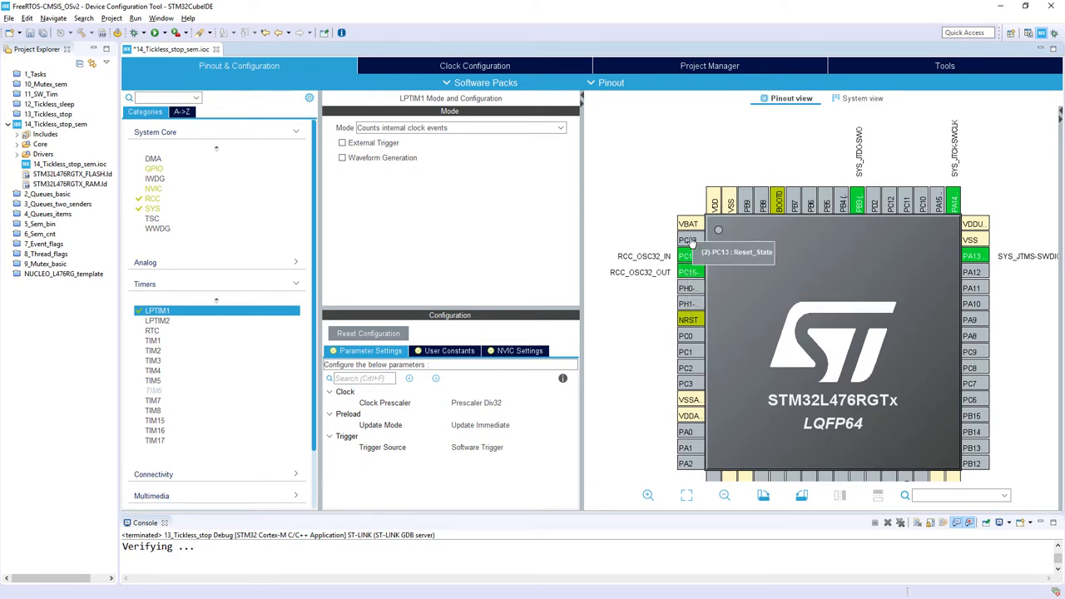
{"action": "left_click", "coordinate": [689, 240]}
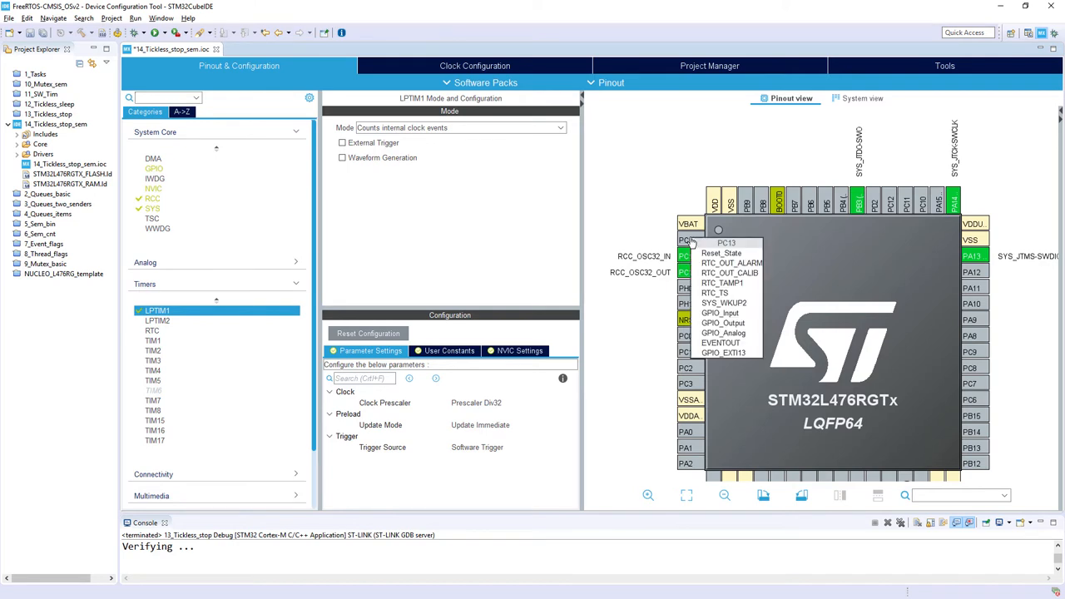
{"action": "mouse_move", "coordinate": [740, 355]}
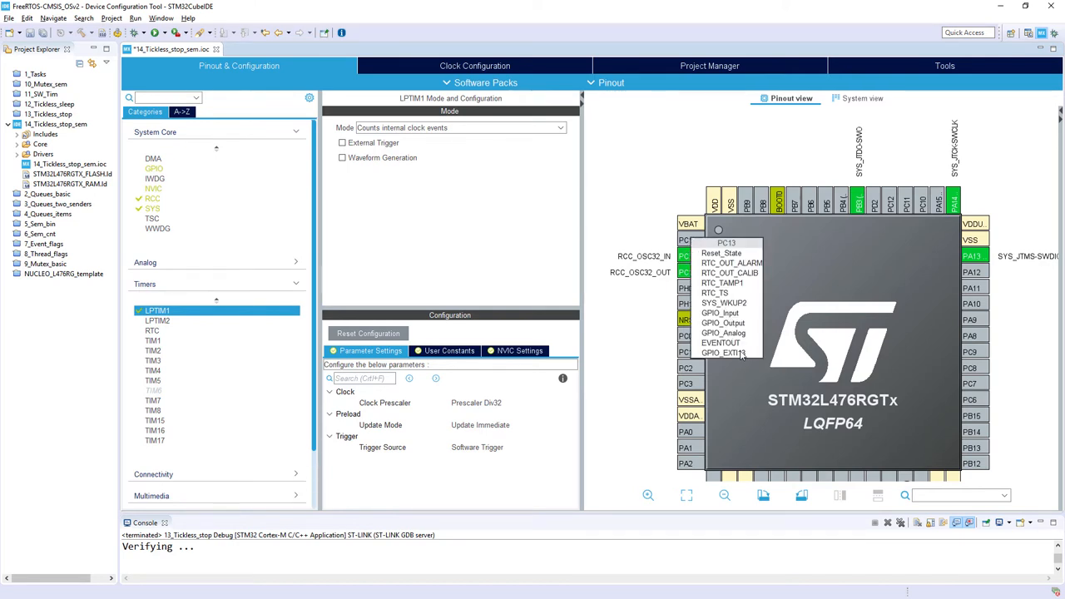
{"action": "left_click", "coordinate": [722, 352]}
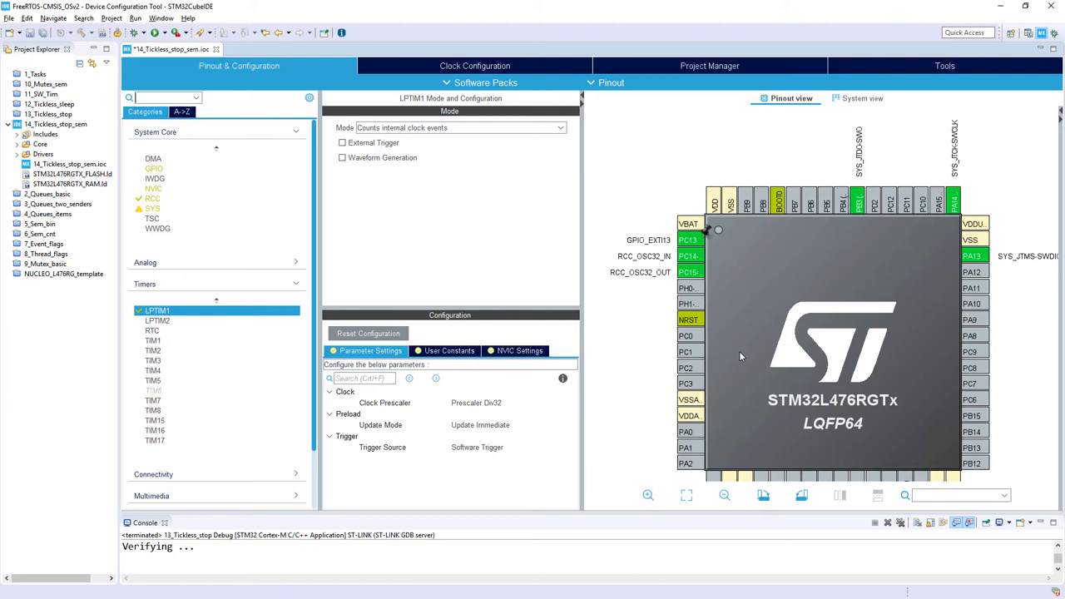
{"action": "mouse_move", "coordinate": [735, 320]}
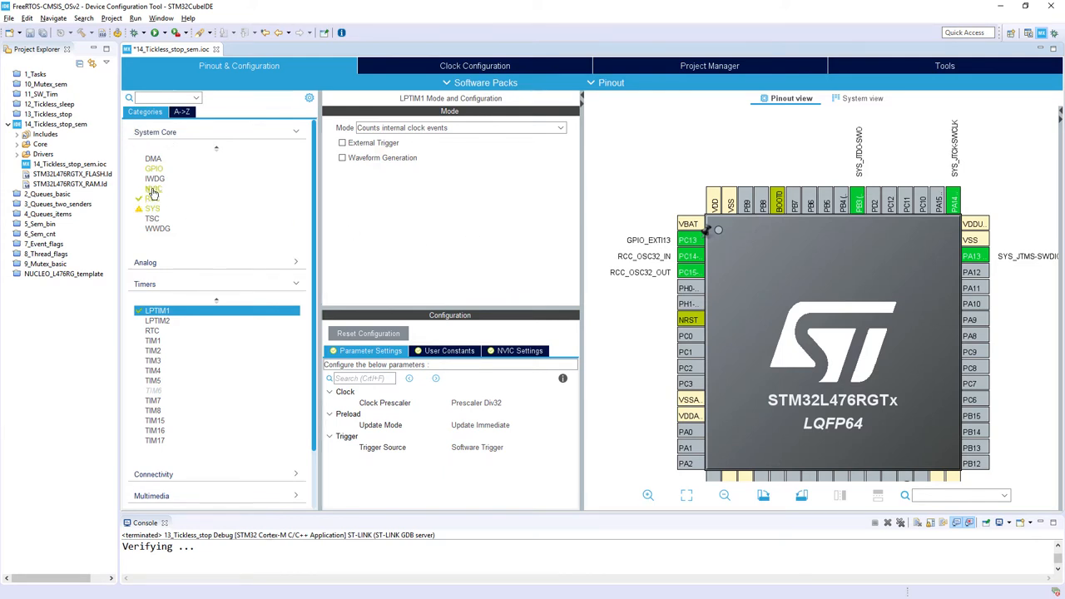
- In NVIC, enable EXTI line[15:10] interrupts with preemption priority 5
{"action": "left_click", "coordinate": [153, 188]}
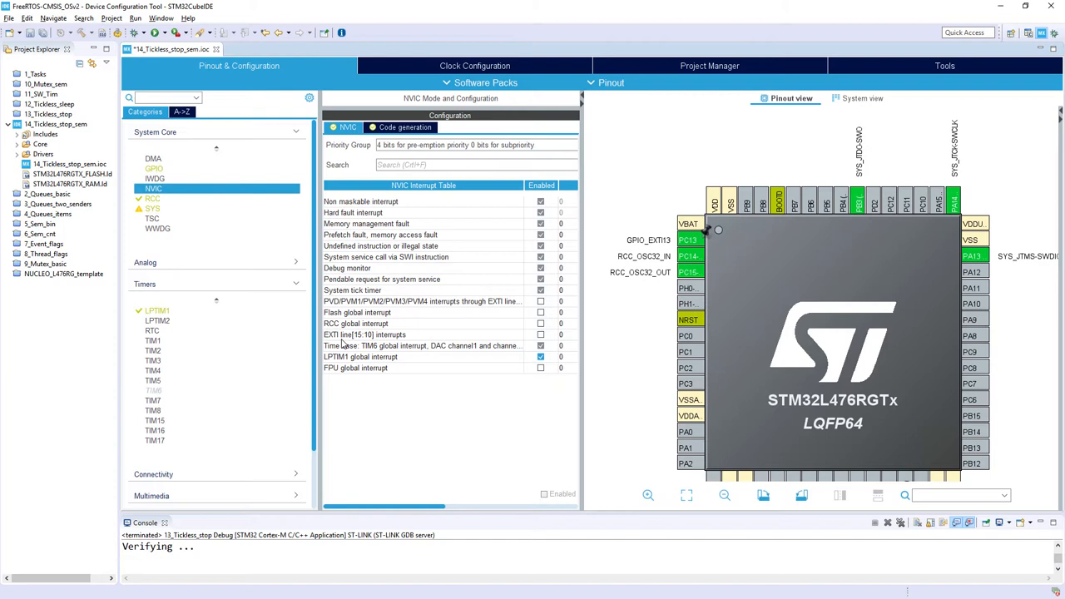
{"action": "mouse_move", "coordinate": [445, 345]}
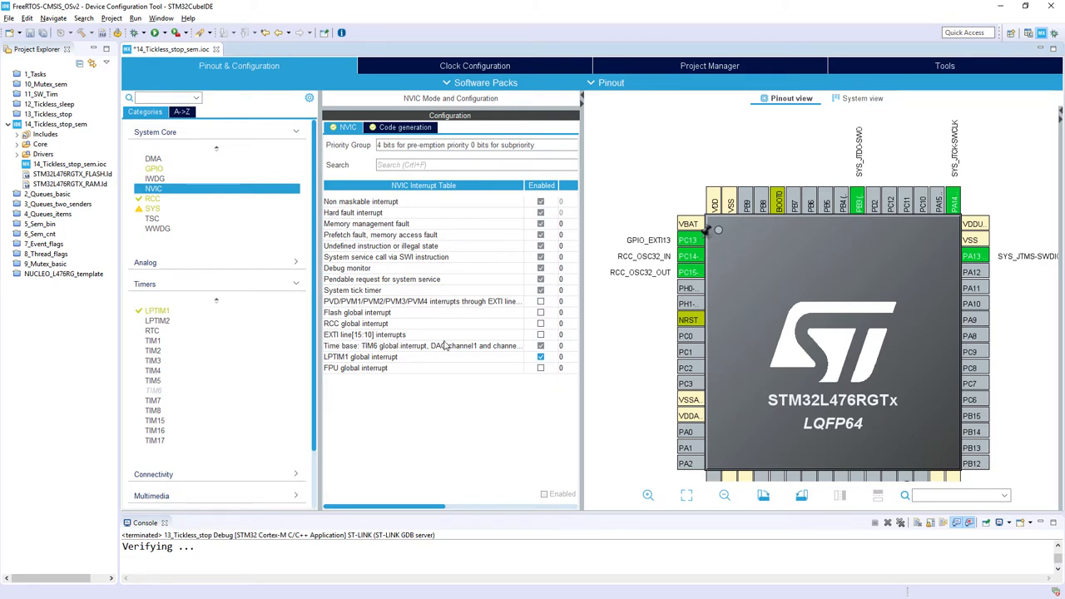
{"action": "left_click", "coordinate": [541, 334]}
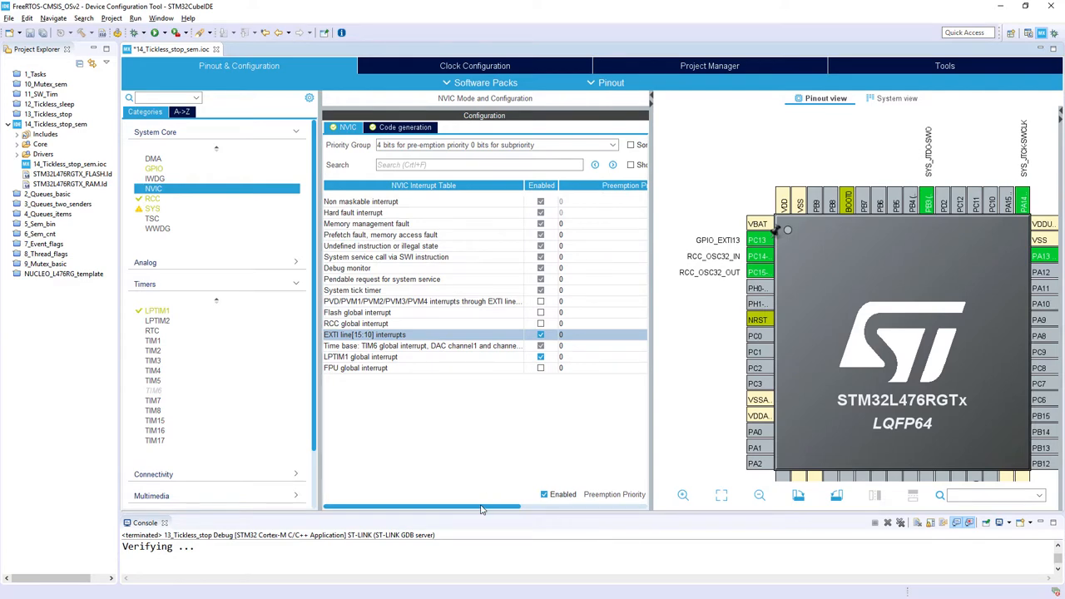
{"action": "scroll", "scroll_direction": "right", "scroll_amount": 3}
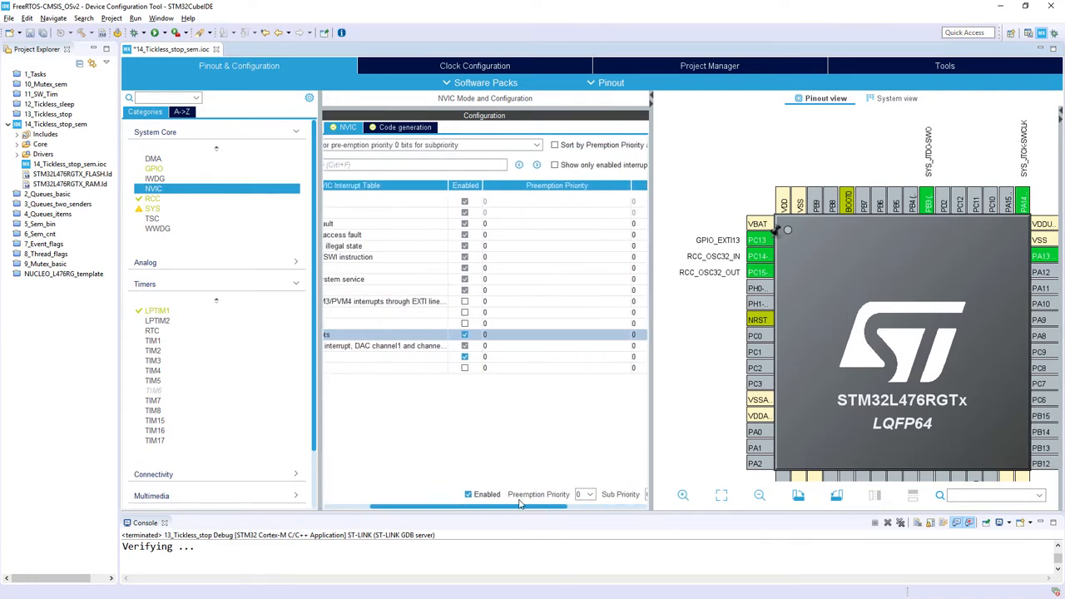
{"action": "scroll", "scroll_direction": "left", "scroll_amount": 3}
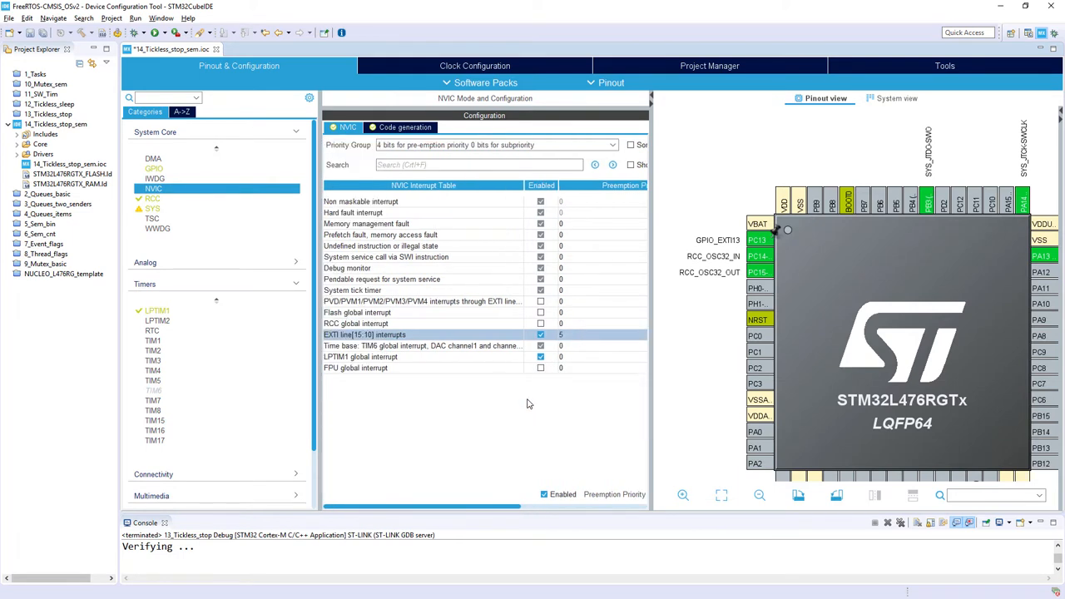
{"action": "mouse_move", "coordinate": [578, 339]}
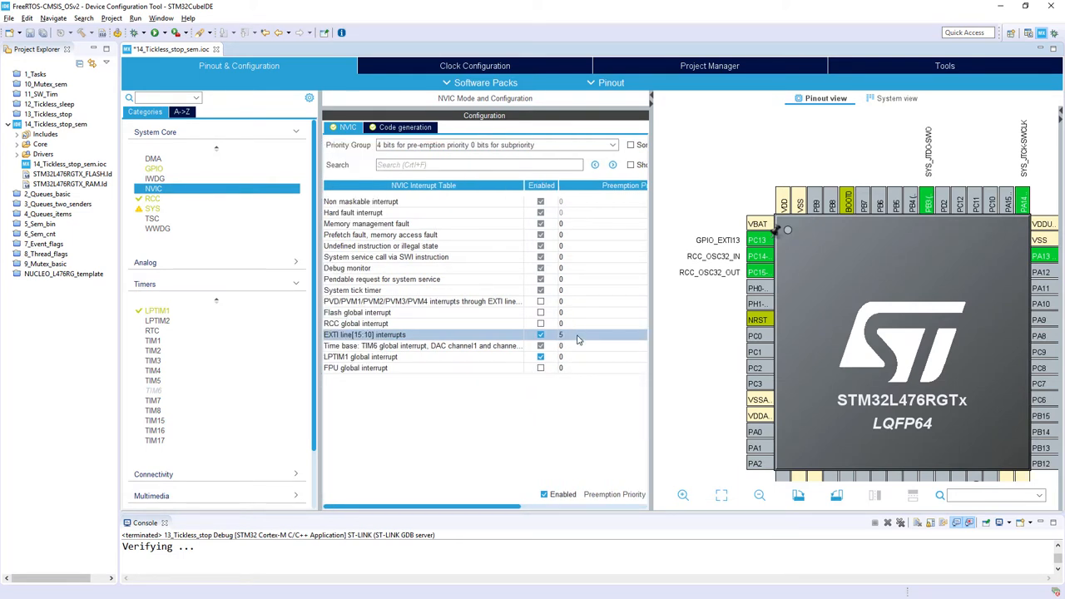
{"action": "mouse_move", "coordinate": [442, 401]}
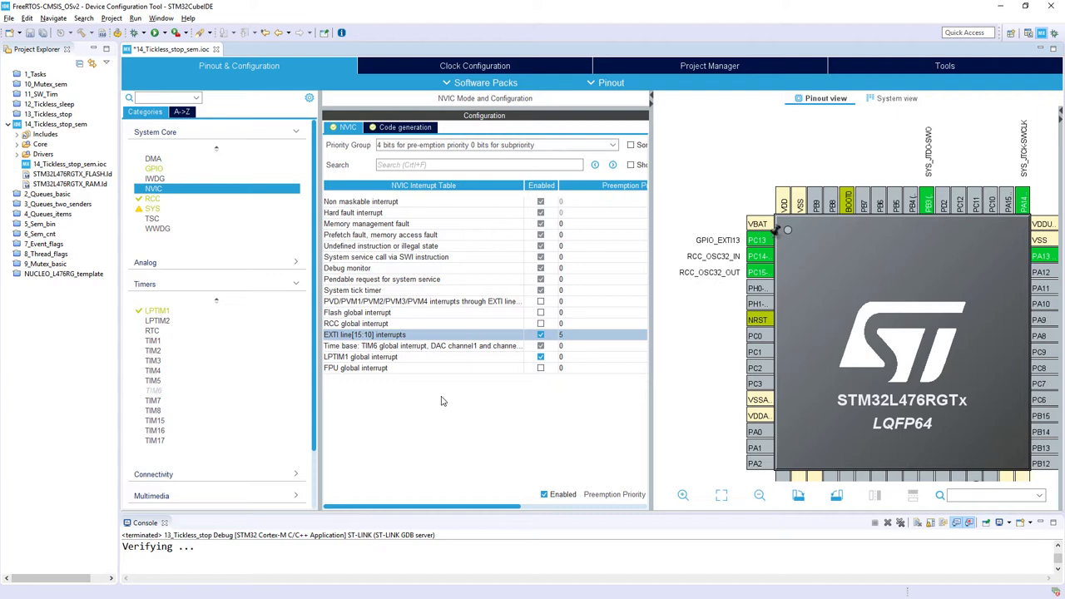
{"action": "scroll", "scroll_direction": "down", "scroll_amount": 3}
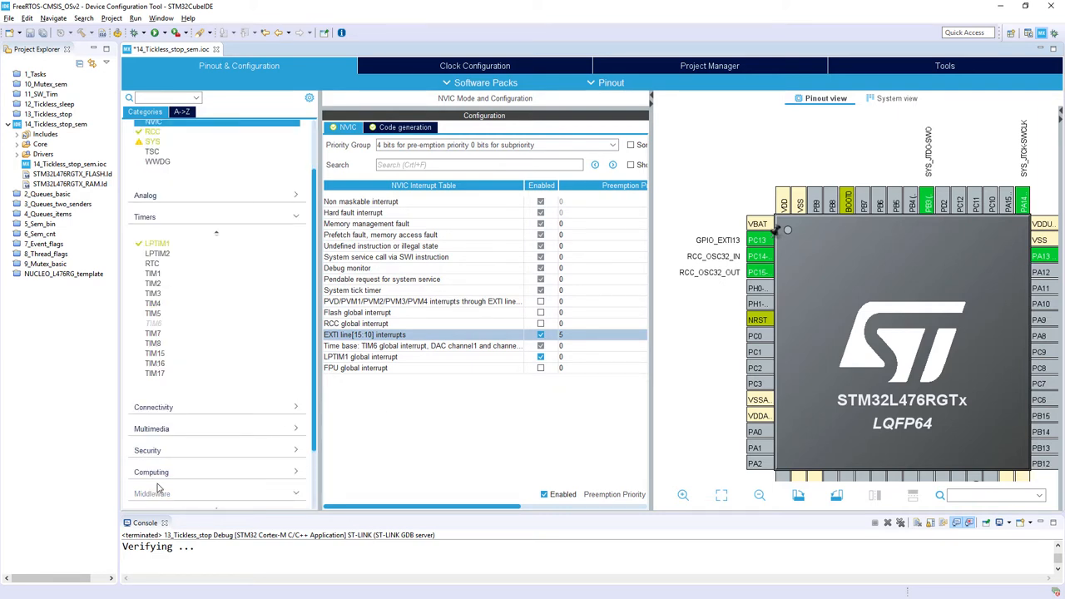
- Enable FREERTOS with the CMSIS_V2 interface and USE_TICKLESS_IDLE set to built-in
{"action": "left_click", "coordinate": [164, 451]}
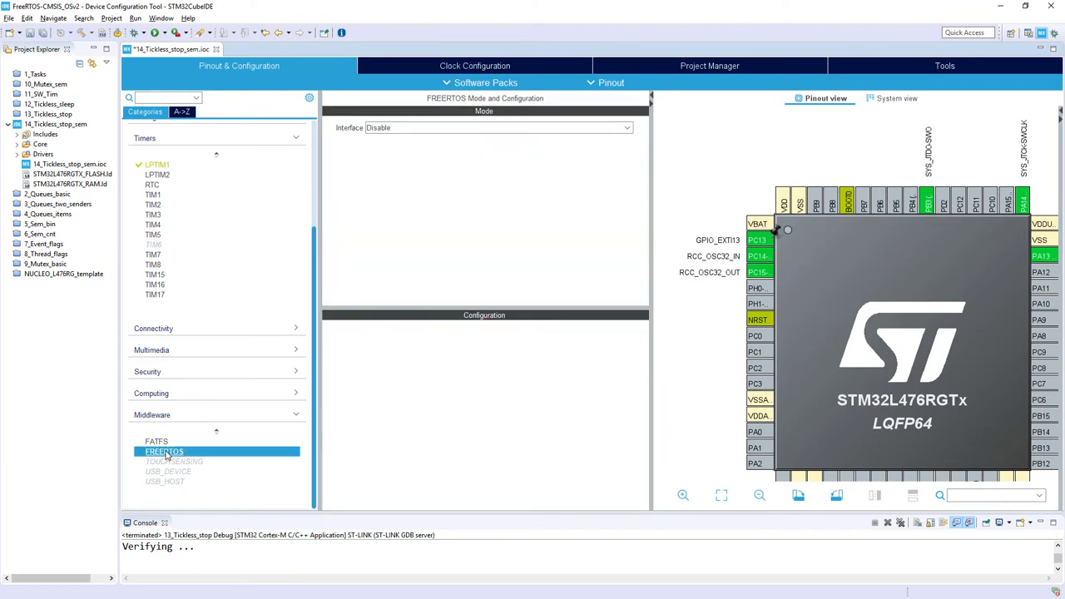
{"action": "left_click", "coordinate": [626, 128]}
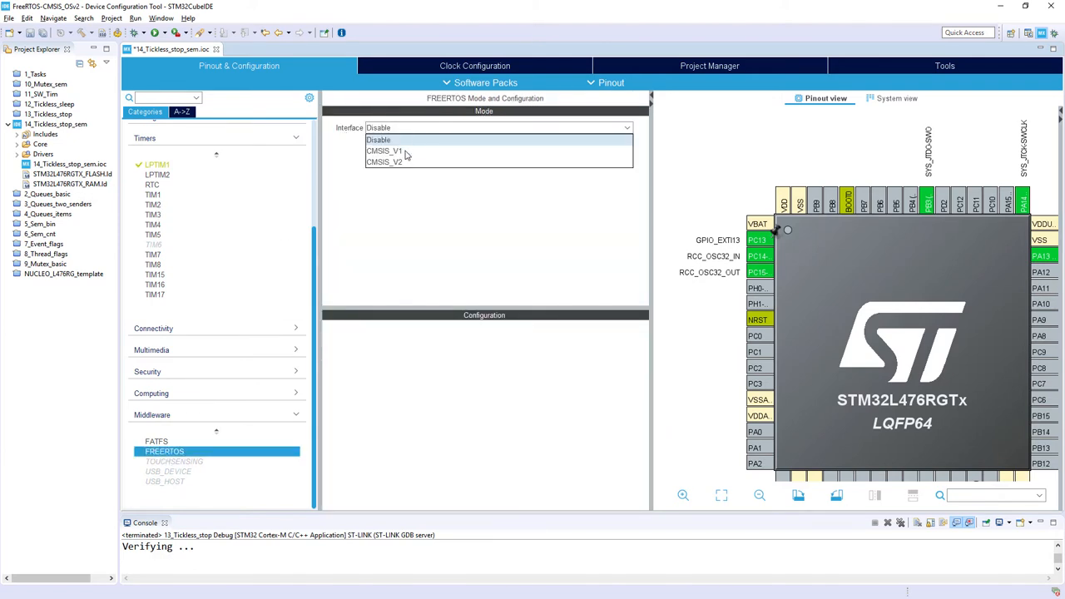
{"action": "left_click", "coordinate": [384, 161]}
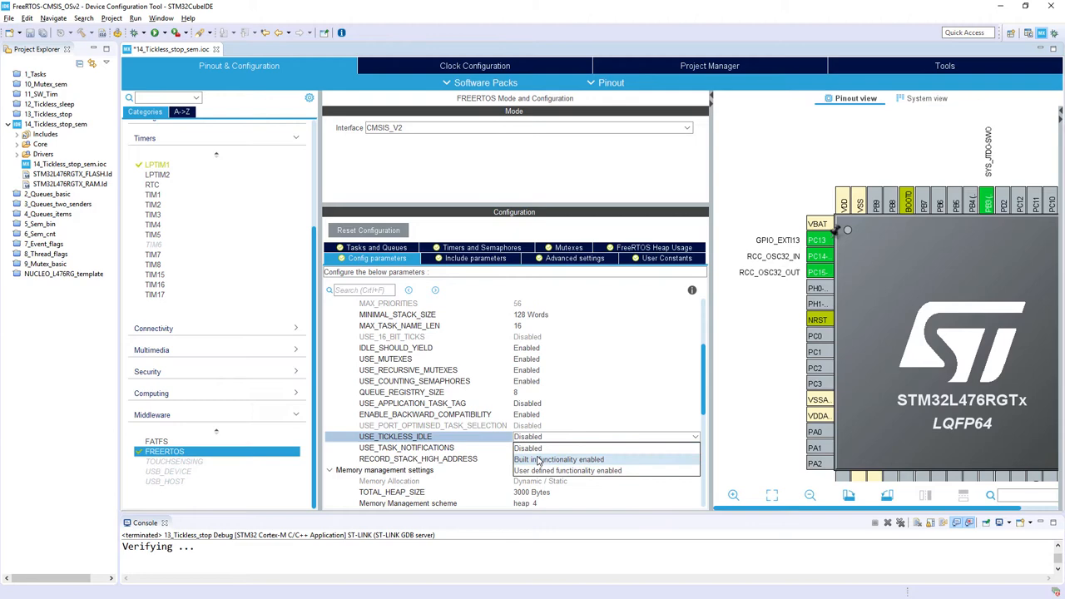
{"action": "left_click", "coordinate": [558, 459]}
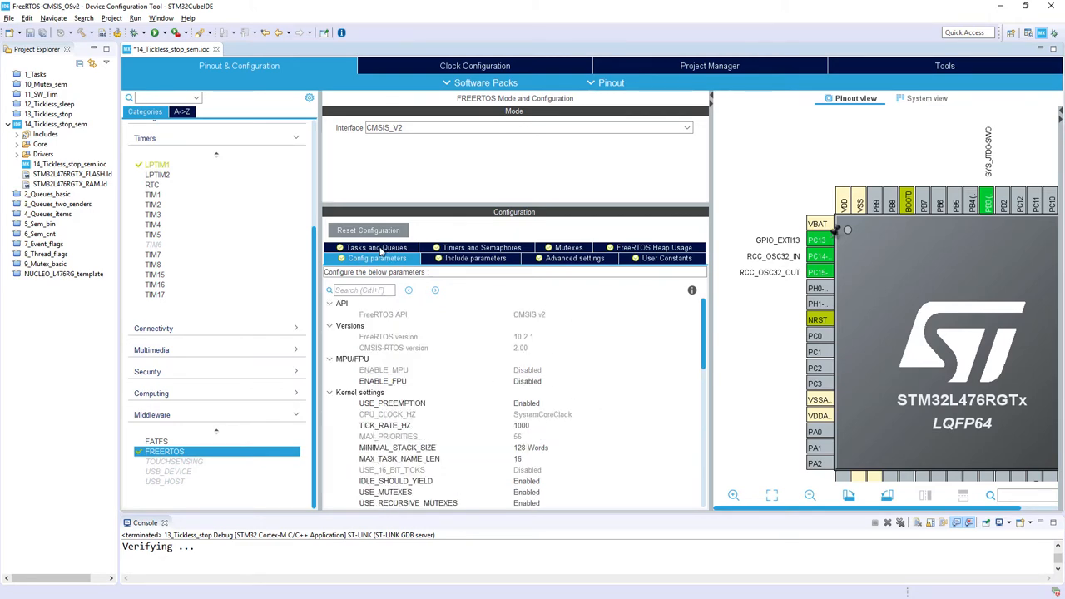
- Edit defaultTask into Task1 with a 256-word stack and entry function StartTask1
{"action": "left_click", "coordinate": [376, 247]}
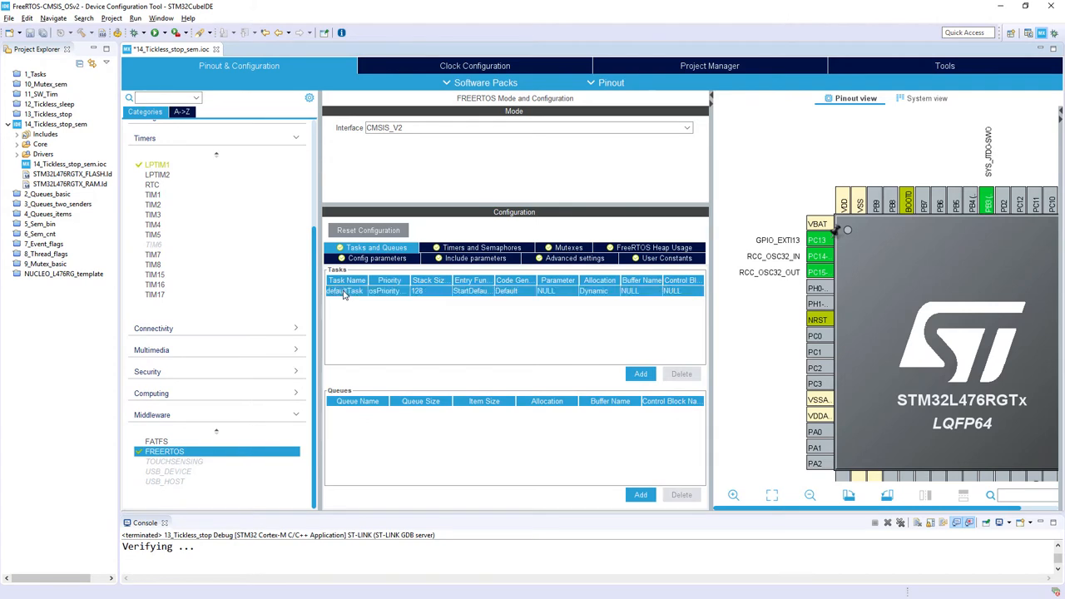
{"action": "double_click", "coordinate": [345, 290]}
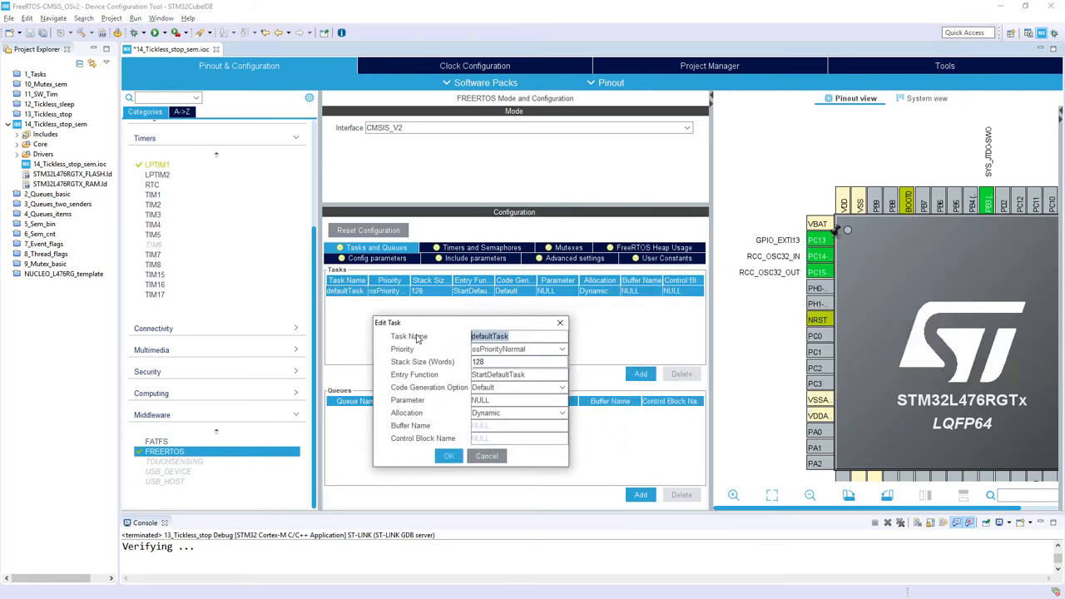
{"action": "type", "text": "Task1"}
{"action": "left_click", "coordinate": [518, 361]}
{"action": "type", "text": "256"}
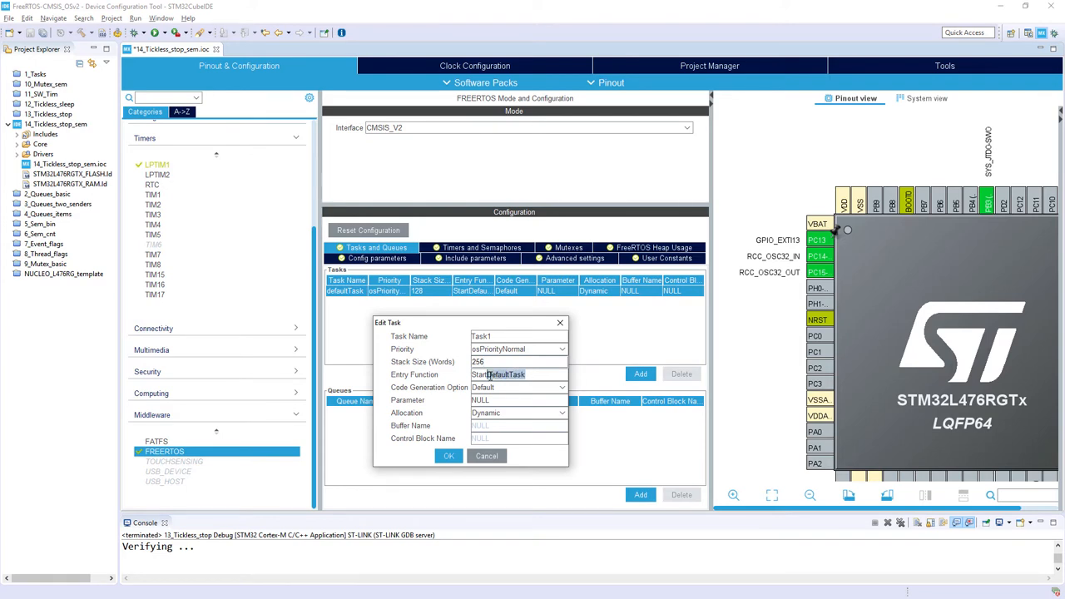
{"action": "type", "text": "StartTask"}
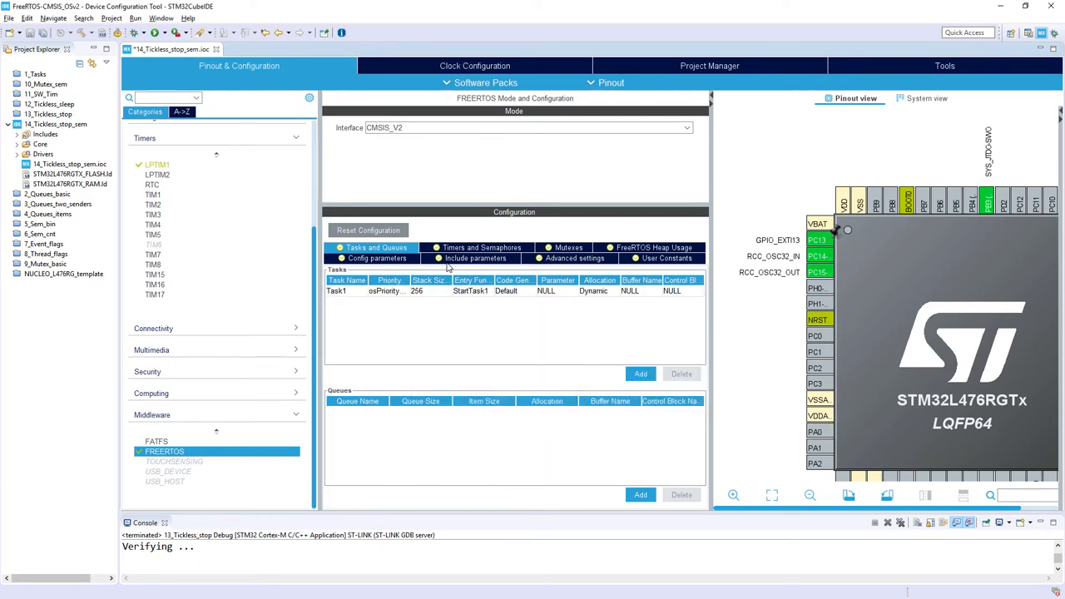
{"action": "mouse_move", "coordinate": [617, 262]}
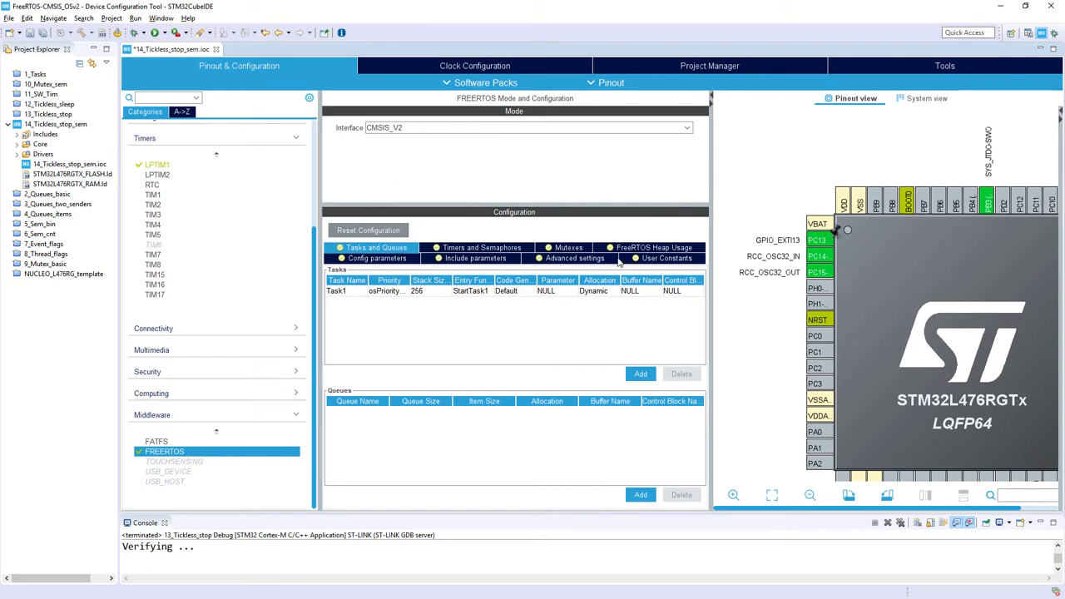
- Add the binary semaphore myBinarySem01 with dynamic allocation under Timers and Semaphores
{"action": "left_click", "coordinate": [481, 247]}
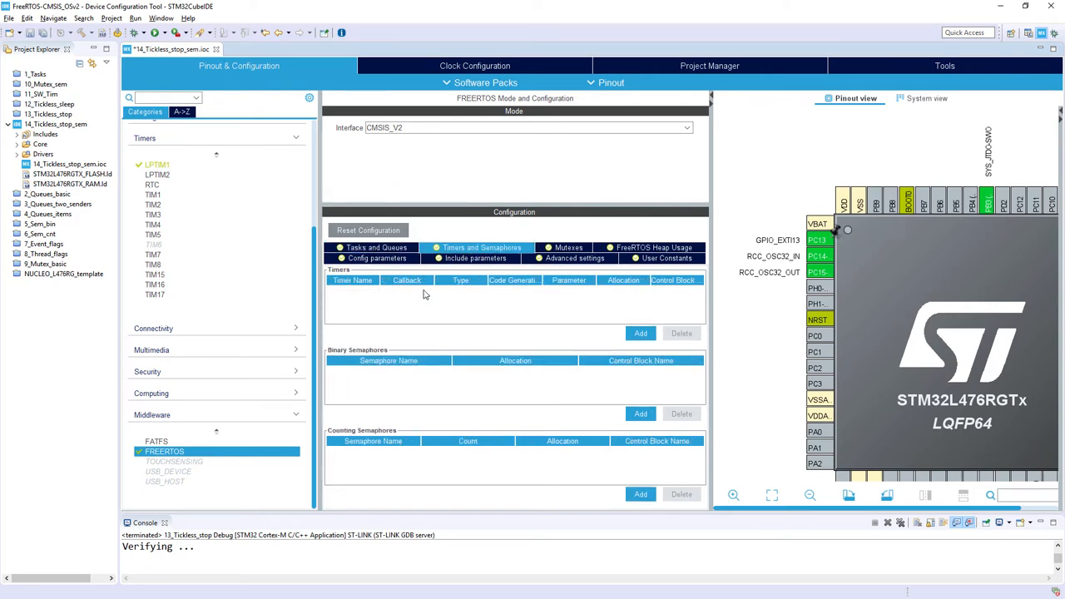
{"action": "mouse_move", "coordinate": [388, 360]}
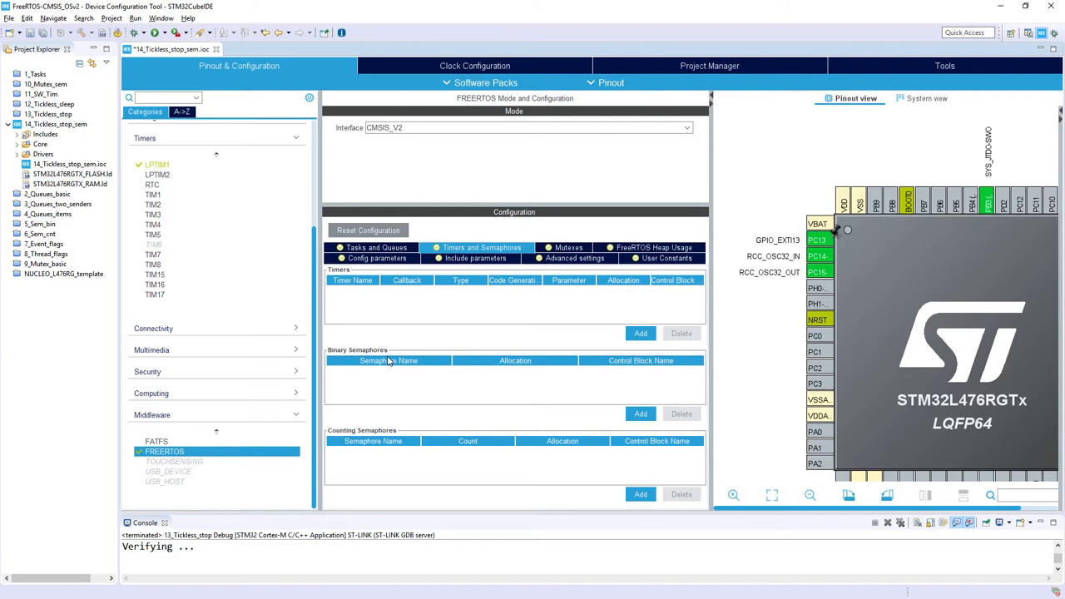
{"action": "left_click", "coordinate": [640, 414]}
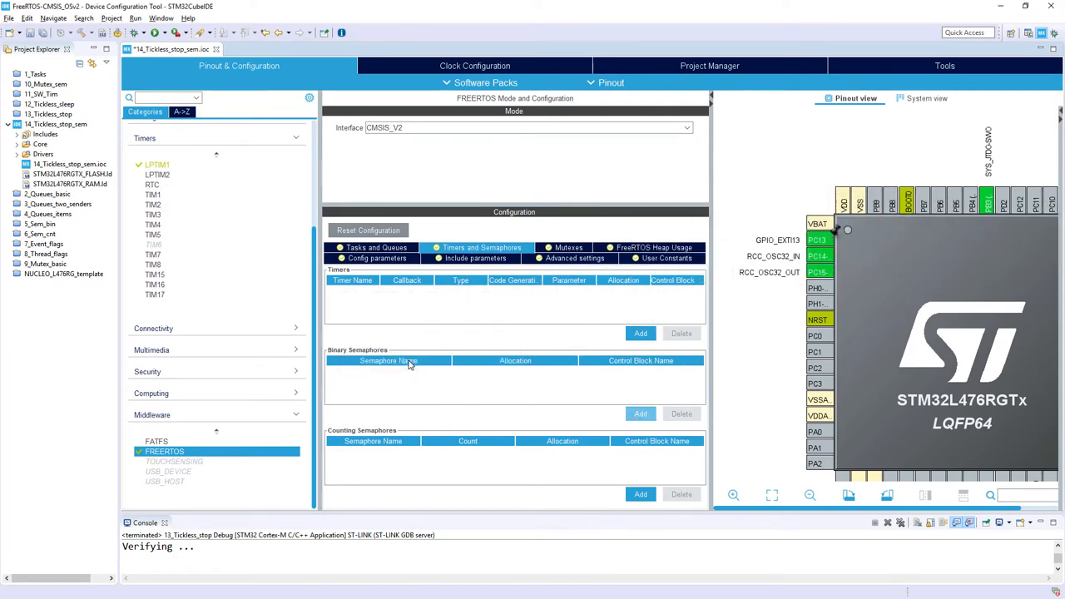
{"action": "left_click", "coordinate": [640, 414]}
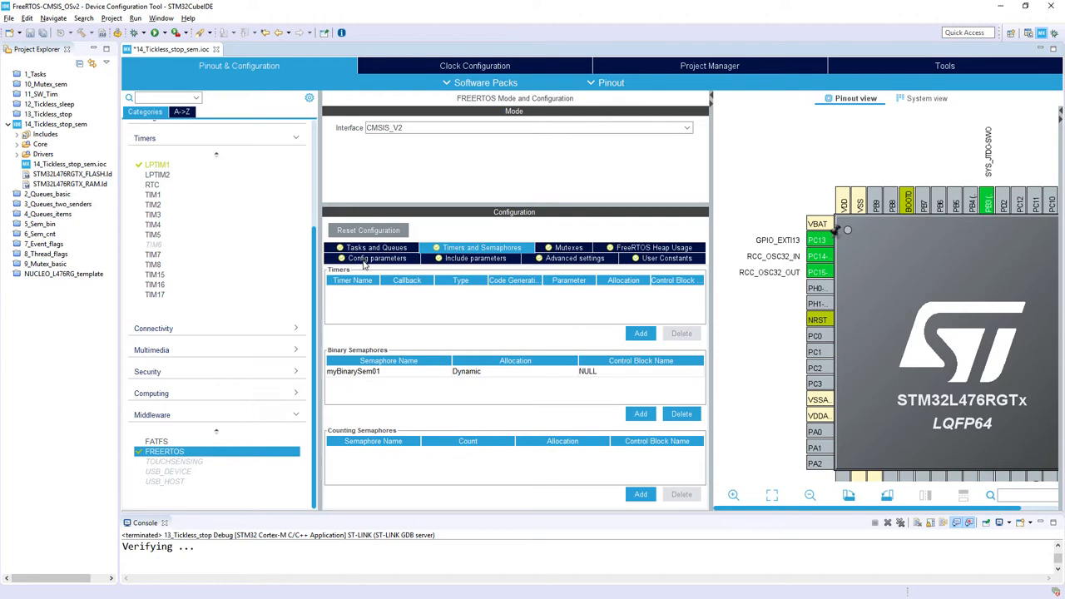
- Review the kernel Config parameters, including lowest interrupt priority 15 and max syscall priority 5
{"action": "left_click", "coordinate": [377, 258]}
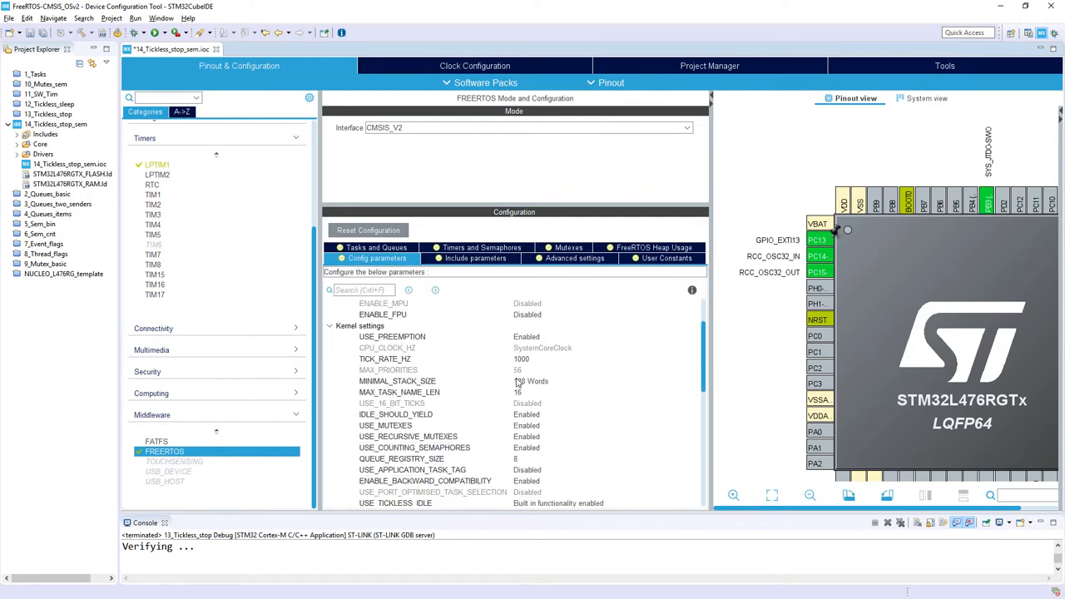
{"action": "scroll", "scroll_direction": "down", "scroll_amount": 3}
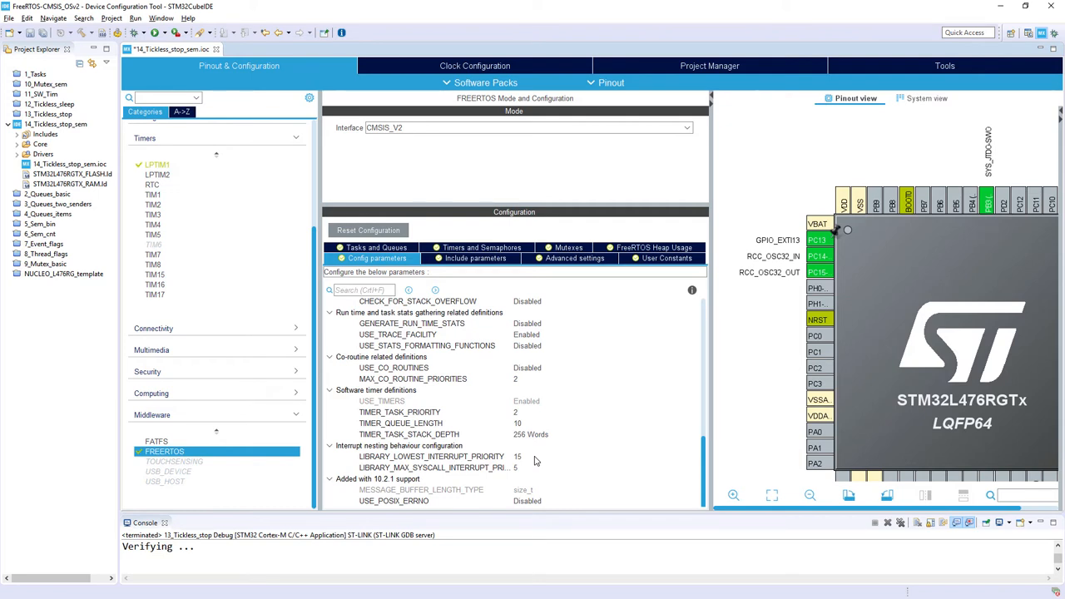
{"action": "mouse_move", "coordinate": [528, 466]}
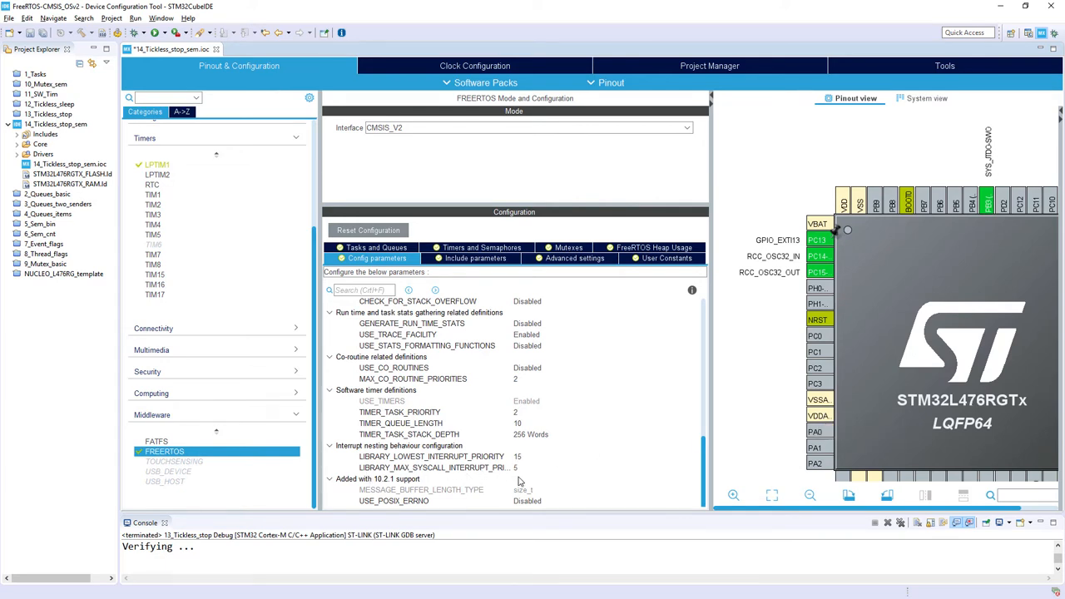
{"action": "mouse_move", "coordinate": [548, 477]}
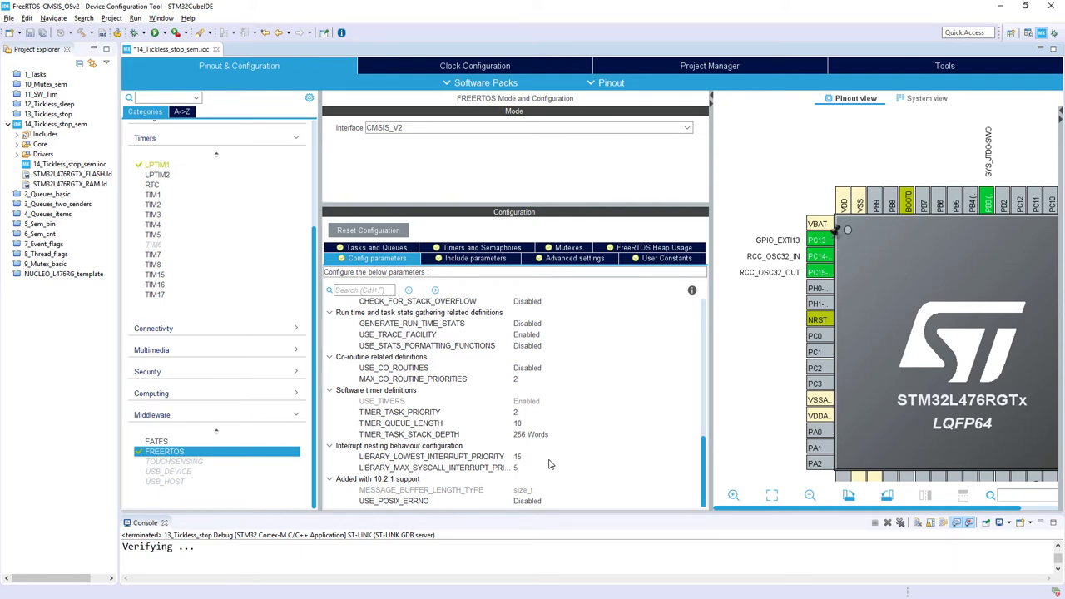
{"action": "mouse_move", "coordinate": [534, 479]}
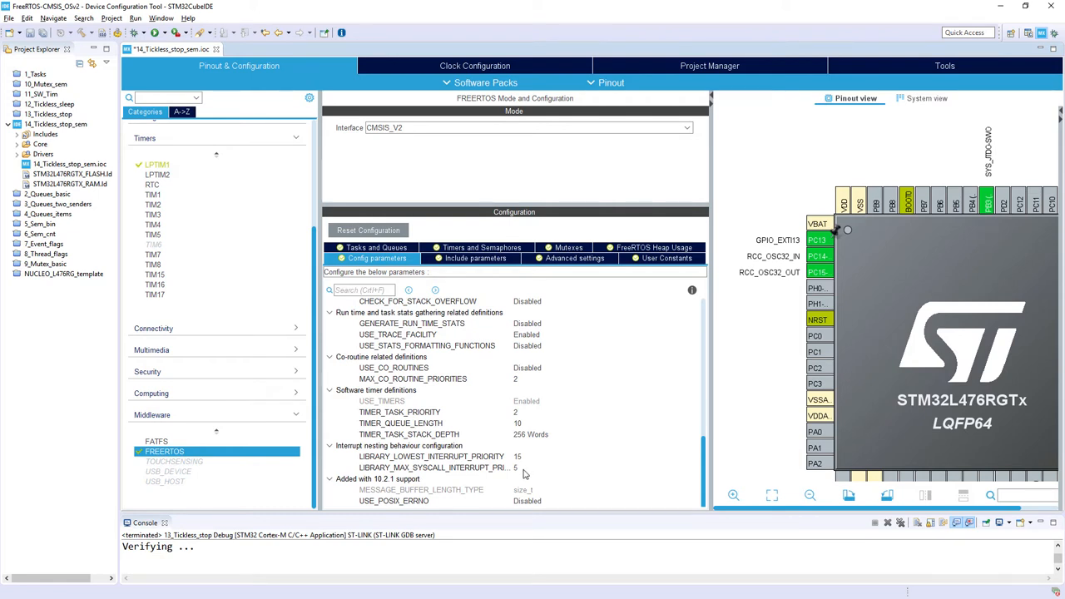
{"action": "mouse_move", "coordinate": [528, 458]}
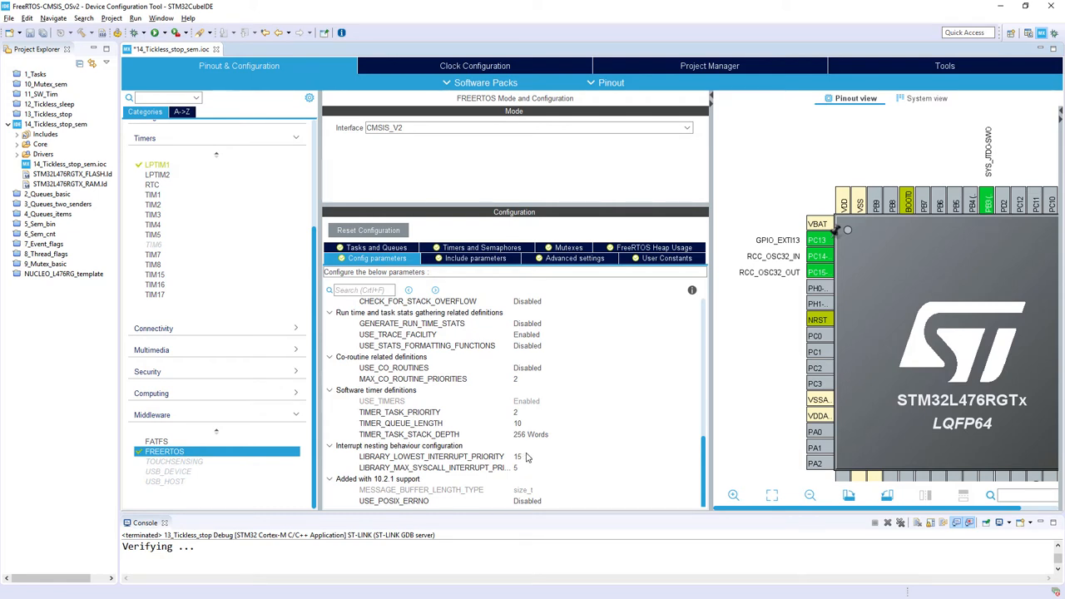
{"action": "mouse_move", "coordinate": [556, 458]}
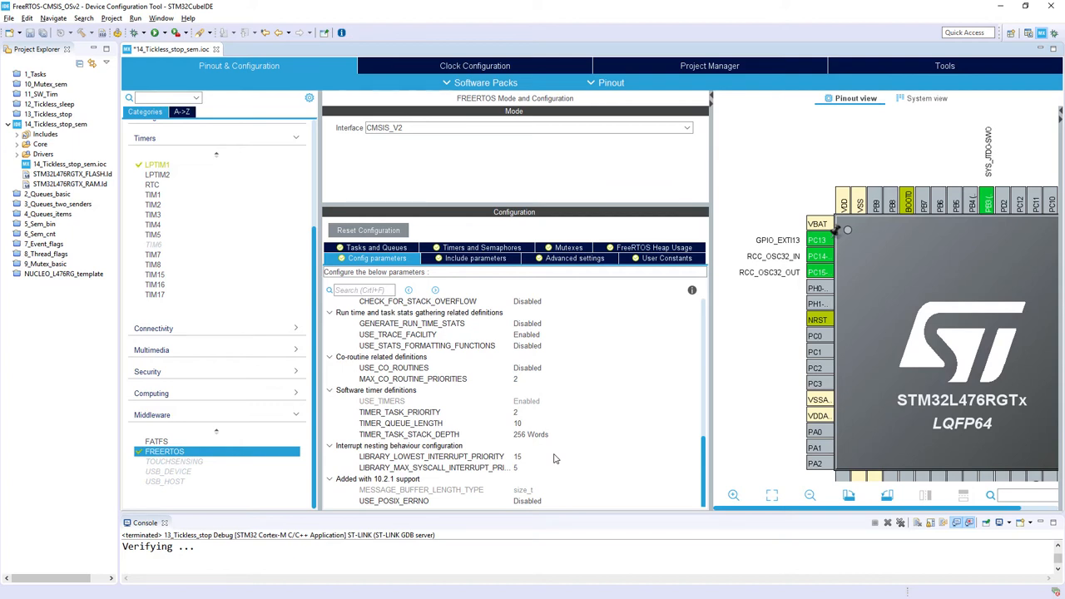
{"action": "mouse_move", "coordinate": [457, 487]}
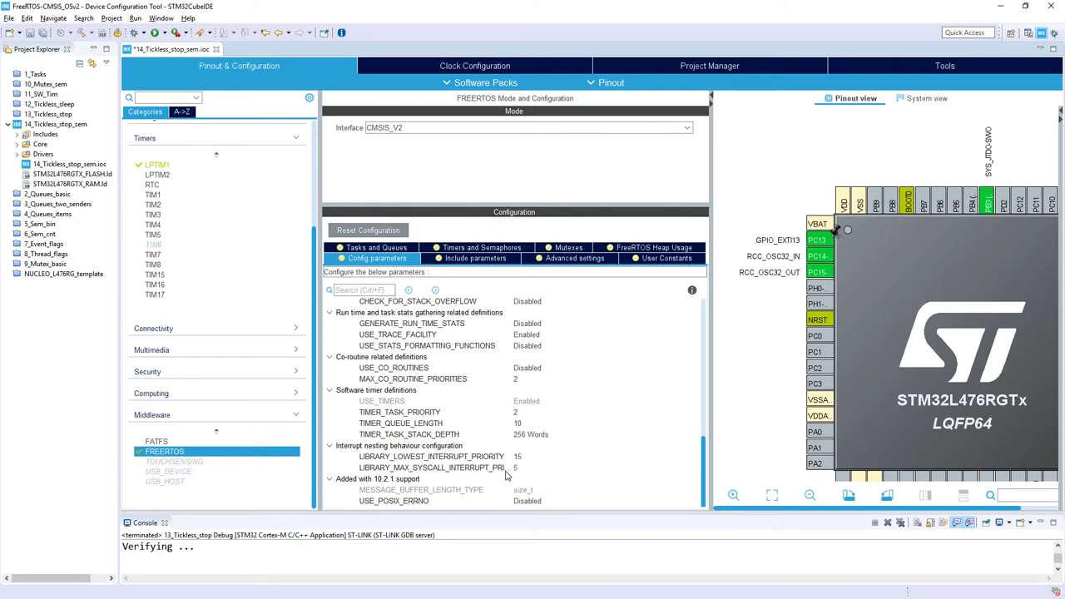
{"action": "mouse_move", "coordinate": [526, 467]}
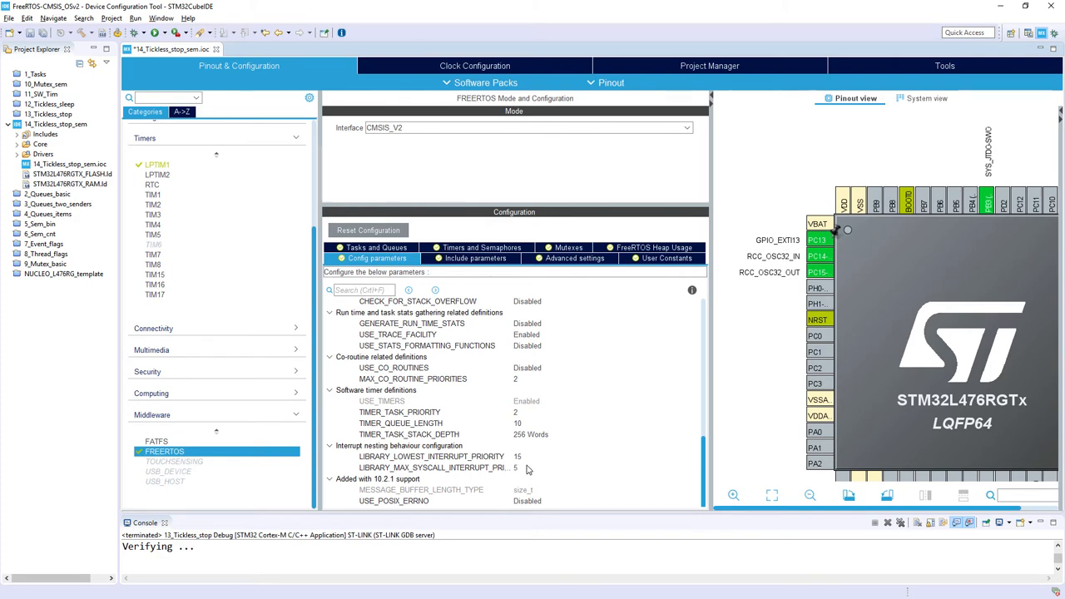
{"action": "mouse_move", "coordinate": [523, 469]}
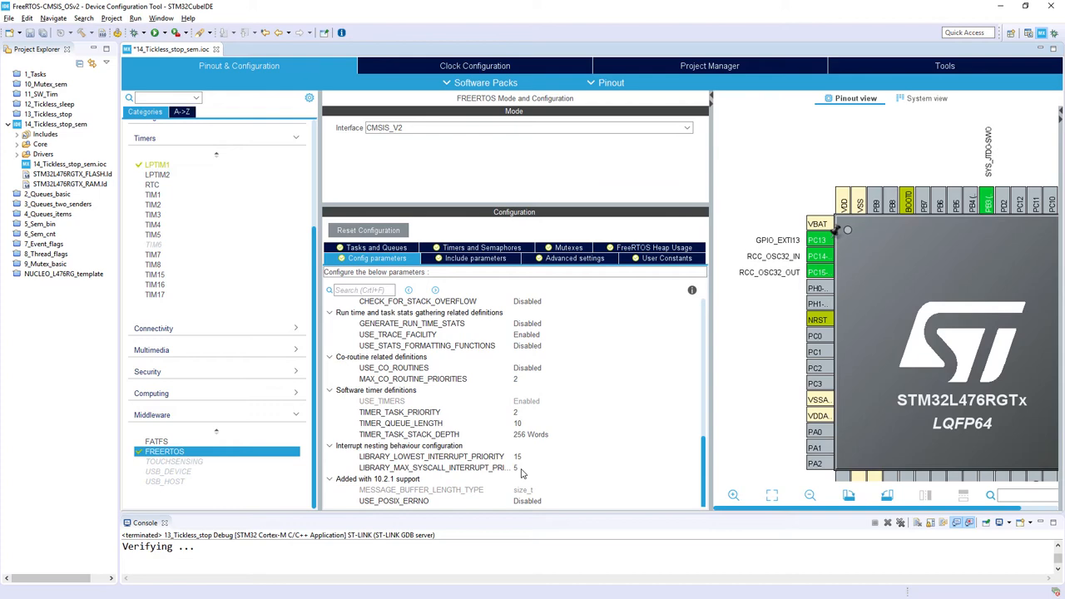
{"action": "mouse_move", "coordinate": [595, 394]}
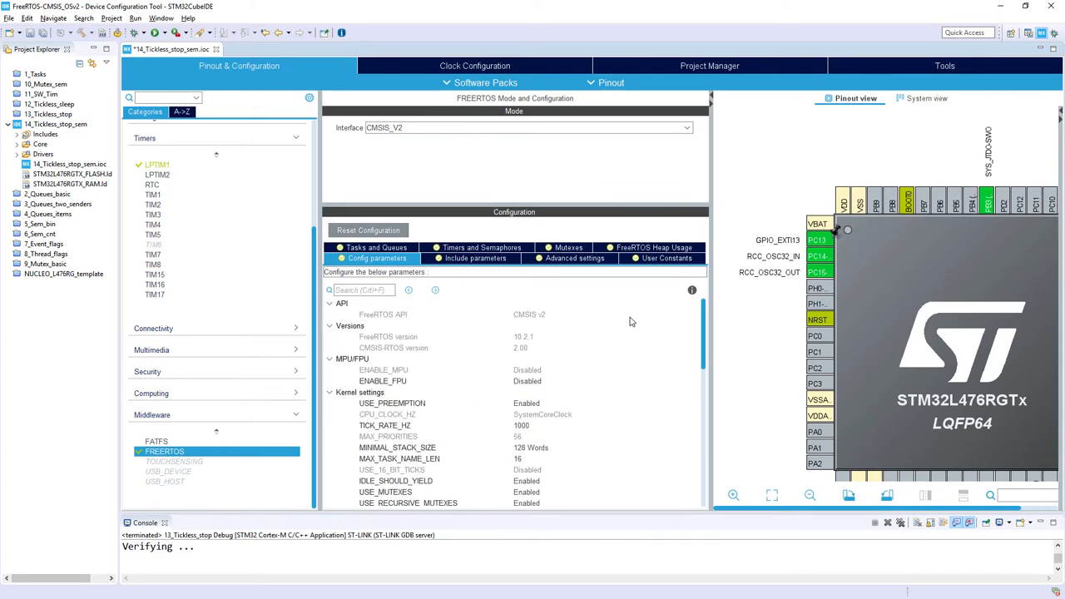
{"action": "mouse_move", "coordinate": [942, 345]}
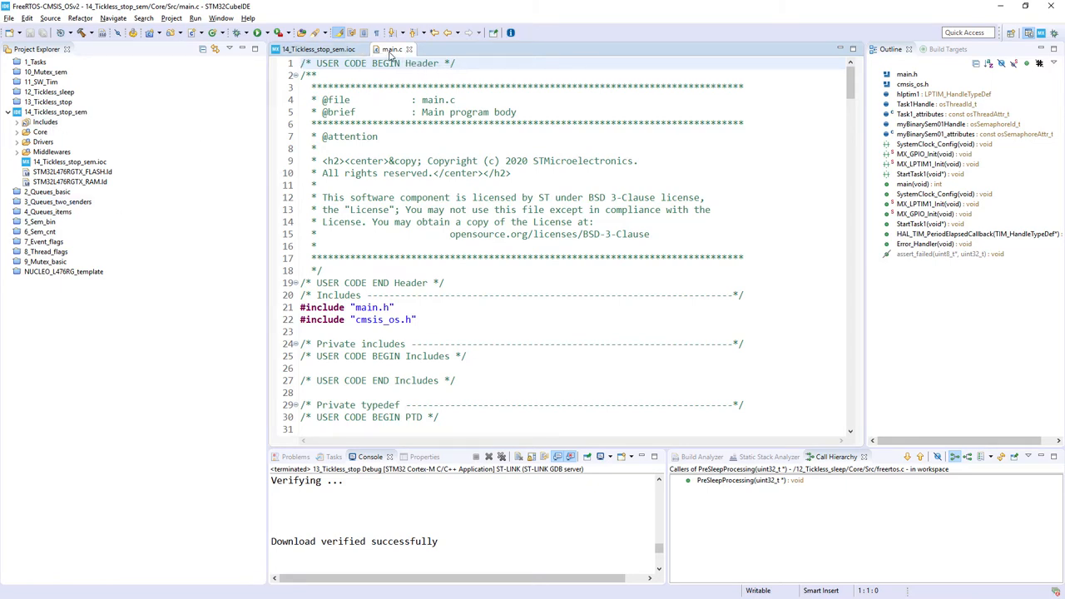
- Open Core/Src/main.c and scroll down to the user code sections
{"action": "left_click", "coordinate": [19, 131]}
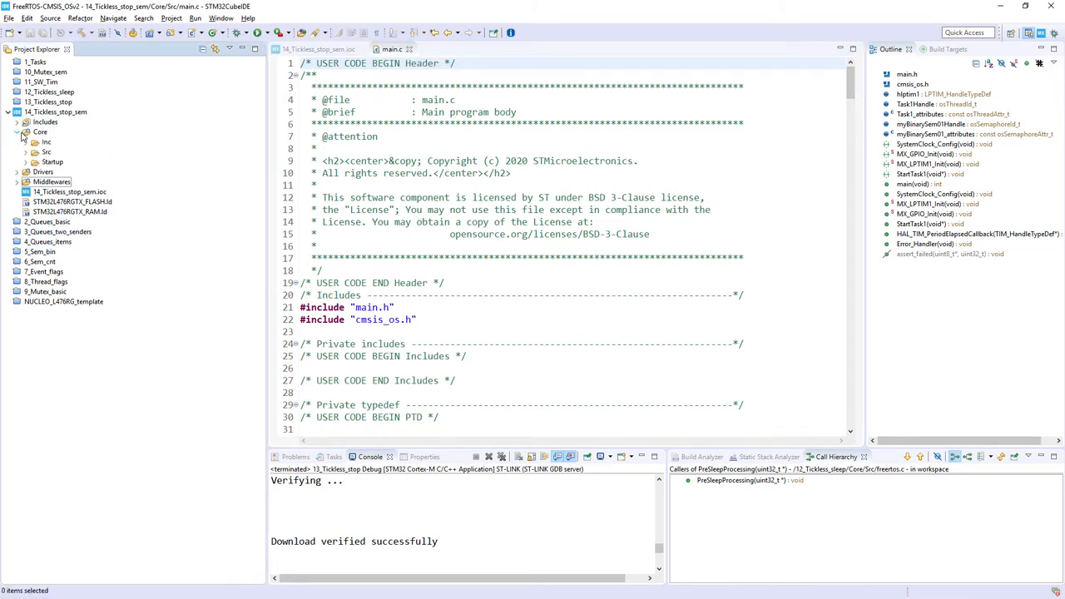
{"action": "left_click", "coordinate": [26, 152]}
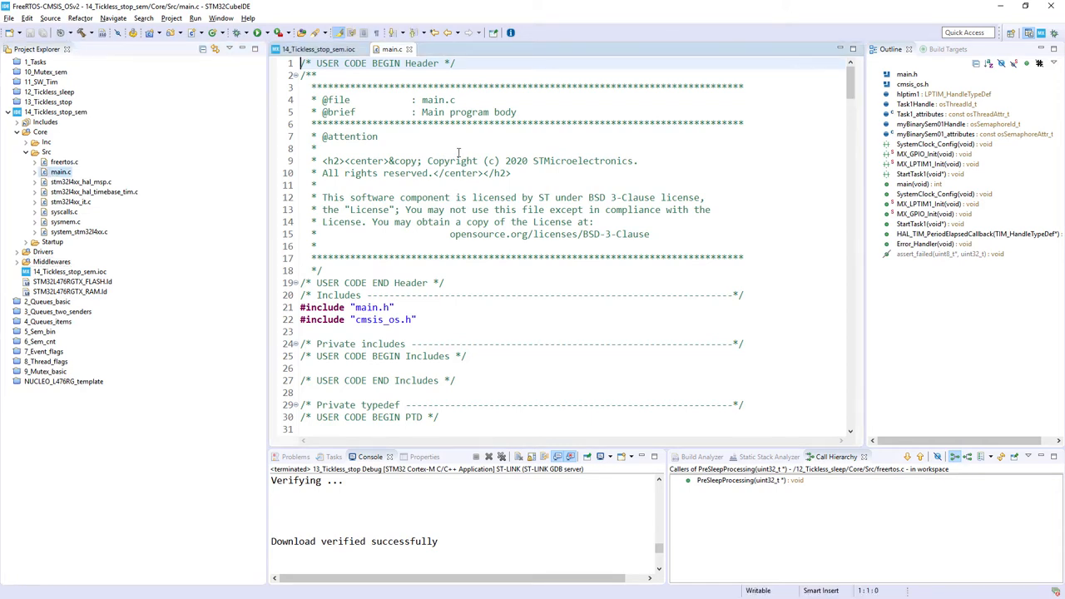
{"action": "left_click", "coordinate": [512, 173]}
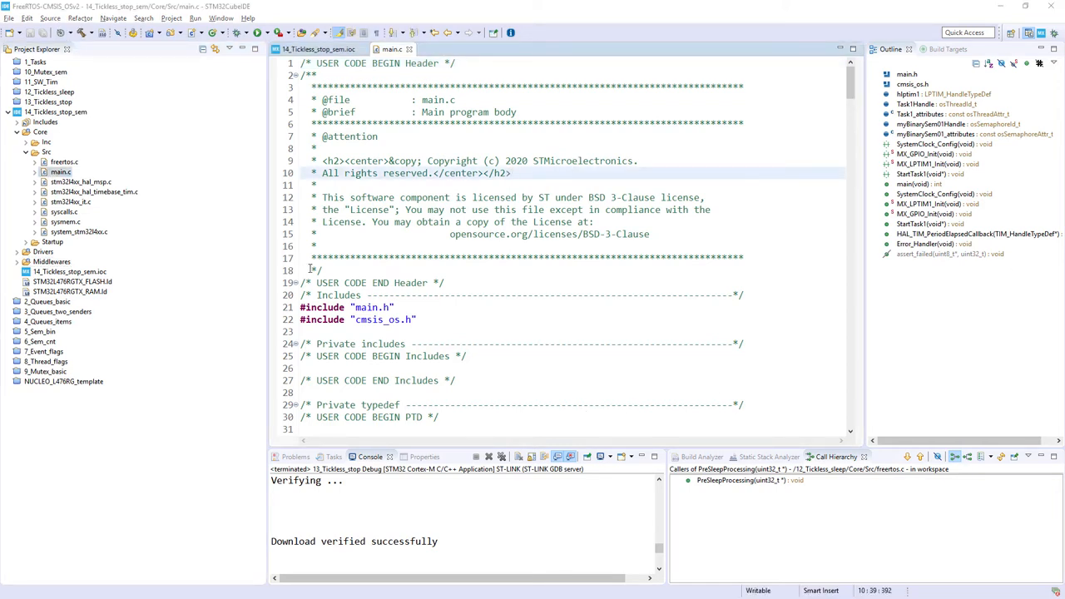
{"action": "scroll", "scroll_direction": "down", "scroll_amount": 3}
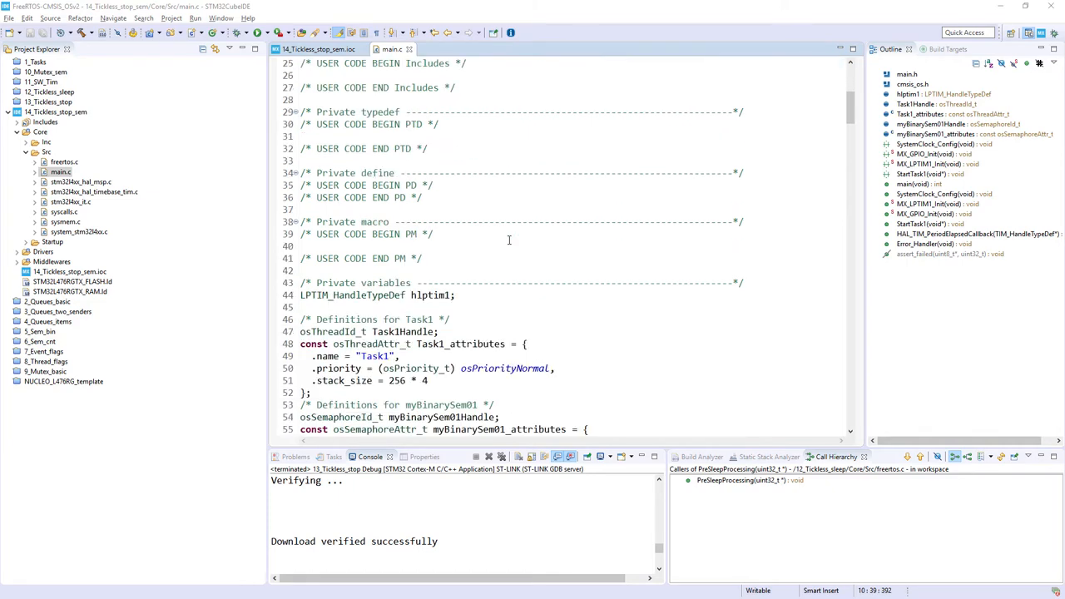
{"action": "mouse_move", "coordinate": [430, 245]}
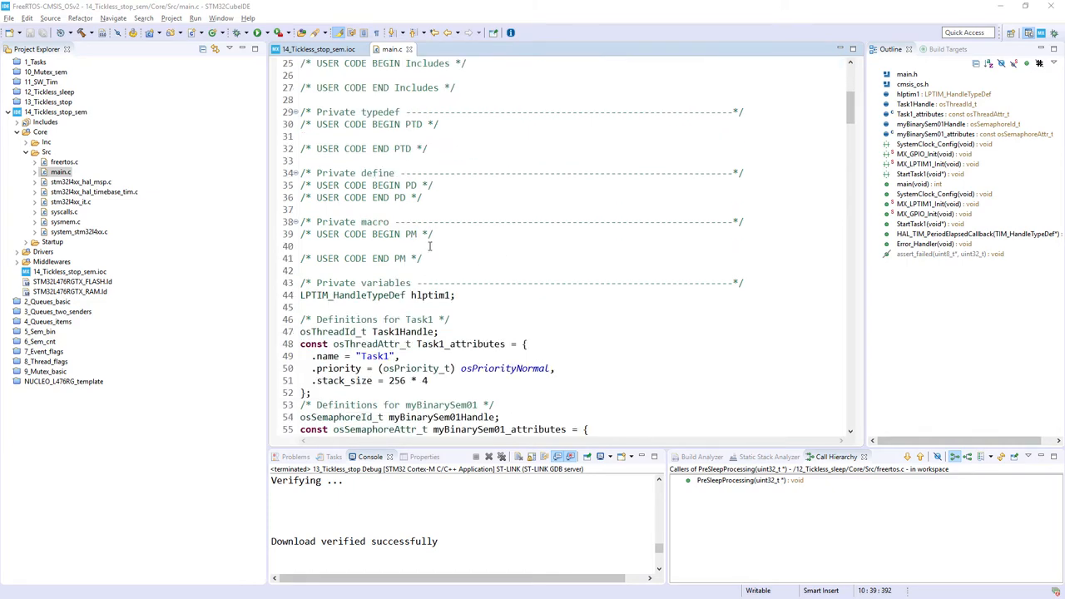
{"action": "scroll", "scroll_direction": "down", "scroll_amount": 3}
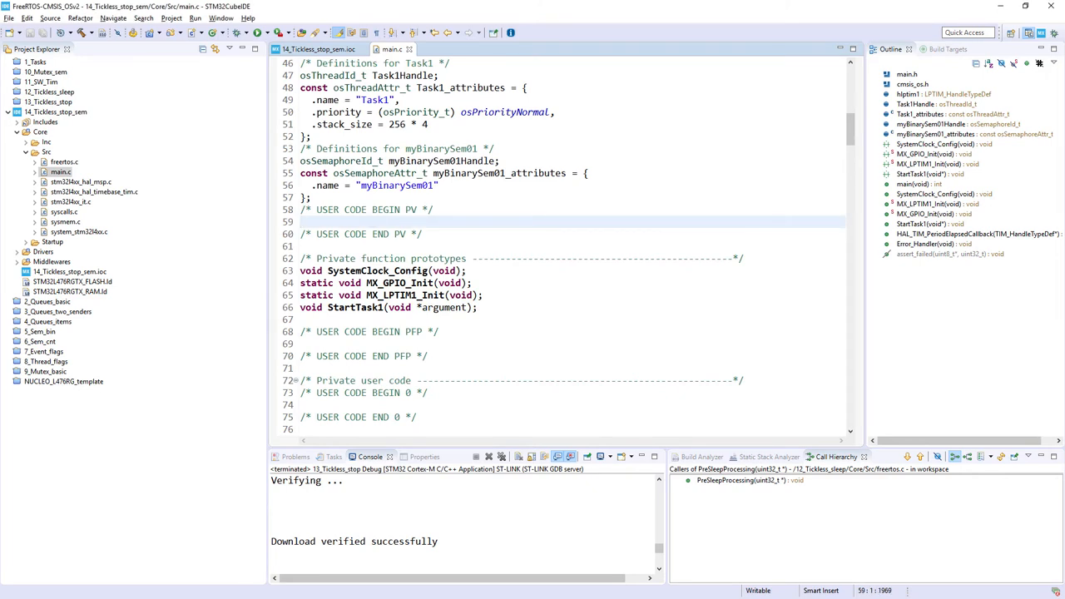
- Write the void Task_action prototype and reuse it under USER CODE BEGIN 4
{"action": "type", "text": "void Task_action(char messa"}
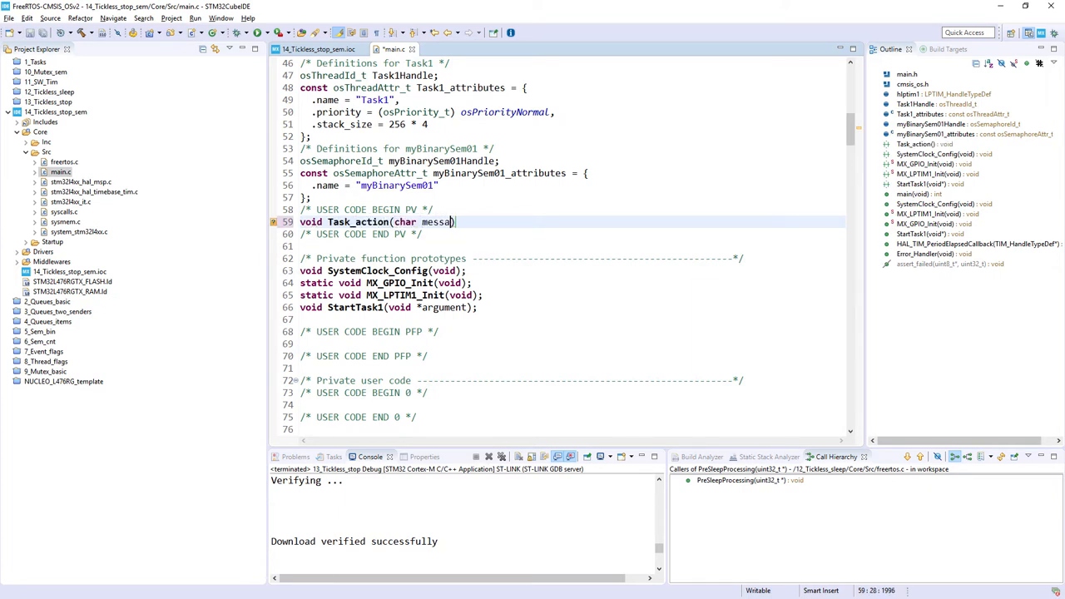
{"action": "type", "text": "ge);"}
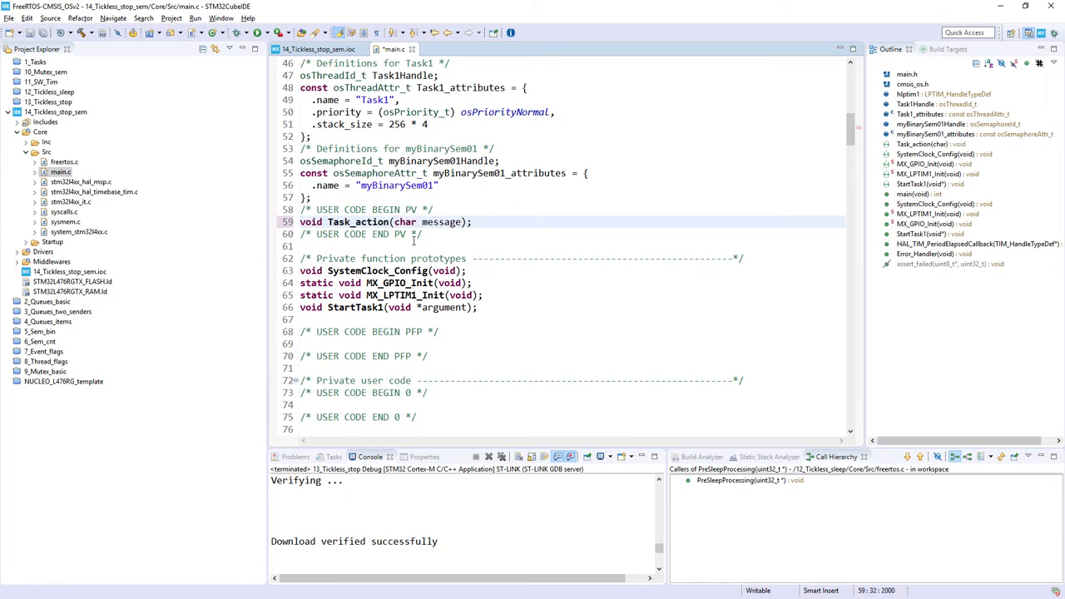
{"action": "triple_click", "coordinate": [374, 221]}
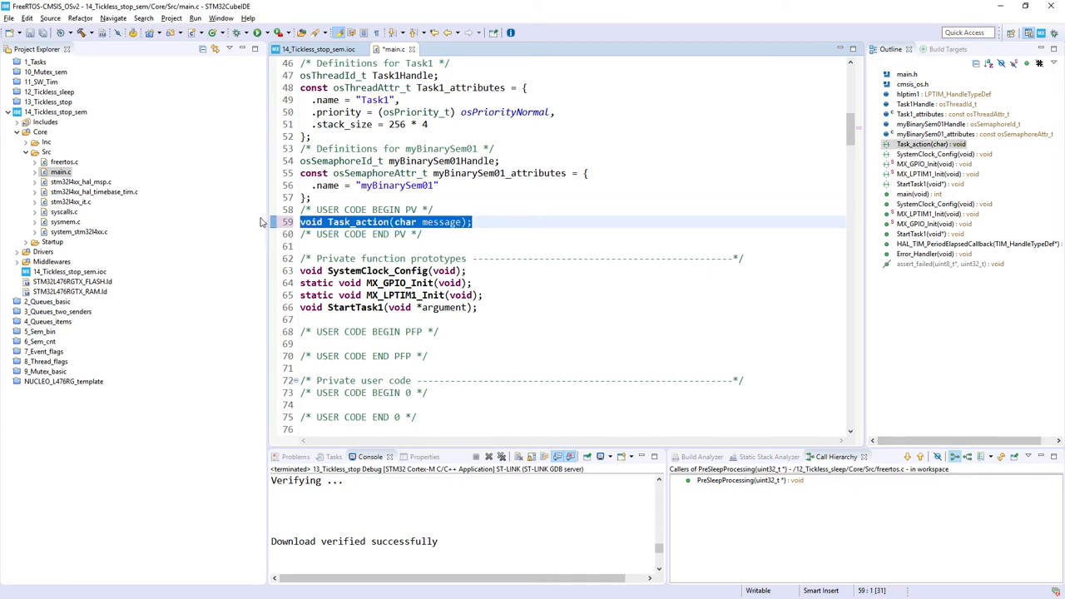
{"action": "scroll", "scroll_direction": "down", "scroll_amount": 3}
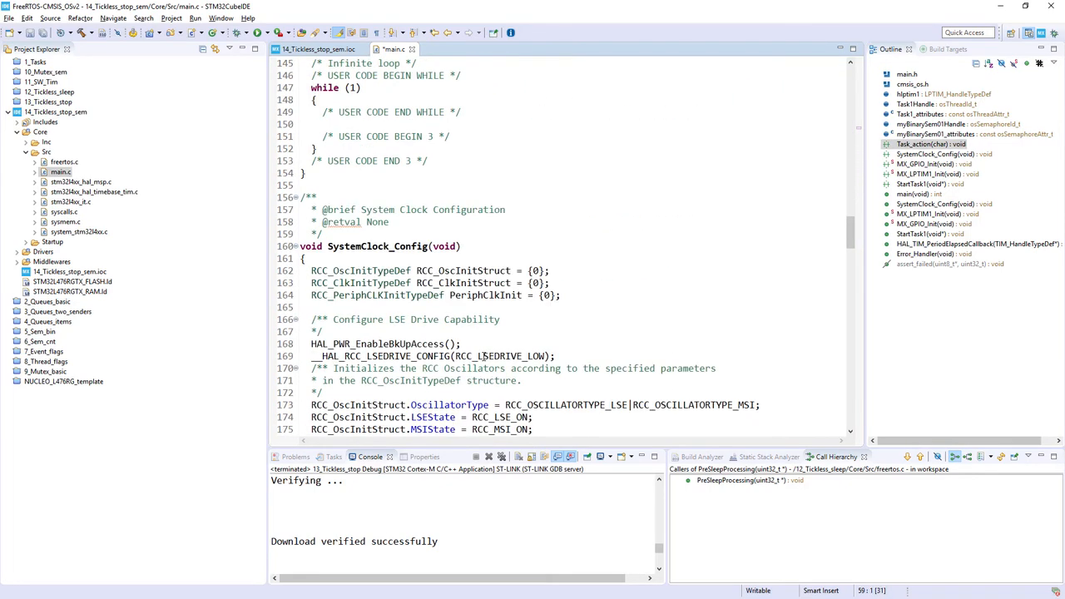
{"action": "scroll", "scroll_direction": "down", "scroll_amount": 3}
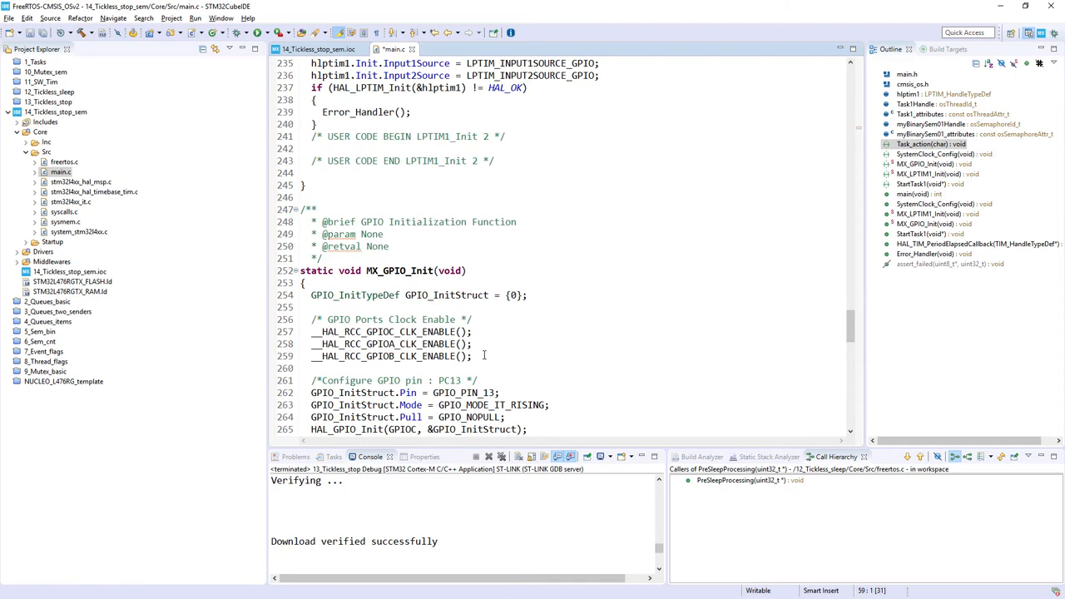
{"action": "scroll", "scroll_direction": "down", "scroll_amount": 3}
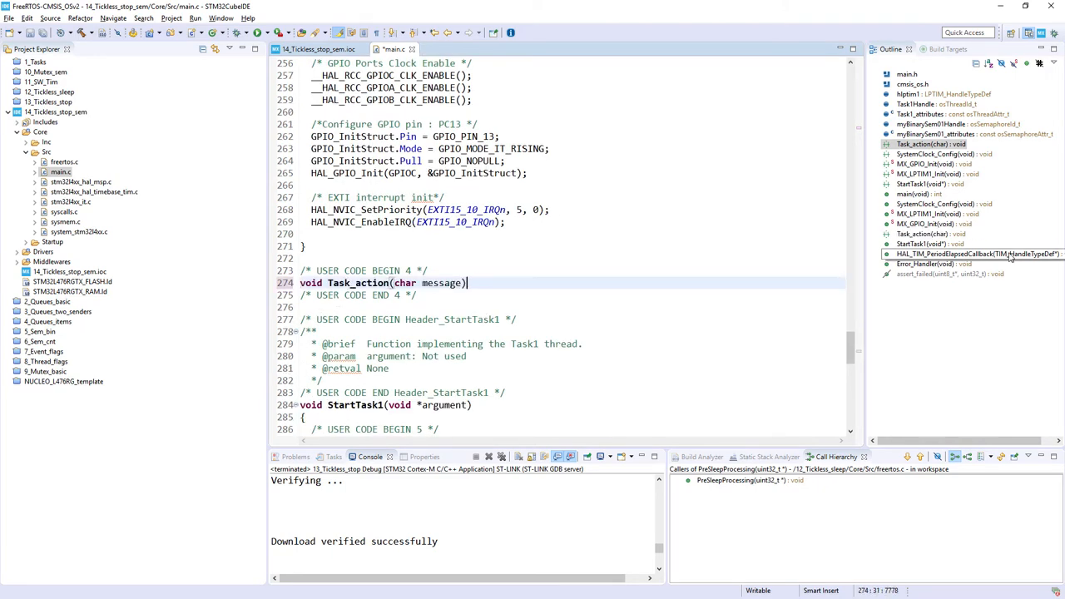
- Give Task_action a body calling ITM_SendChar(message) and ITM_SendChar('\n')
{"action": "key", "text": "Return"}
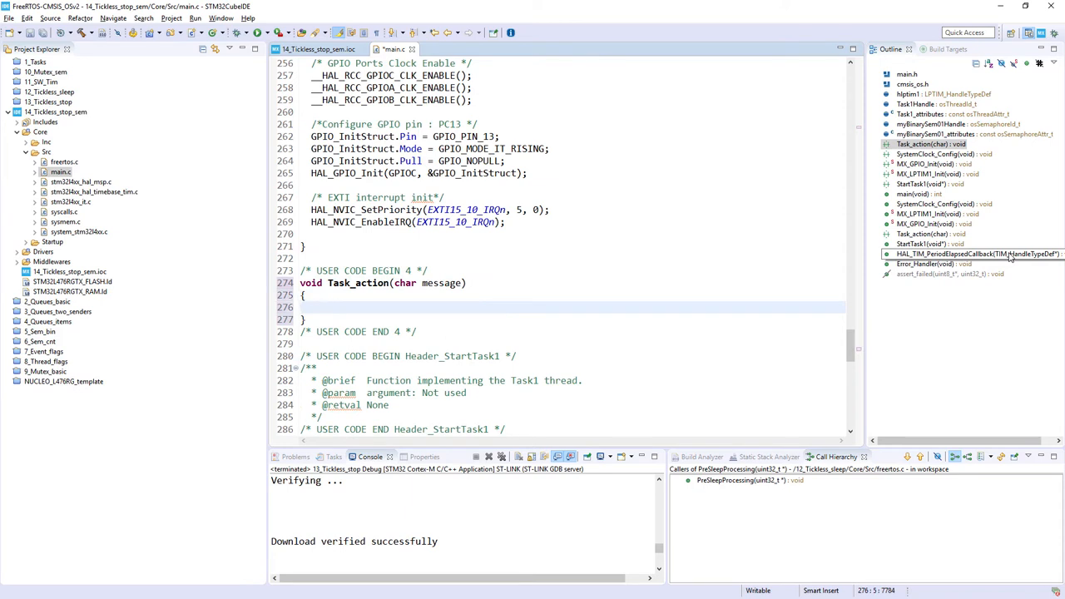
{"action": "type", "text": "ITM_"}
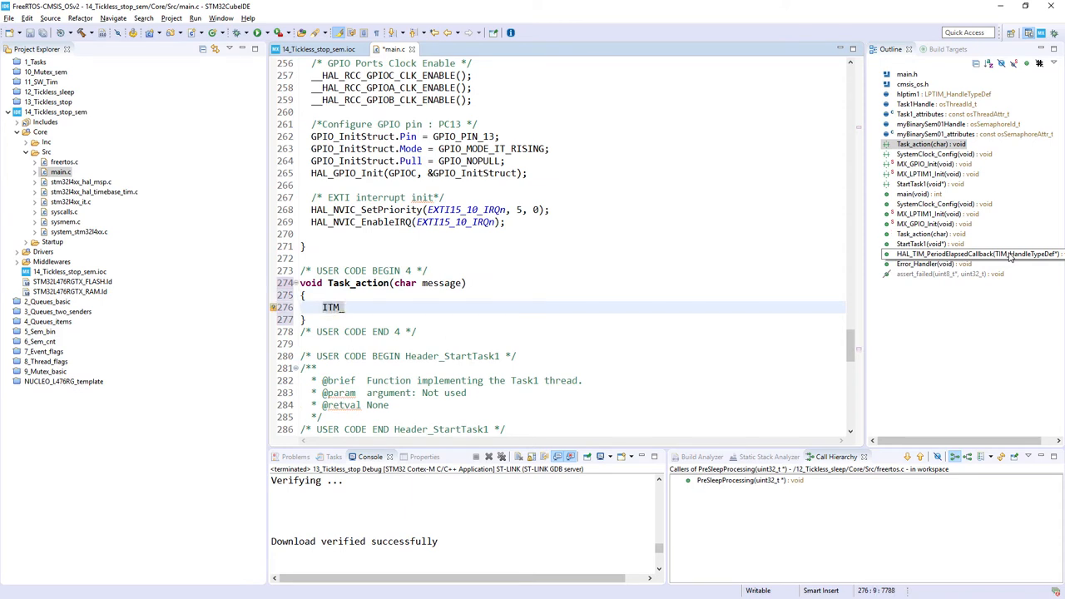
{"action": "type", "text": "SendChar(message);"}
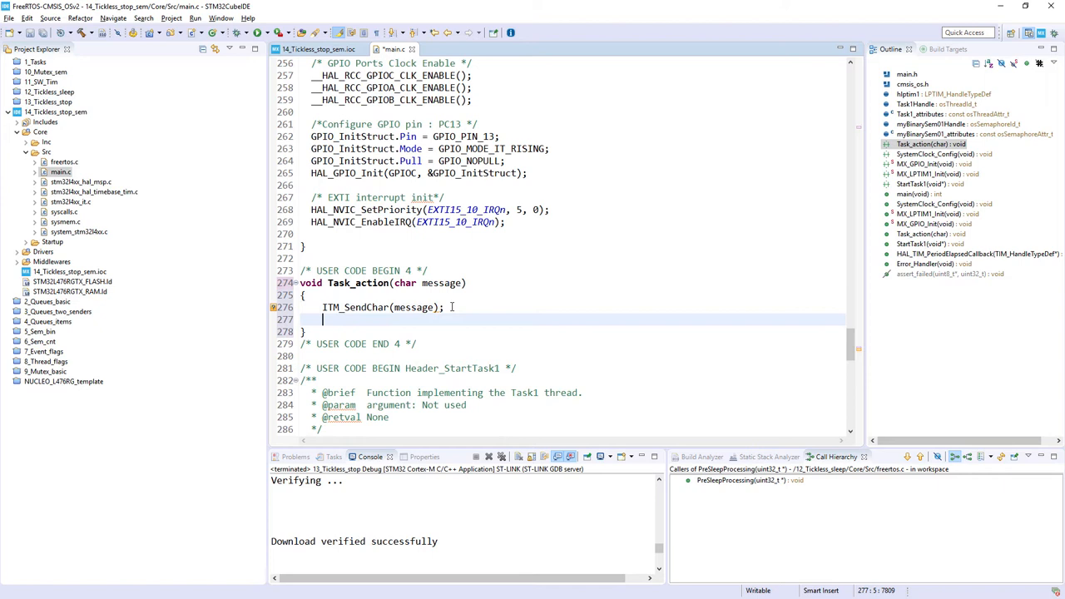
{"action": "type", "text": "ITM"}
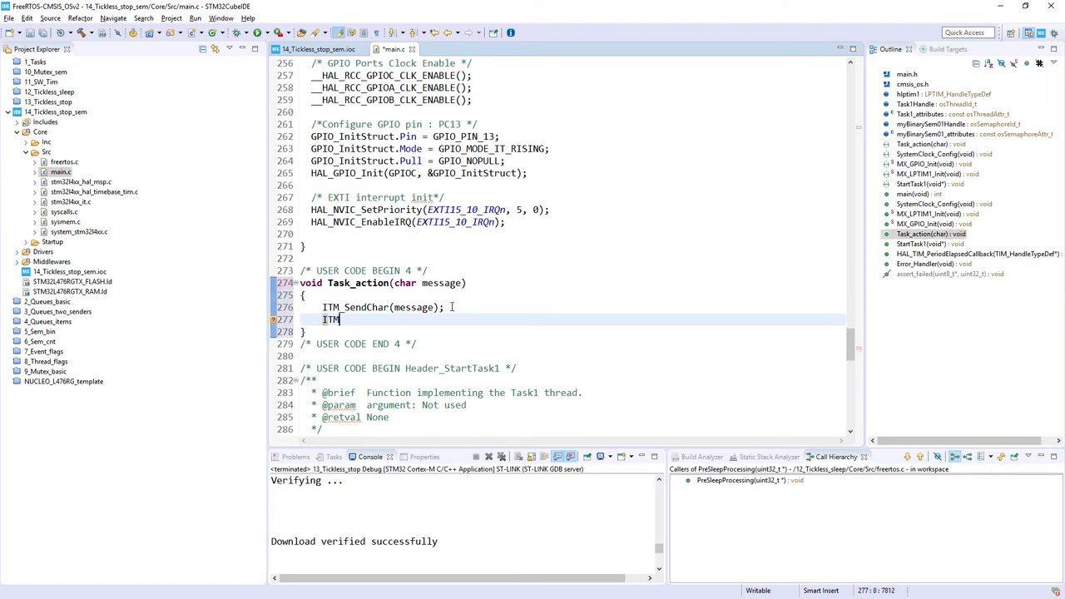
{"action": "type", "text": "_SendChar('"}
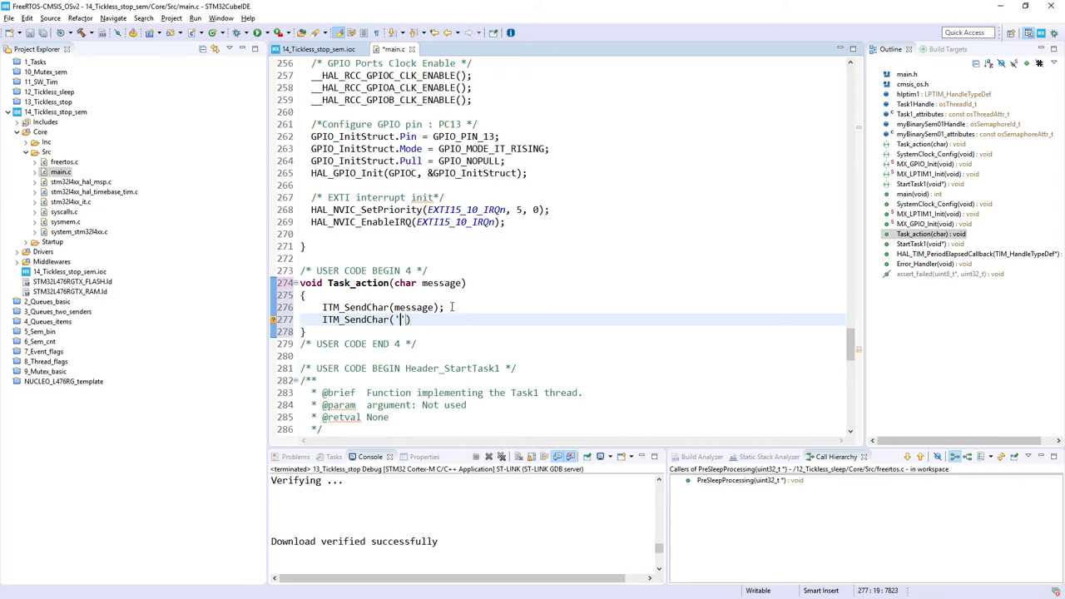
{"action": "type", "text": "n"}
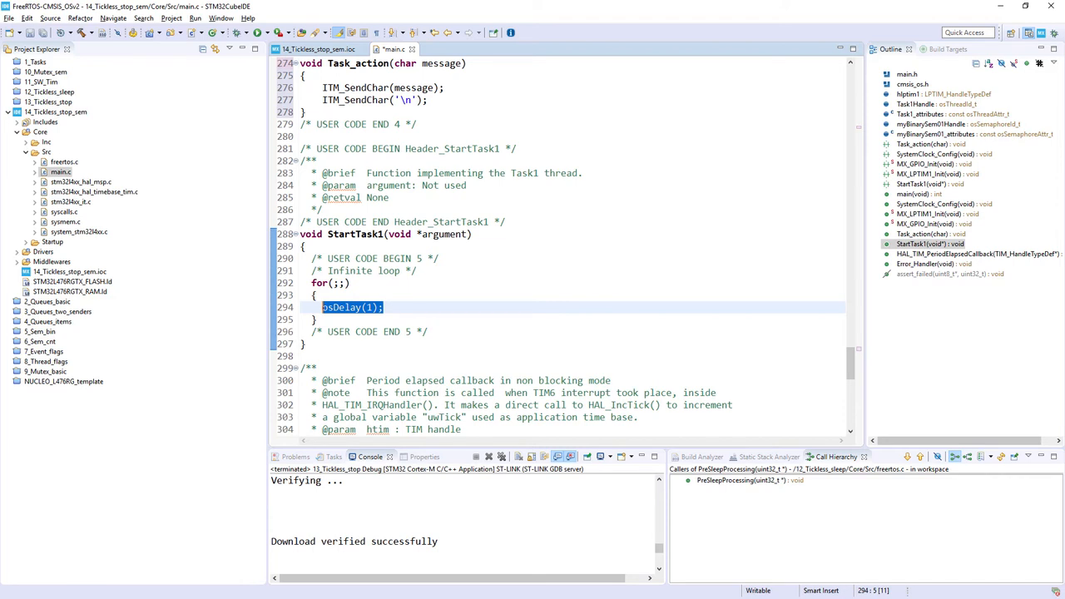
- Replace osDelay(1) with osSemaphoreAcquire(myBinarySem01Handle, 5000), Task_action('1') and HAL_Delay(500)
{"action": "type", "text": "osSemap"}
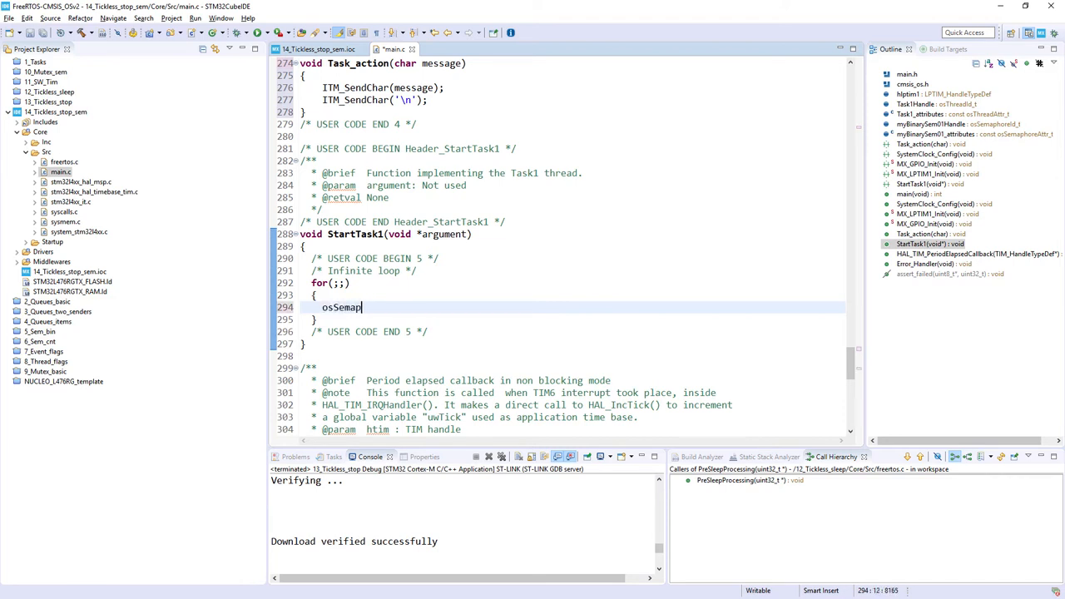
{"action": "type", "text": "hore"}
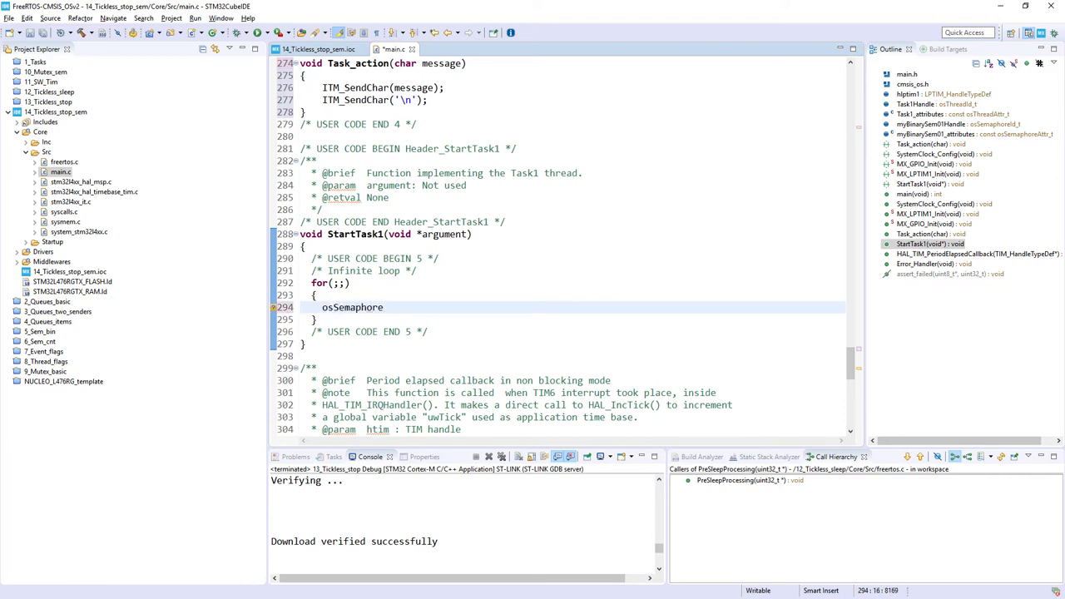
{"action": "type", "text": "Ac"}
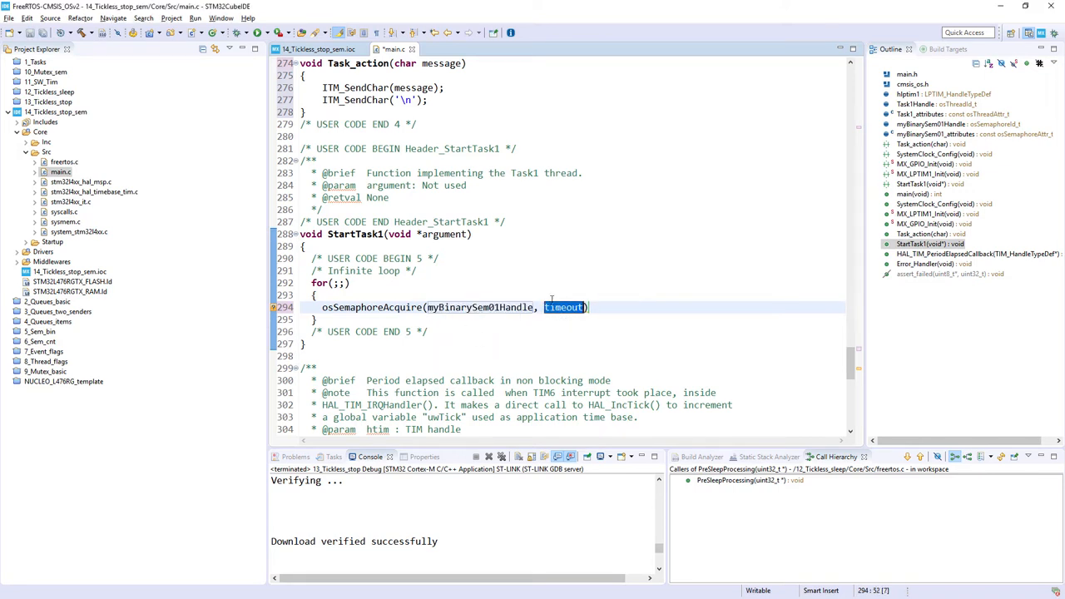
{"action": "type", "text": "5"}
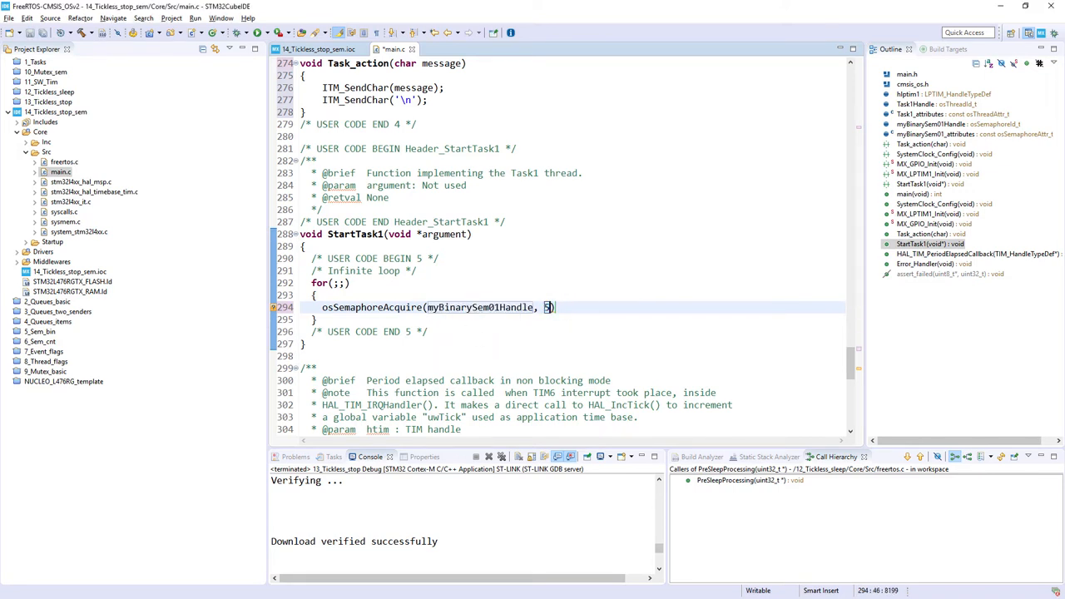
{"action": "type", "text": "000"}
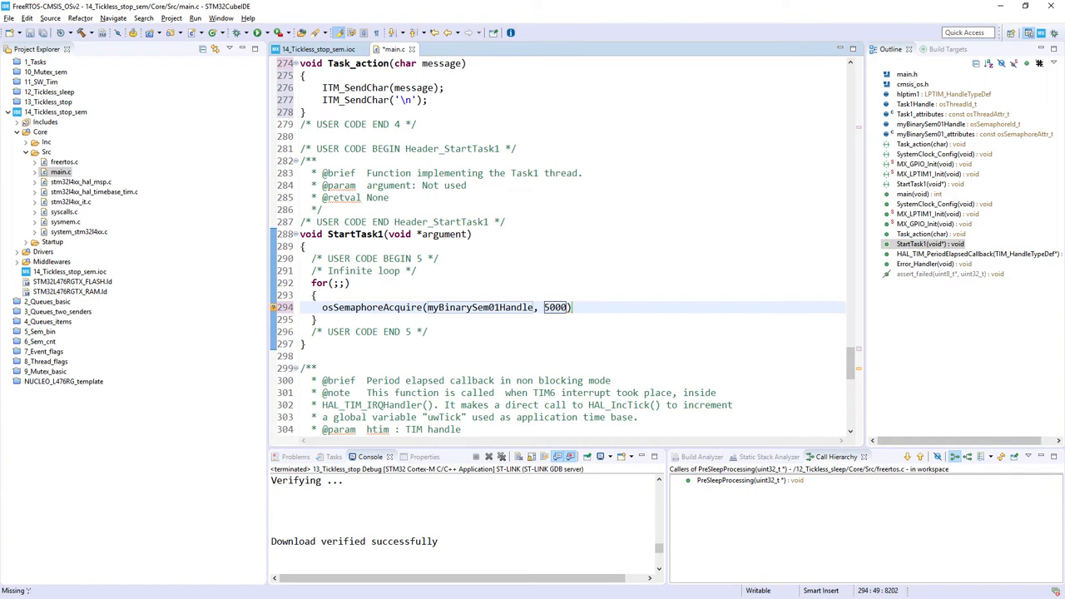
{"action": "type", "text": ";"}
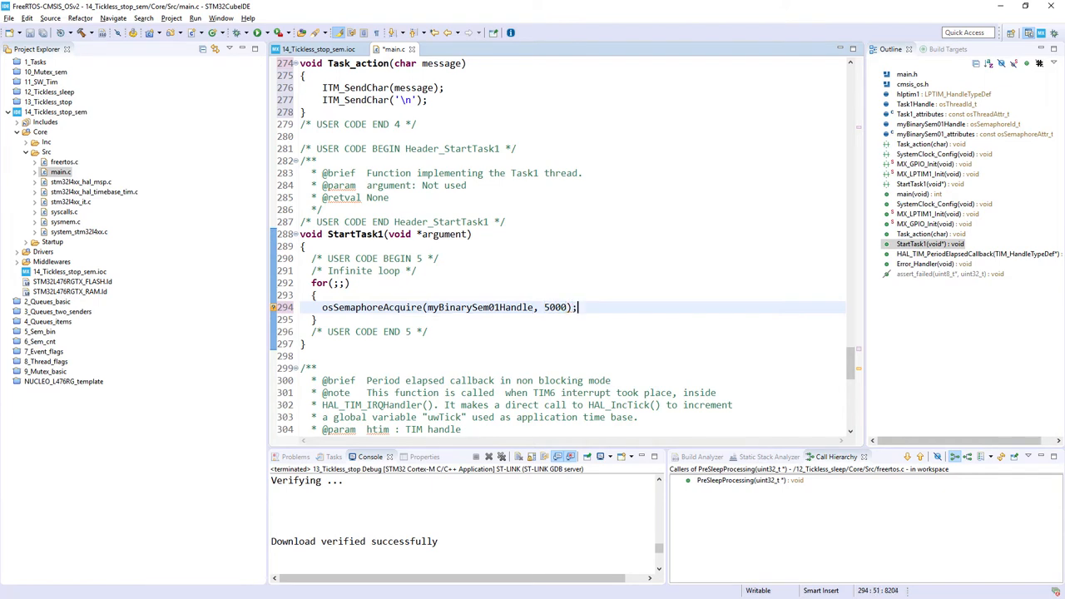
{"action": "key", "text": "Return"}
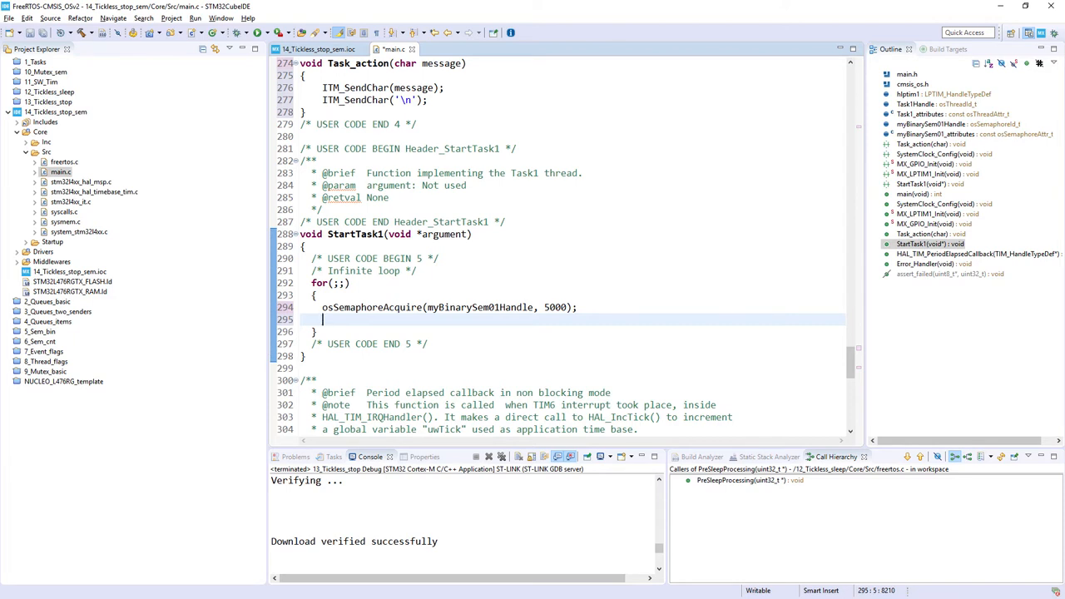
{"action": "type", "text": "Tak"}
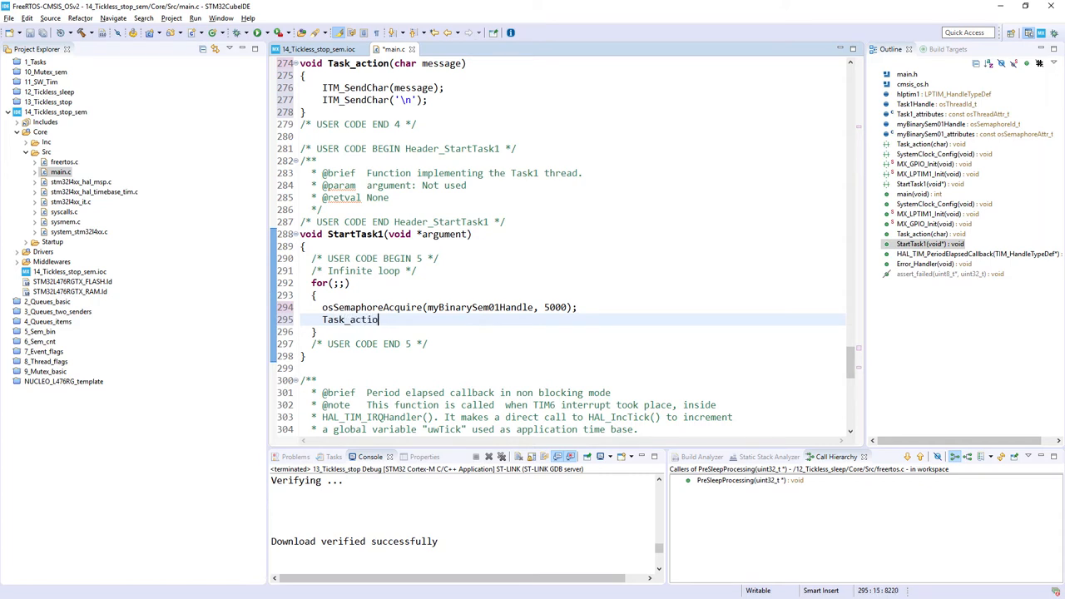
{"action": "type", "text": "('1');"}
{"action": "type", "text": "HAL"}
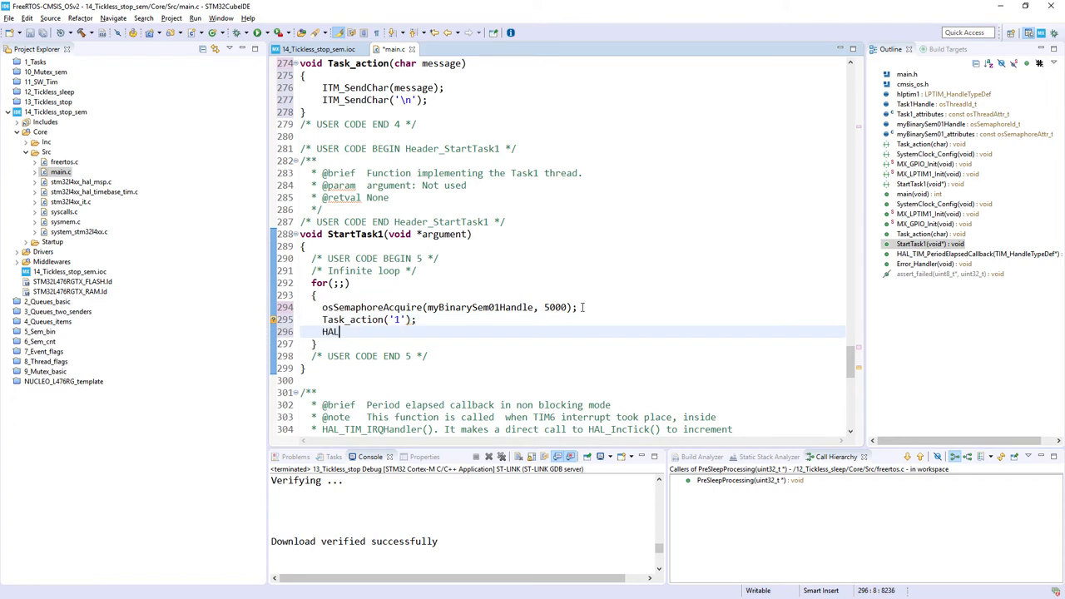
{"action": "type", "text": "_Delay()"}
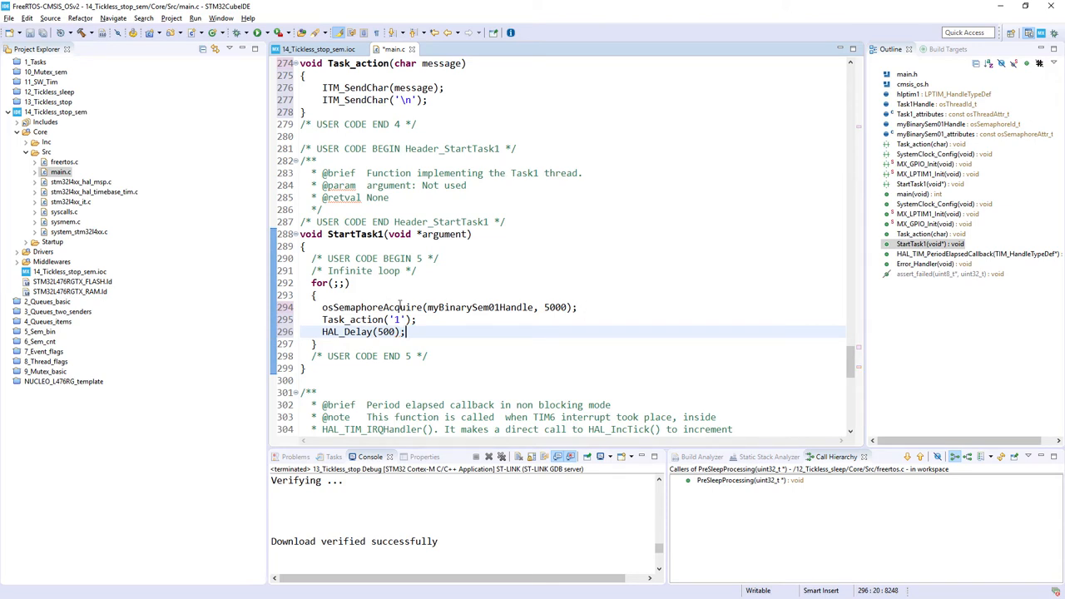
{"action": "mouse_move", "coordinate": [491, 307]}
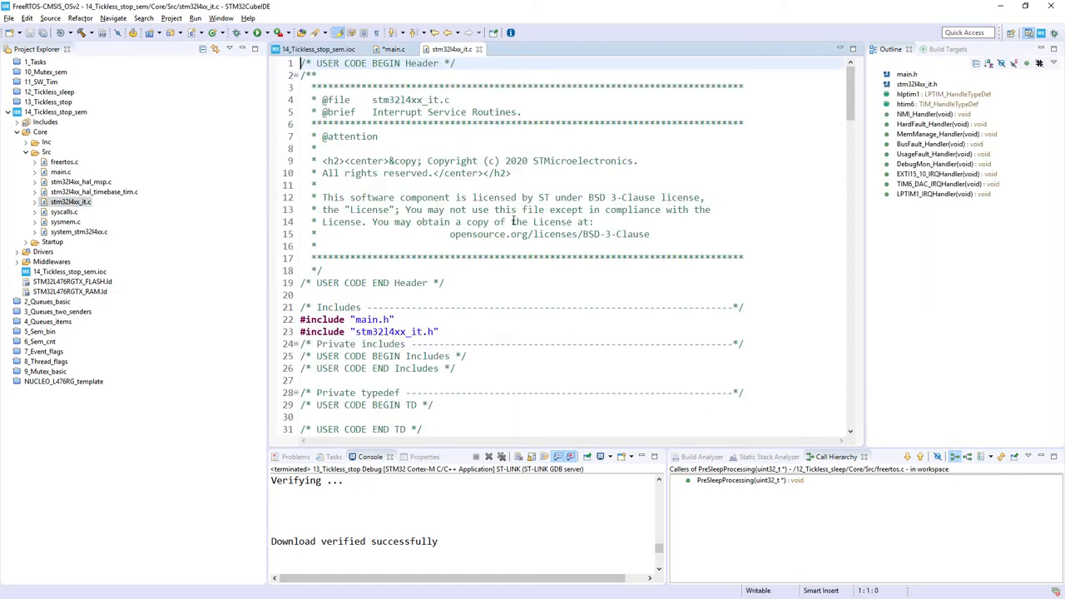
- Copy the weak HAL_GPIO_EXTI_Callback signature from the EXTI handler's declaration into main.c
{"action": "scroll", "scroll_direction": "down", "scroll_amount": 3}
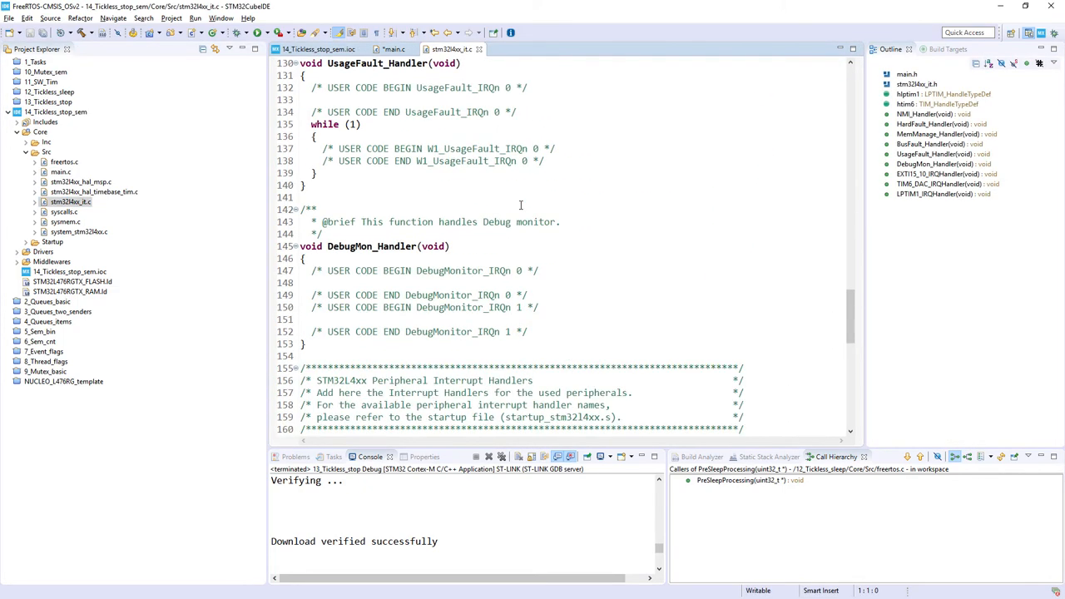
{"action": "scroll", "scroll_direction": "down", "scroll_amount": 3}
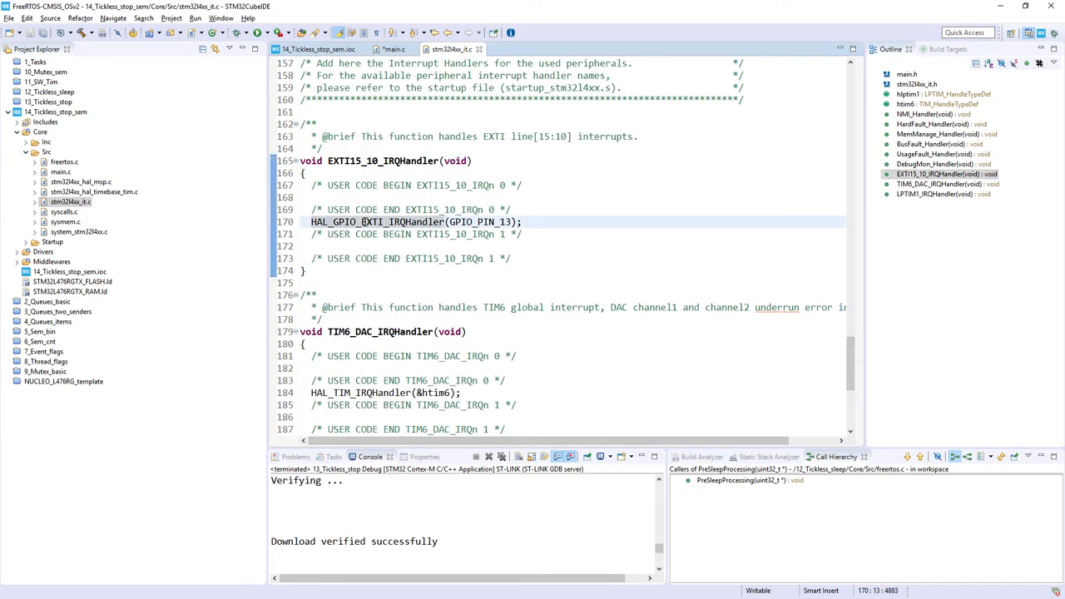
{"action": "right_click", "coordinate": [416, 221]}
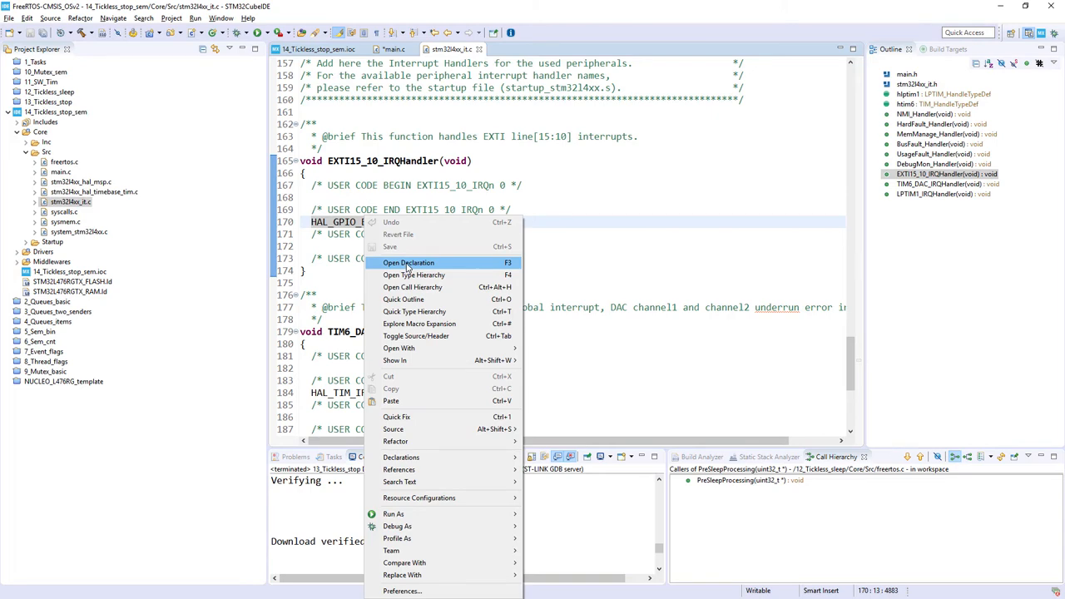
{"action": "left_click", "coordinate": [409, 262]}
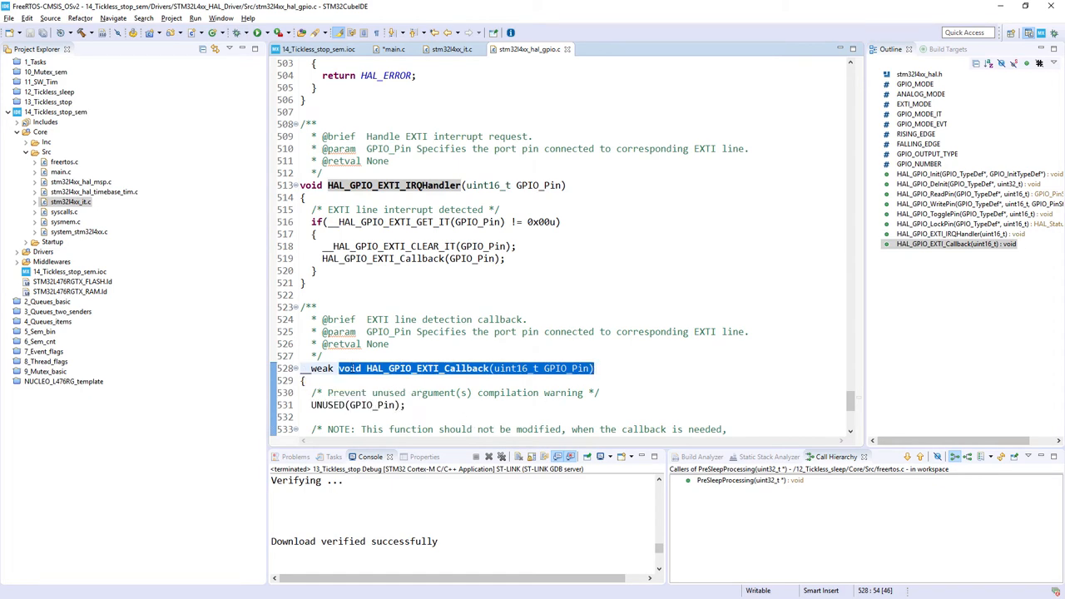
{"action": "left_click", "coordinate": [393, 49]}
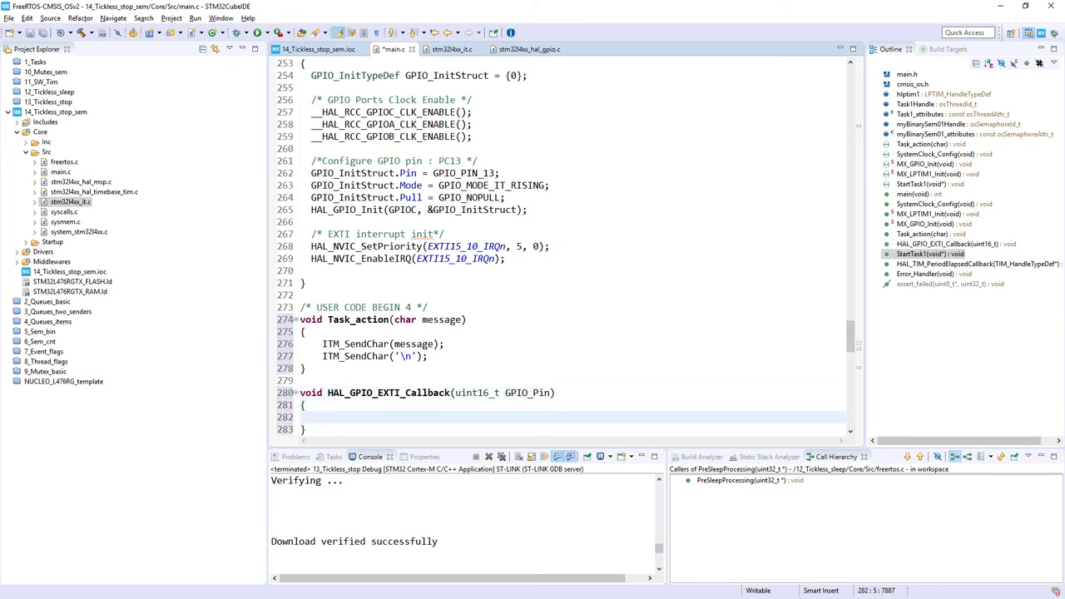
- Fill HAL_GPIO_EXTI_Callback with osSemaphoreRelease(myBinarySem01Handle) and Task_action('!')
{"action": "left_click", "coordinate": [323, 417]}
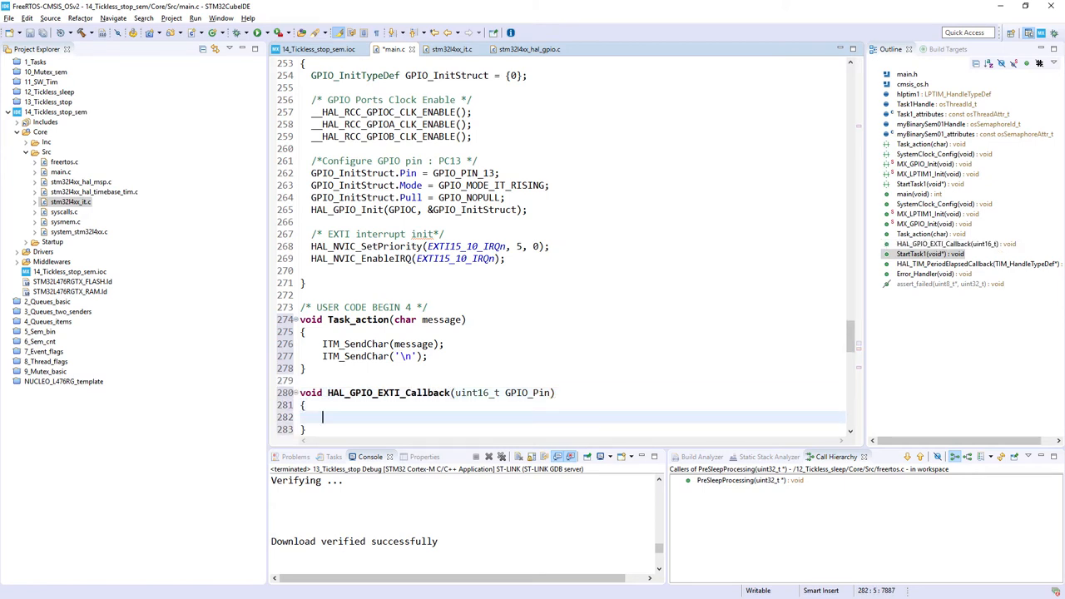
{"action": "type", "text": "os"}
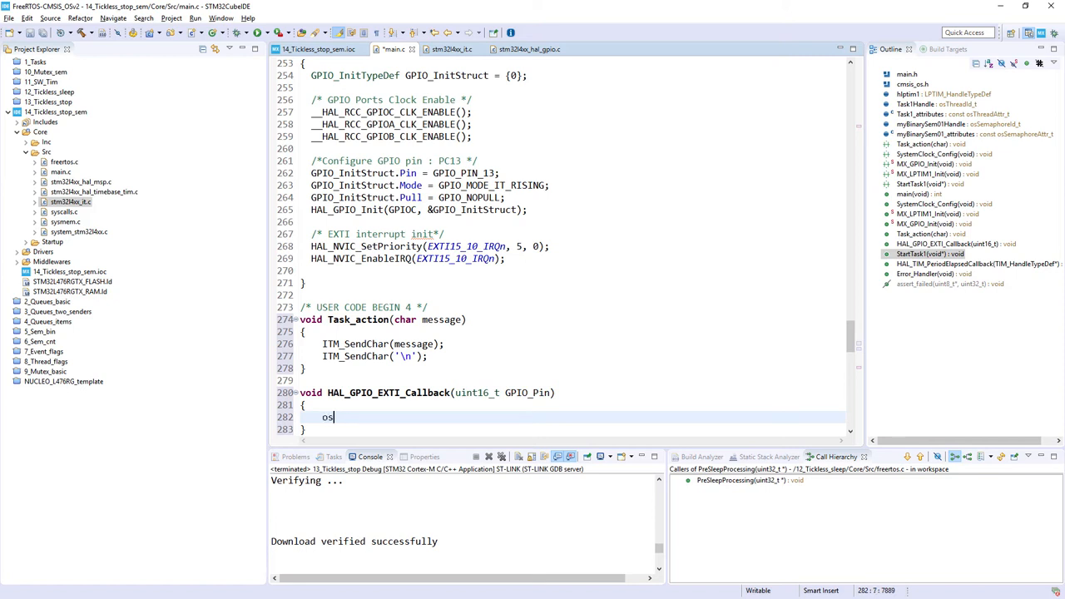
{"action": "type", "text": "SemaphoreRelease(myBinarySem01Handle);"}
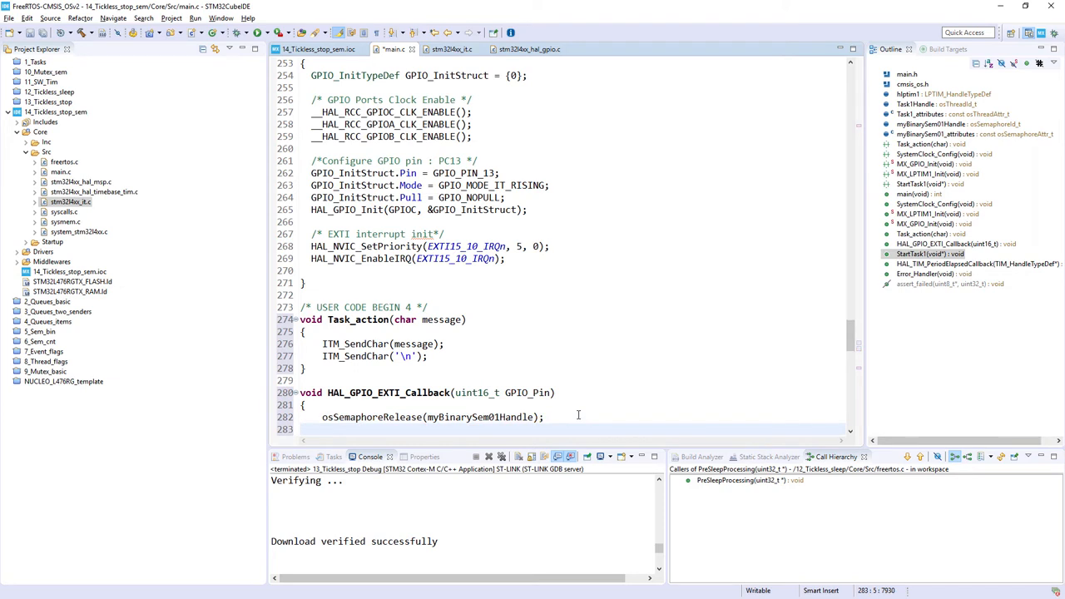
{"action": "type", "text": "Task_"}
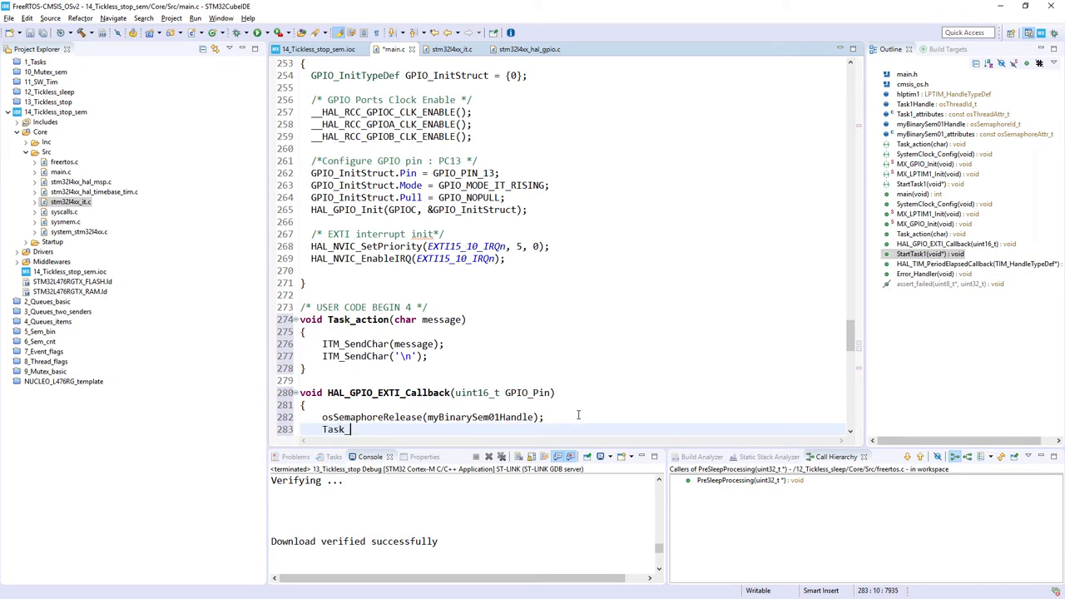
{"action": "type", "text": "action()"}
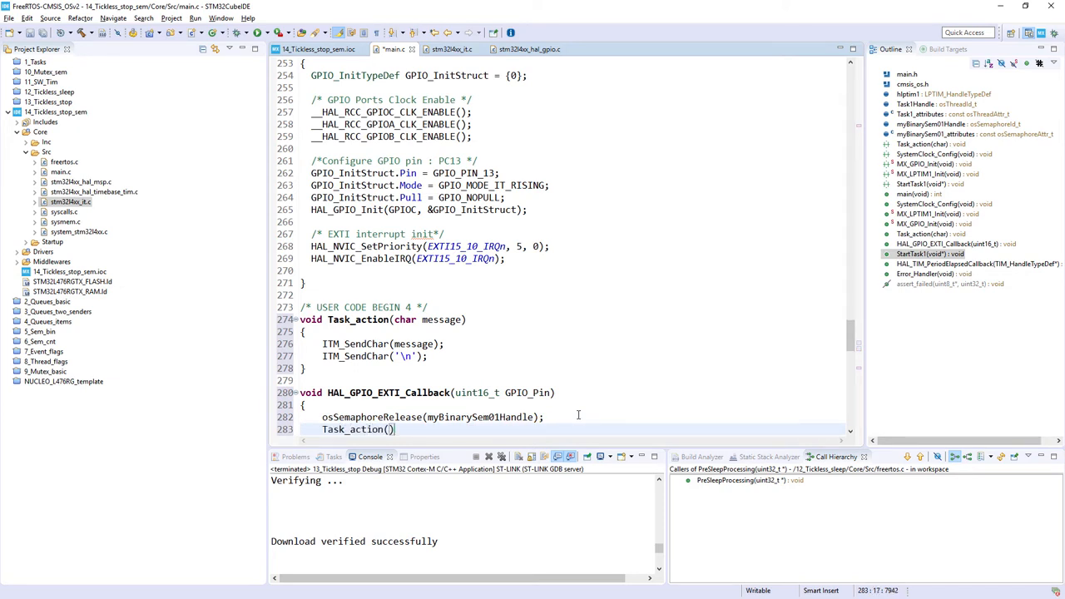
{"action": "type", "text": "'!';"}
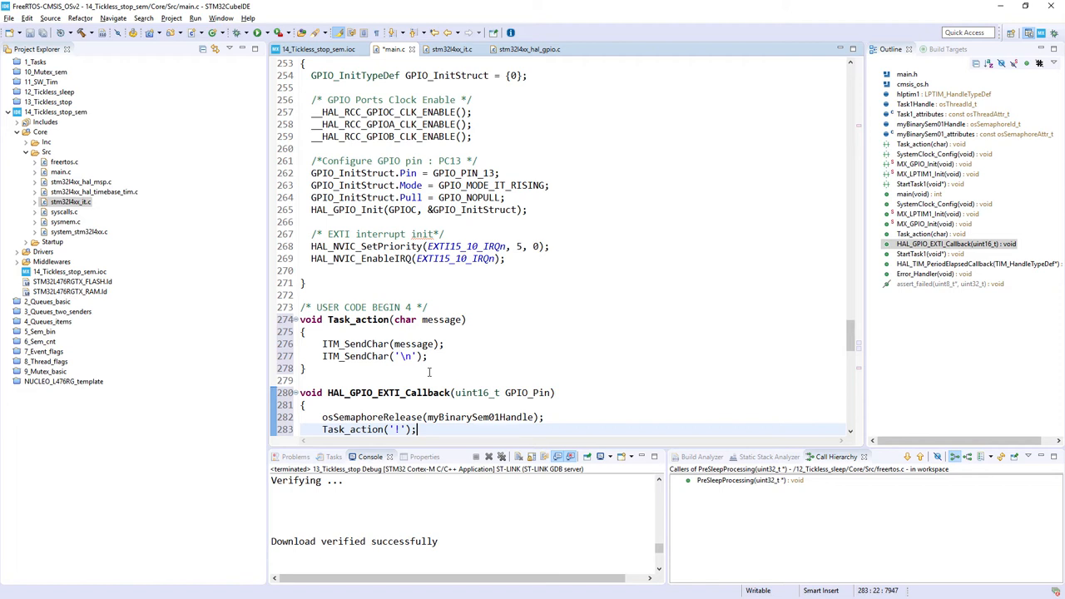
{"action": "mouse_move", "coordinate": [447, 373]}
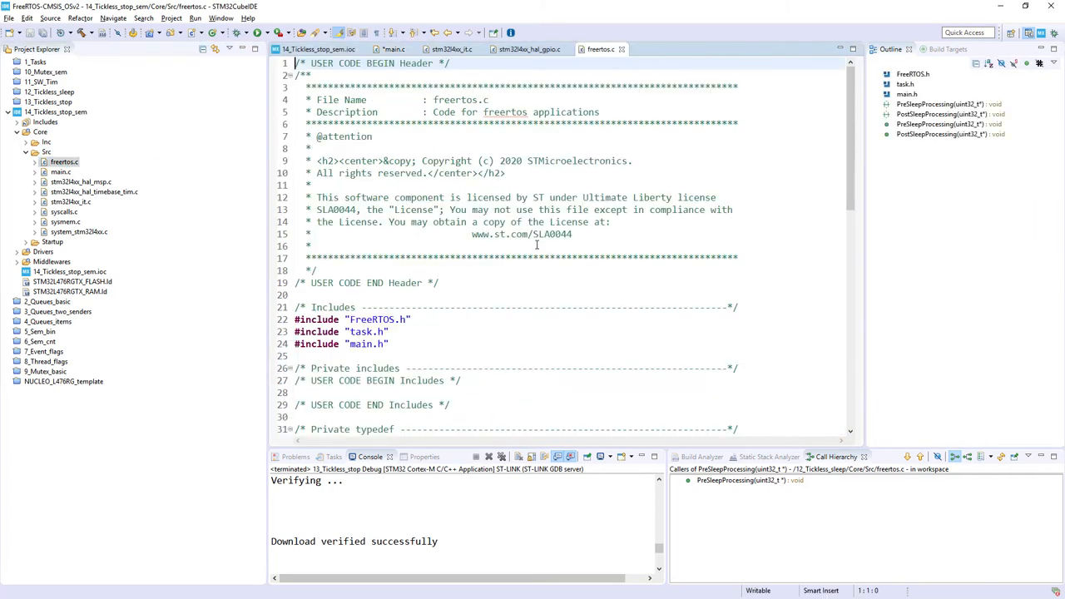
{"action": "scroll", "scroll_direction": "down", "scroll_amount": 3}
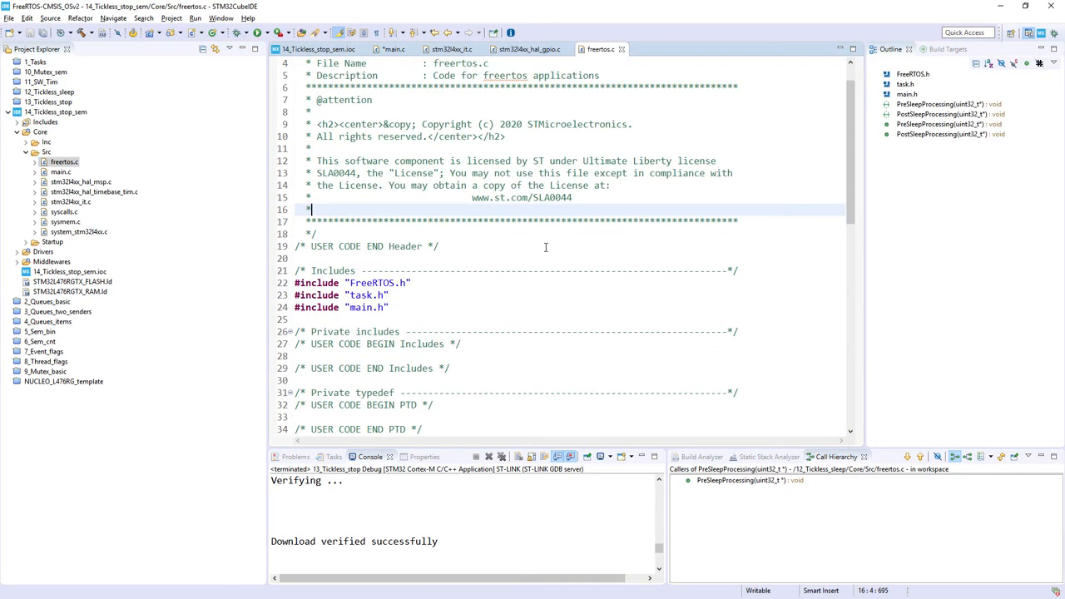
- Copy hlptim1's declaration from main.c into freertos.c as extern LPTIM_HandleTypeDef hlptim1
{"action": "left_click", "coordinate": [391, 49]}
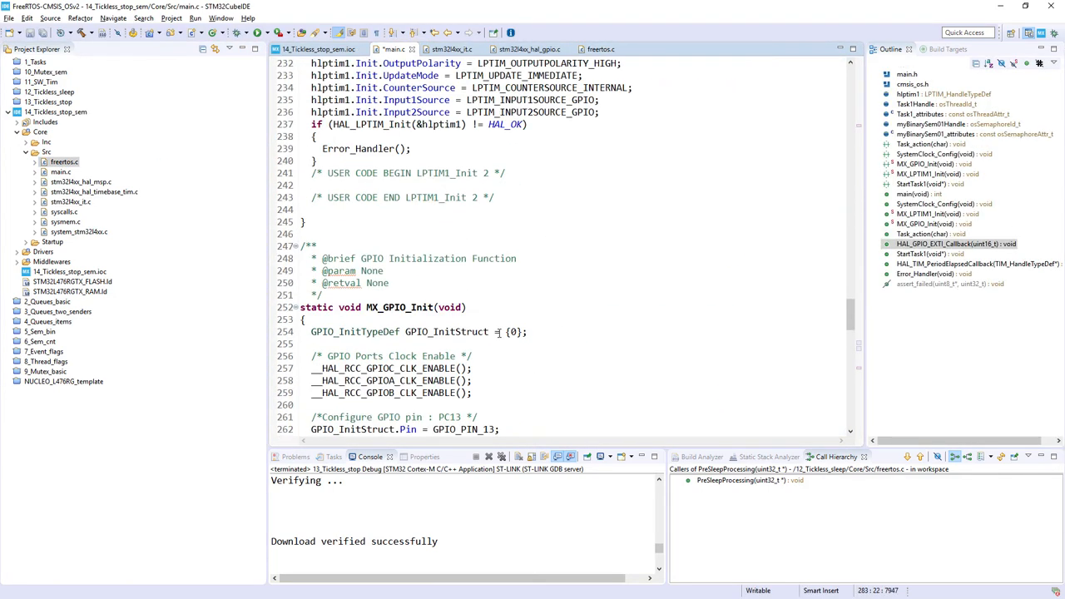
{"action": "scroll", "scroll_direction": "up", "scroll_amount": 3}
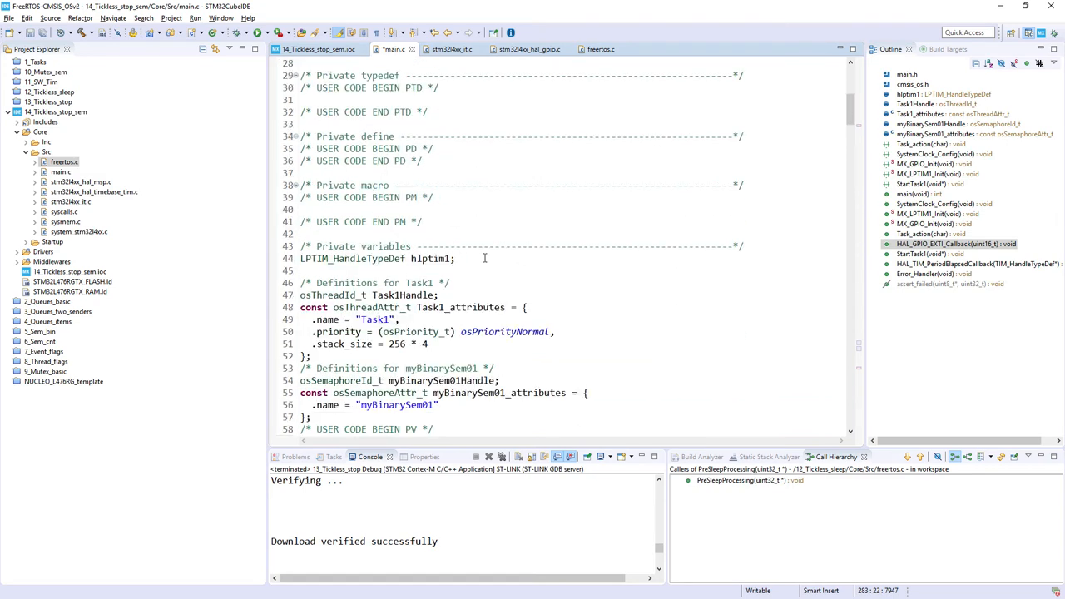
{"action": "triple_click", "coordinate": [377, 259]}
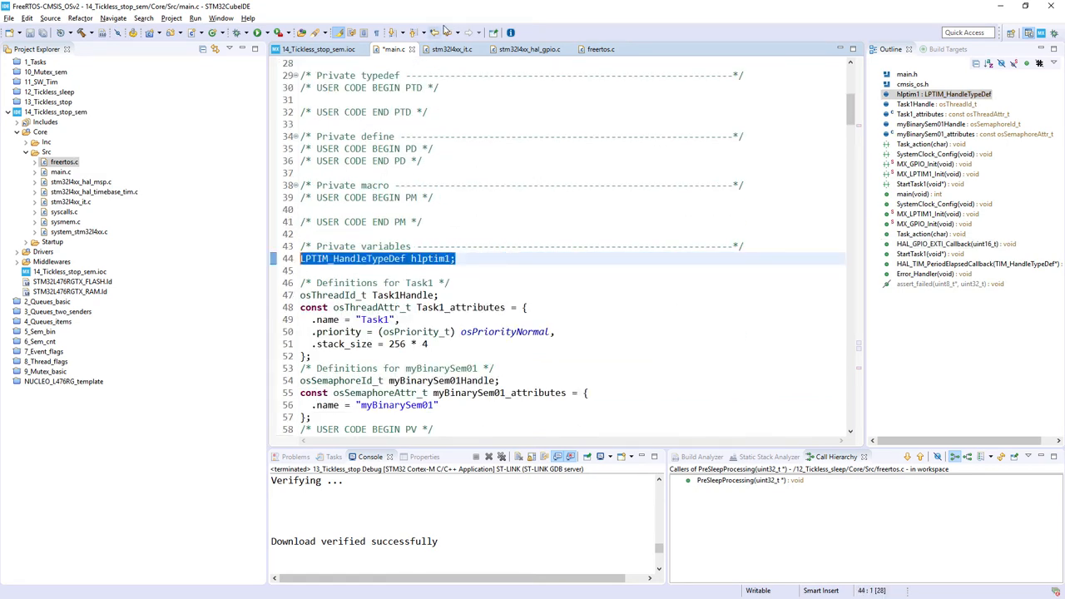
{"action": "left_click", "coordinate": [599, 50]}
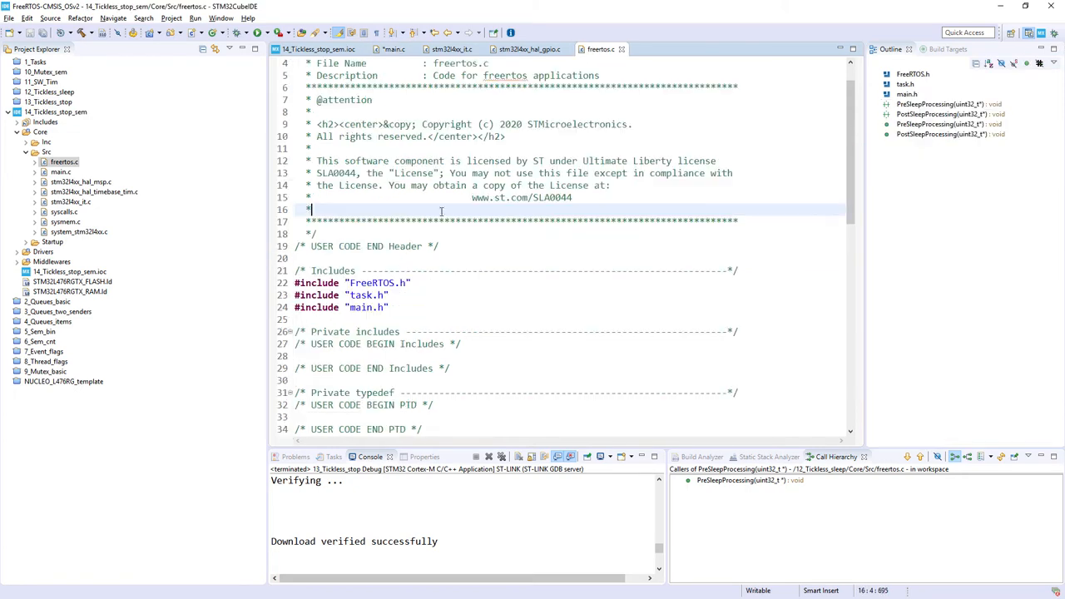
{"action": "scroll", "scroll_direction": "down", "scroll_amount": 3}
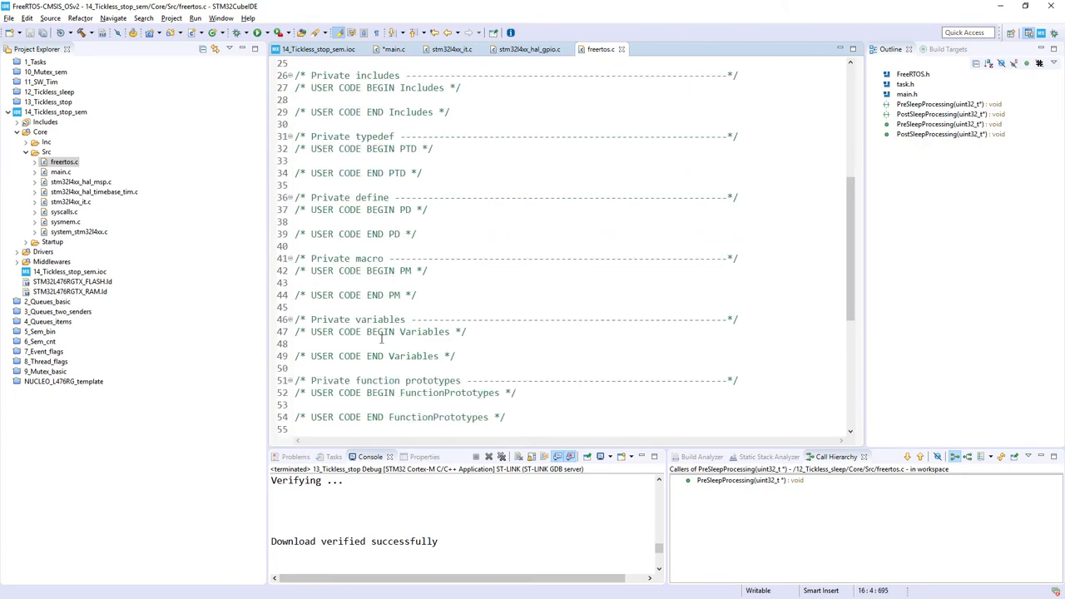
{"action": "type", "text": "ext"}
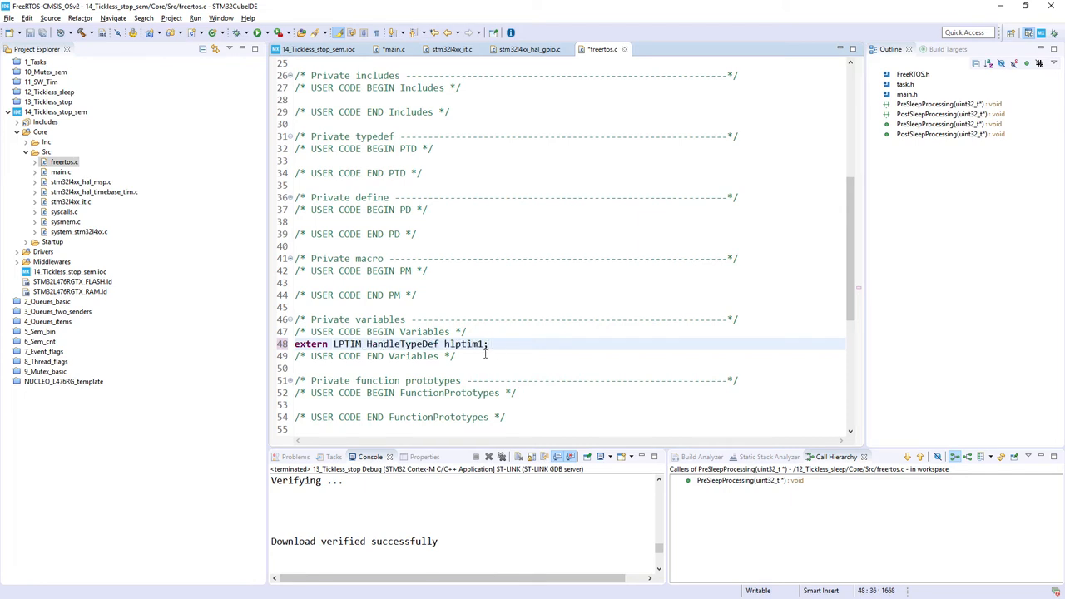
- Add HAL_SuspendTick() and HAL_LPTIM_TimeOut_Start_IT(&hlptim1, 0xFFFF, *ulExpectedIdleTime) to PreSleepProcessing
{"action": "scroll", "scroll_direction": "down", "scroll_amount": 3}
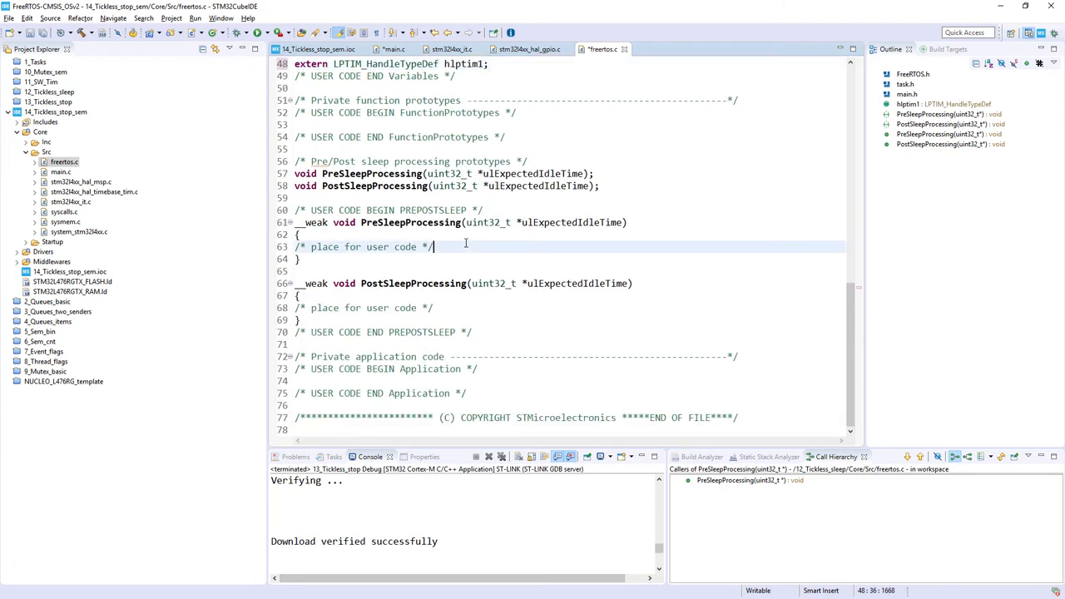
{"action": "key", "text": "Return"}
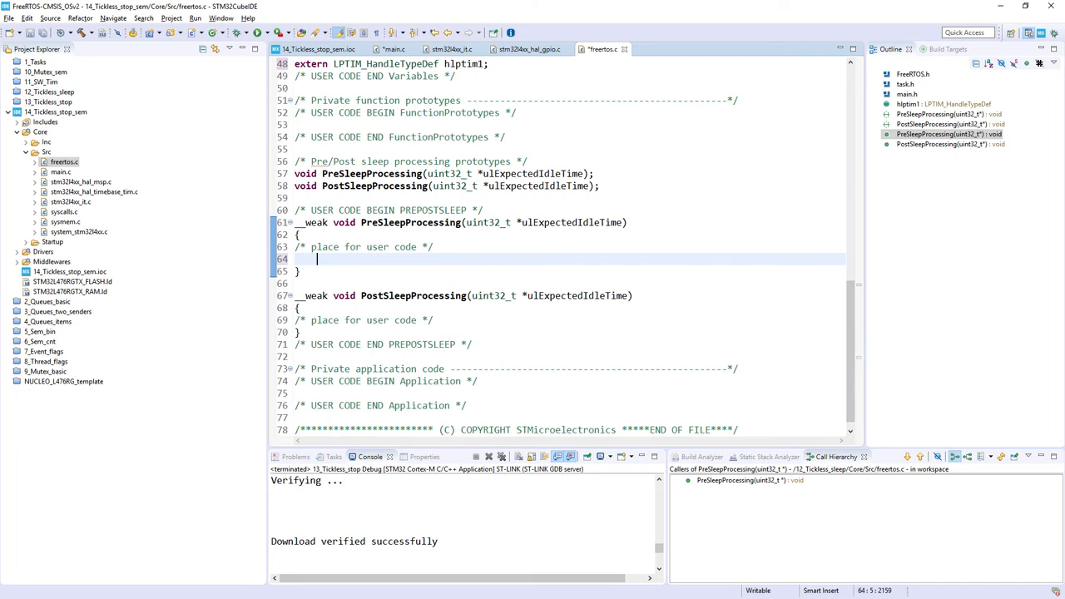
{"action": "type", "text": "HAL_SuspendTick();"}
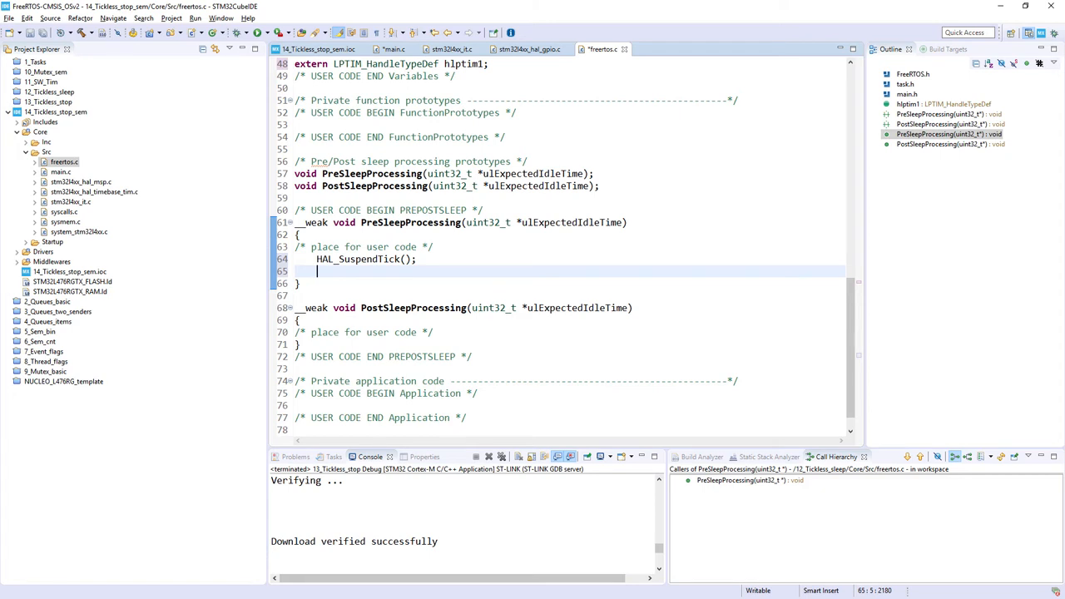
{"action": "type", "text": "HAL_"}
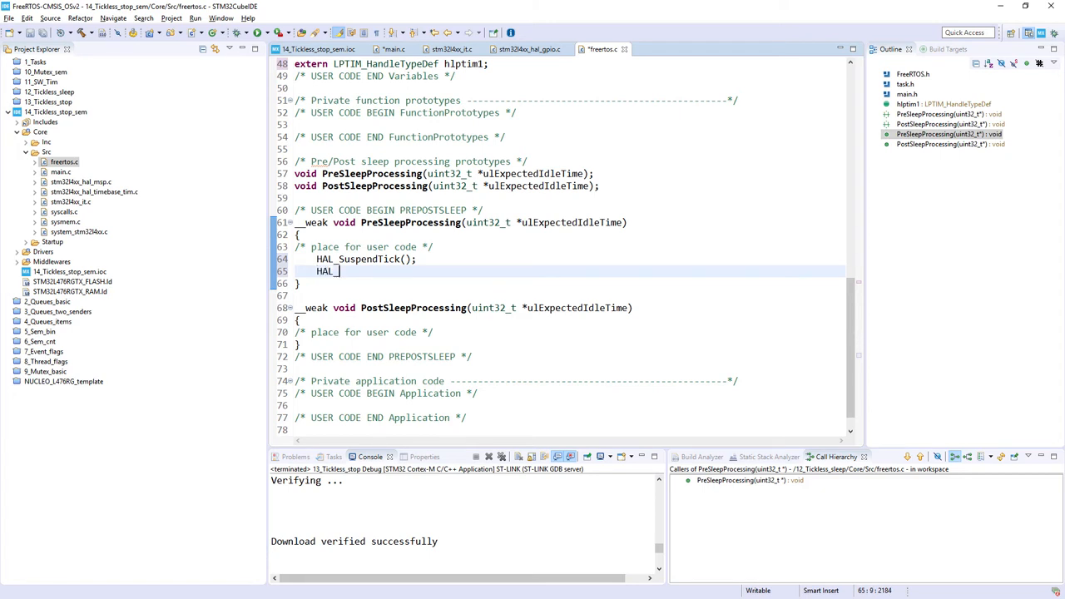
{"action": "type", "text": "LPTIM_Tou"}
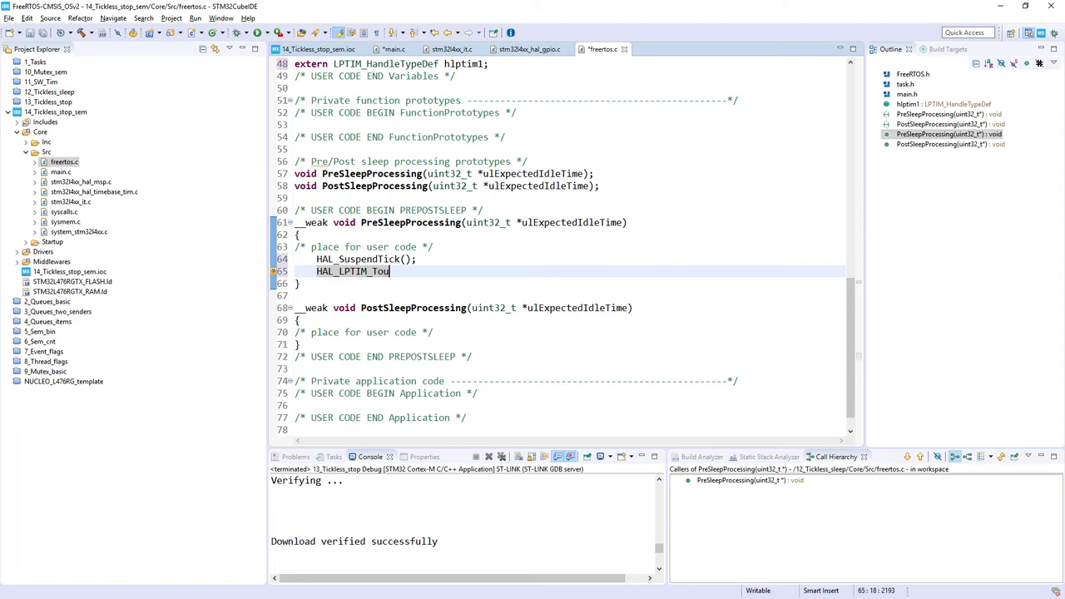
{"action": "key", "text": "Backspace"}
{"action": "type", "text": "imeOut_Start_IT(&hlptim1, Period, Timeout"}
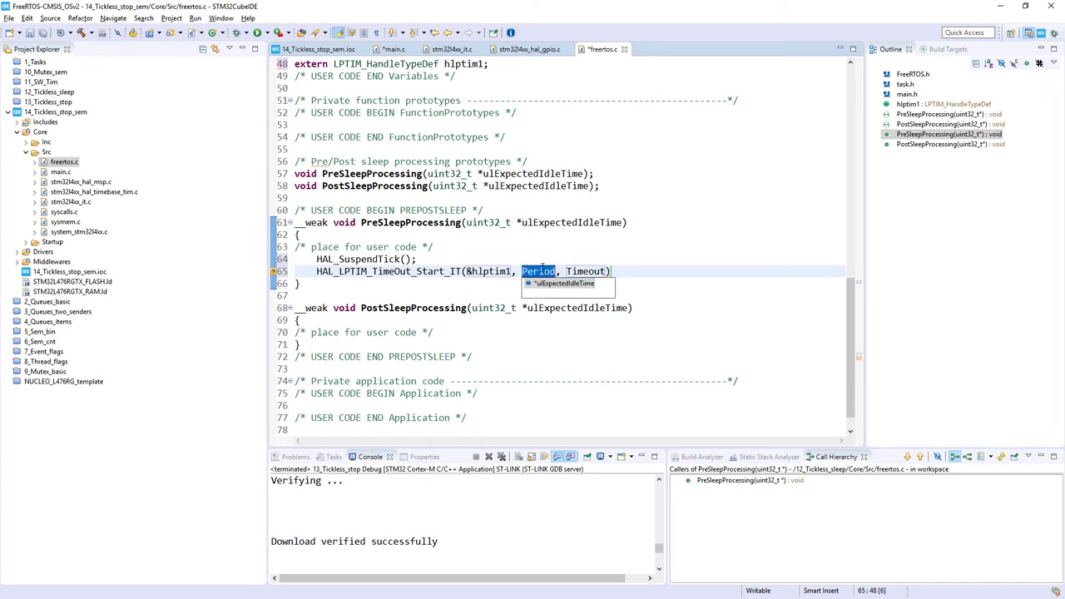
{"action": "type", "text": "0xFFFF"}
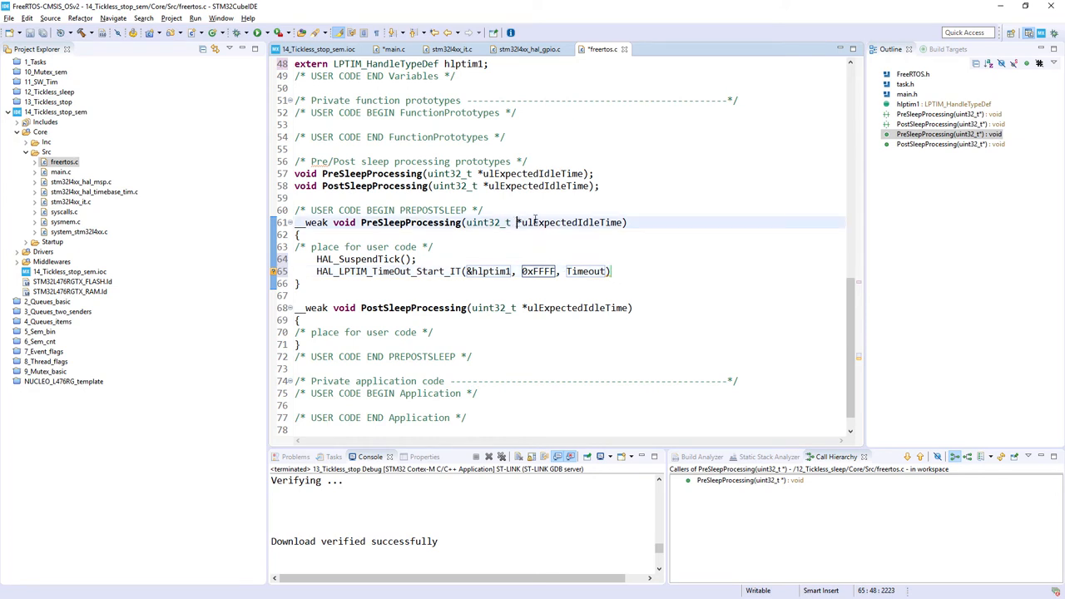
{"action": "double_click", "coordinate": [570, 222]}
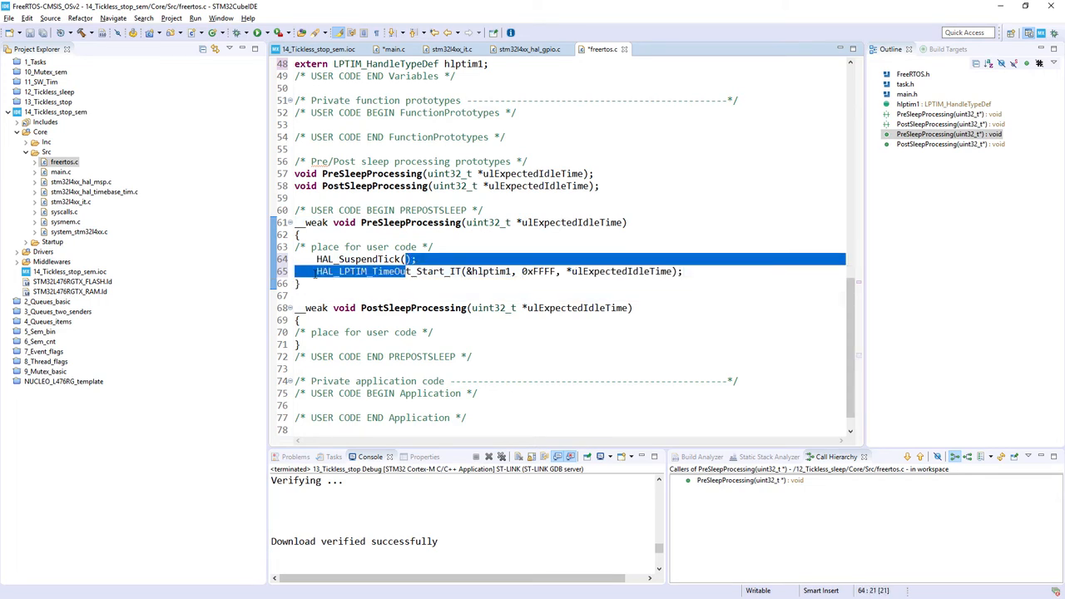
{"action": "double_click", "coordinate": [341, 271]}
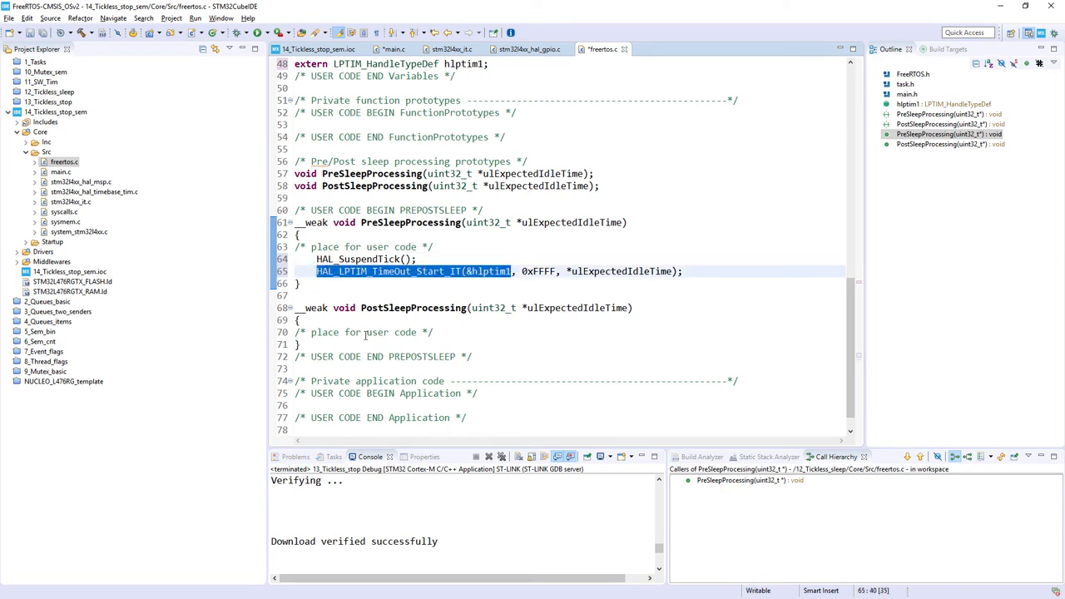
{"action": "left_click", "coordinate": [467, 332]}
{"action": "type", "text": "HAL_LPTIM_TimeOut_Stop_IT(&hlptim1);"}
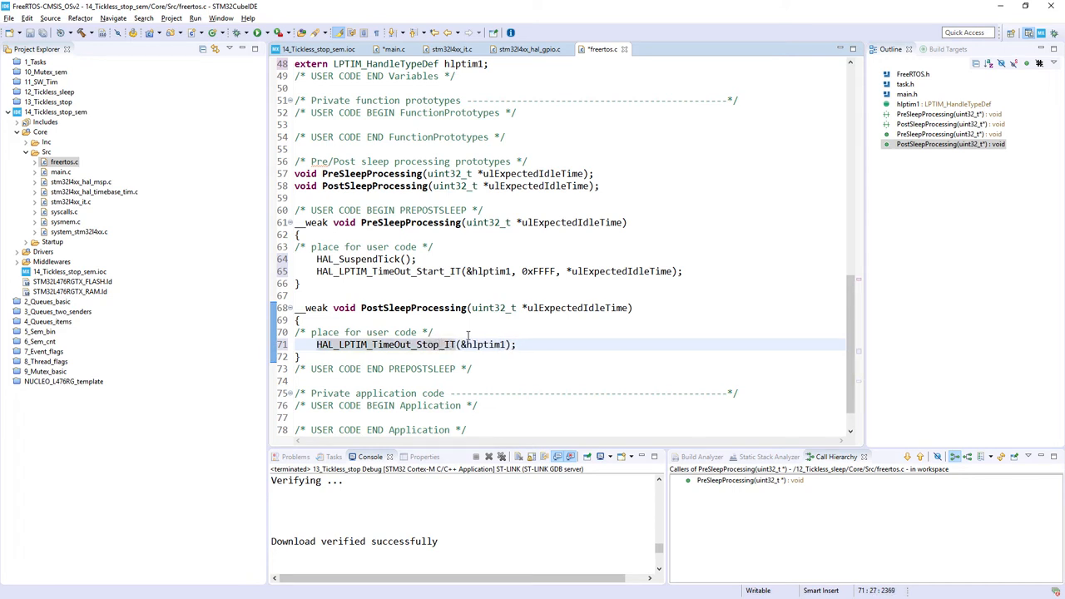
- Add HAL_LPTIM_TimeOut_Stop_IT(&hlptim1) and HAL_ResumeTick() to PostSleepProcessing
{"action": "key", "text": "Return"}
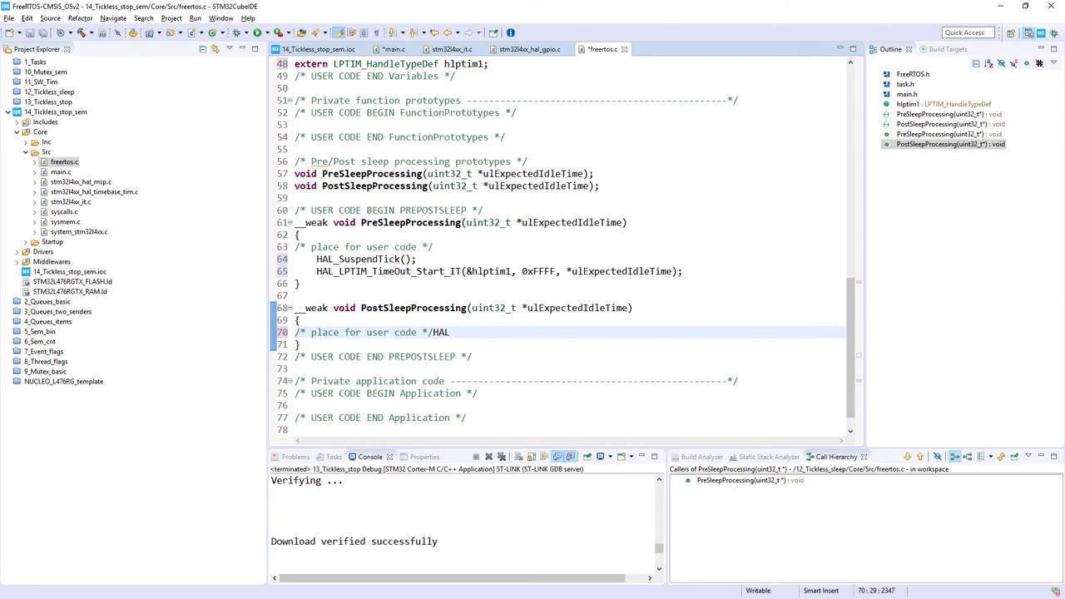
{"action": "double_click", "coordinate": [441, 332]}
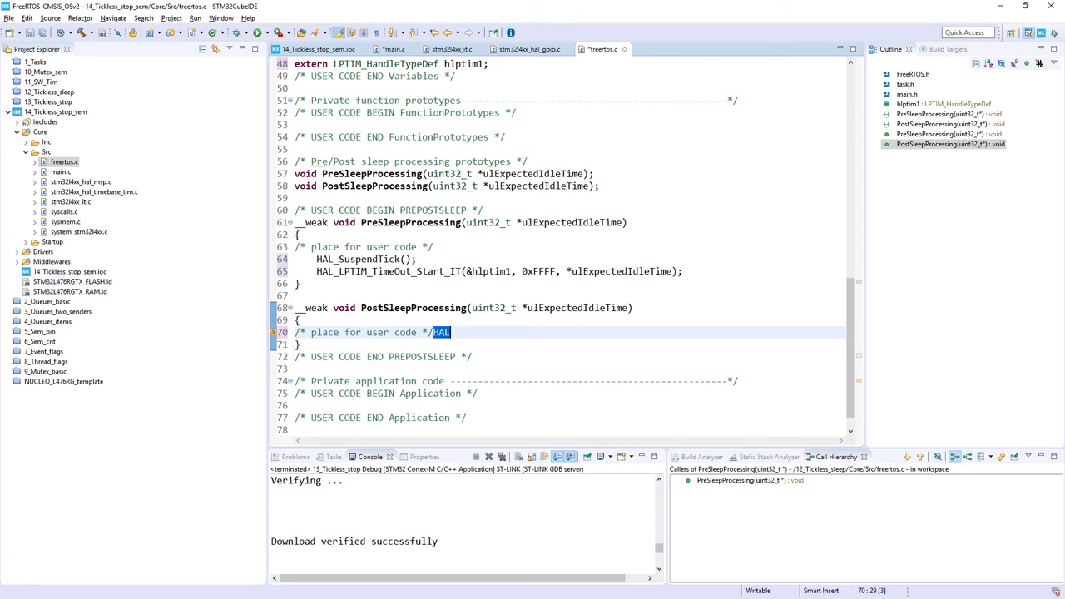
{"action": "type", "text": "HAL_LPTIM_TimeOut_Stop_IT(&hlptim1);"}
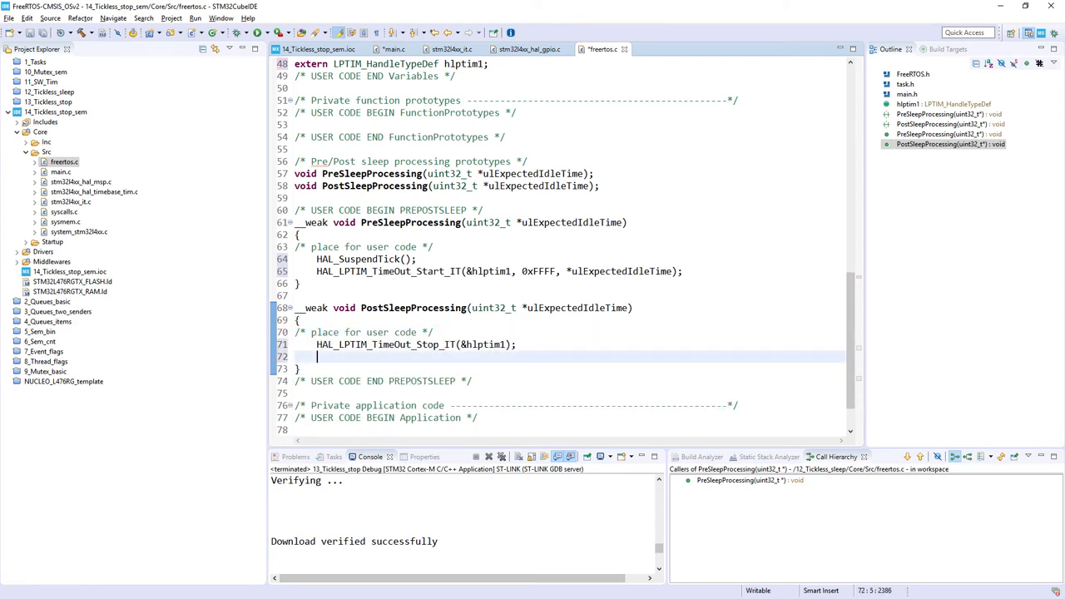
{"action": "type", "text": "HAL_"}
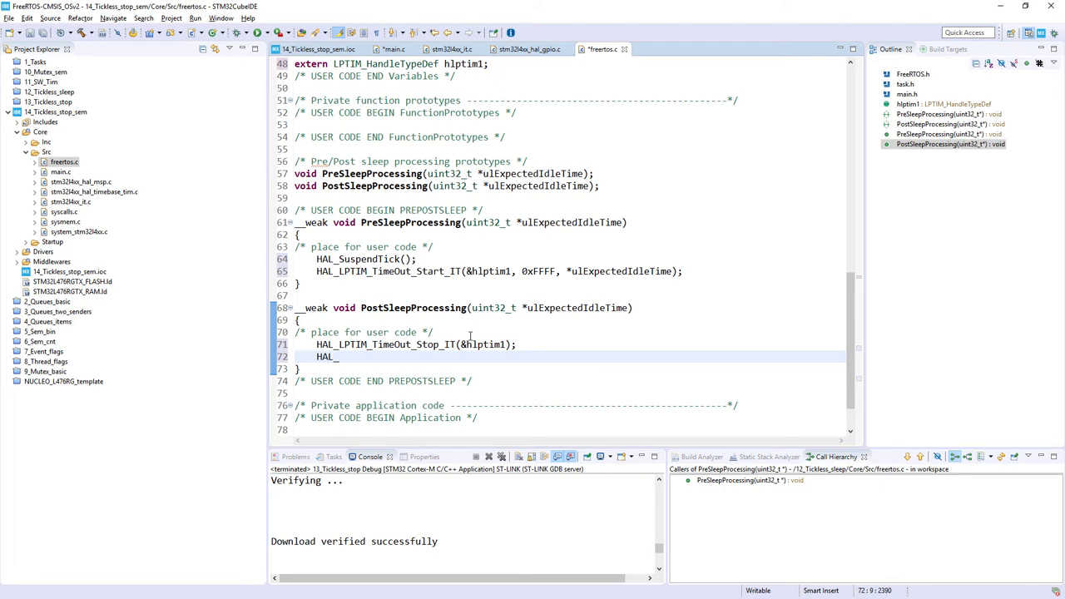
{"action": "type", "text": "ResumeTick();"}
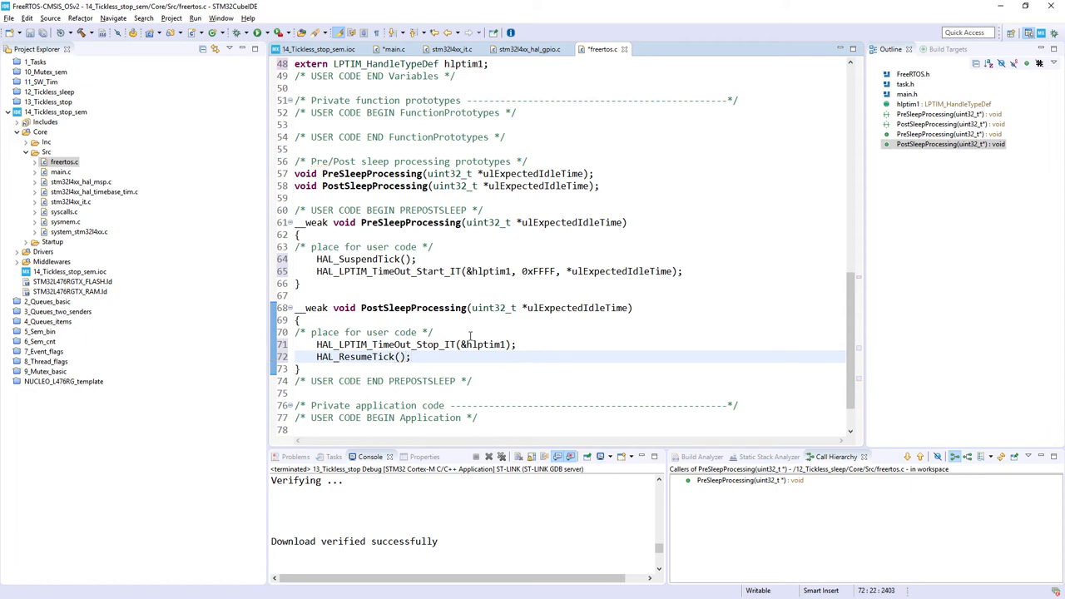
{"action": "mouse_move", "coordinate": [435, 262]}
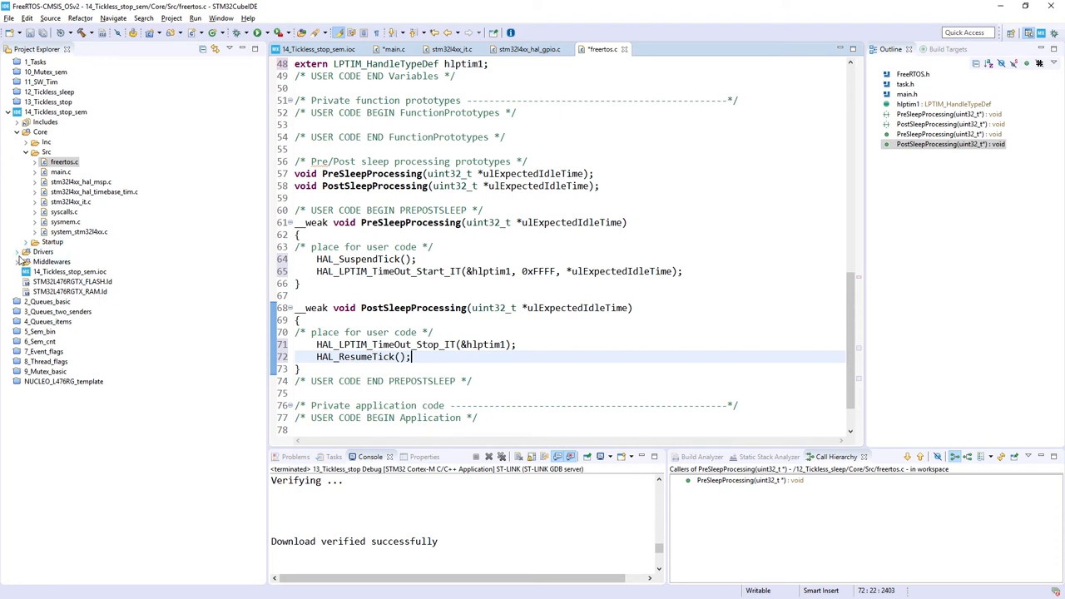
- Open the ARM_CM4F port.c file under Middlewares/Third_Party/FreeRTOS
{"action": "left_click", "coordinate": [17, 262]}
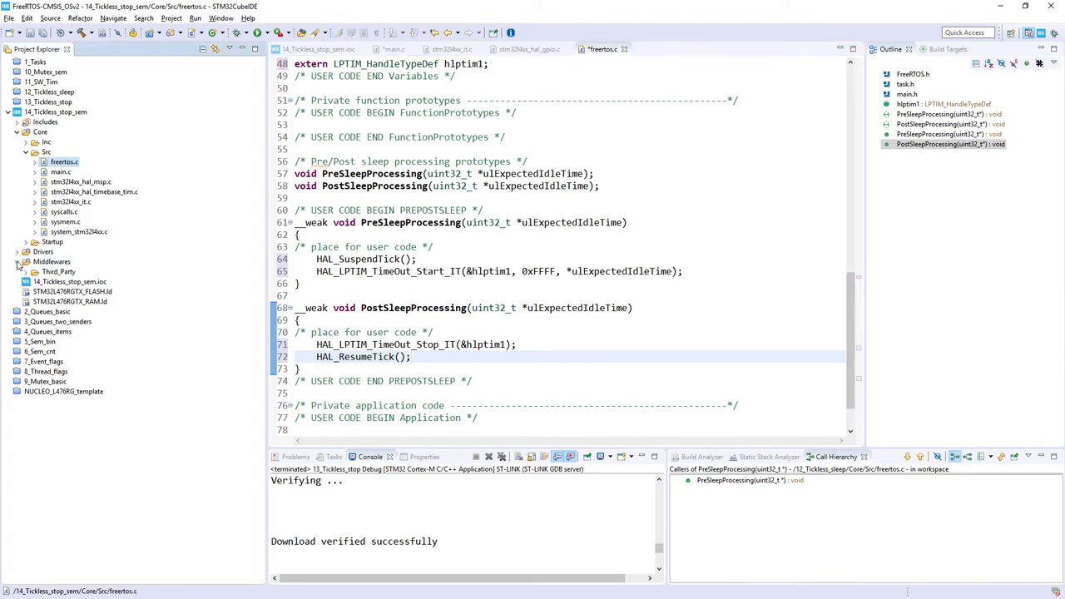
{"action": "left_click", "coordinate": [35, 272]}
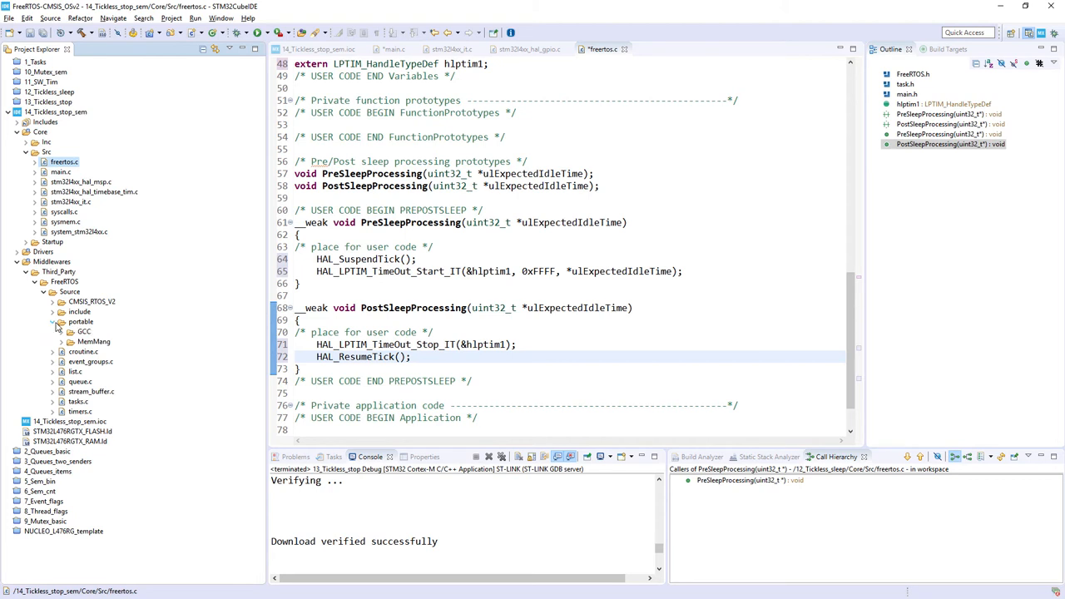
{"action": "left_click", "coordinate": [53, 331]}
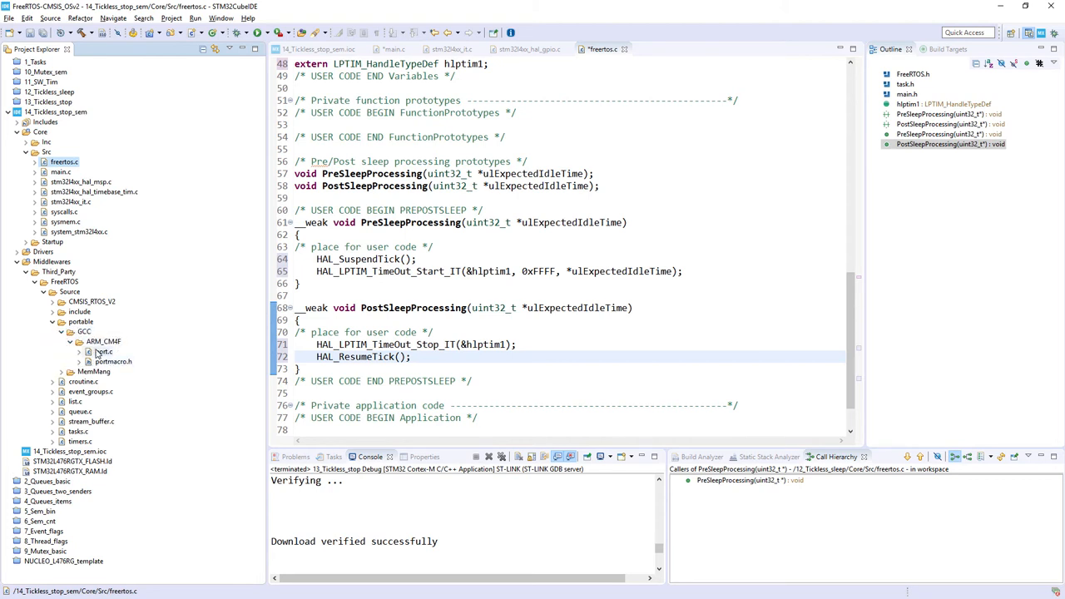
{"action": "double_click", "coordinate": [103, 351]}
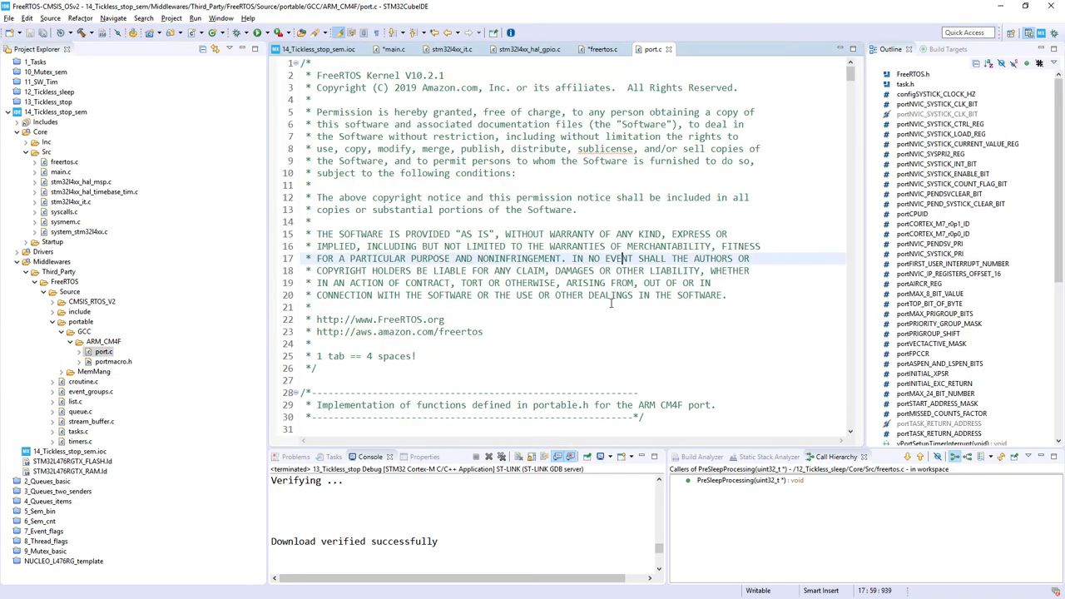
- Add #include "main.h" below #include "task.h" in port.c
{"action": "scroll", "scroll_direction": "down", "scroll_amount": 3}
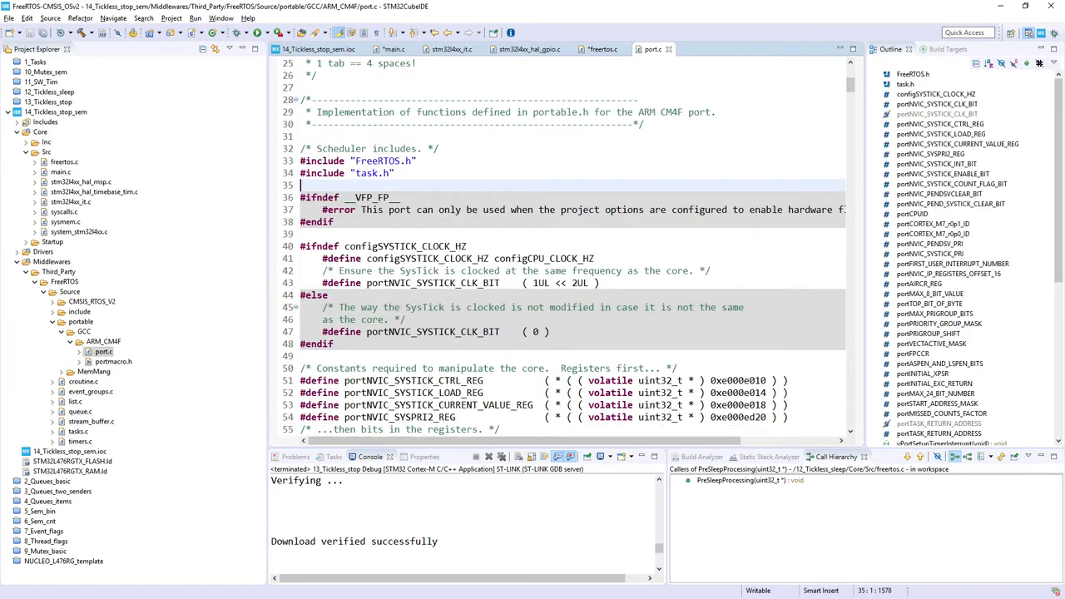
{"action": "type", "text": "#include"}
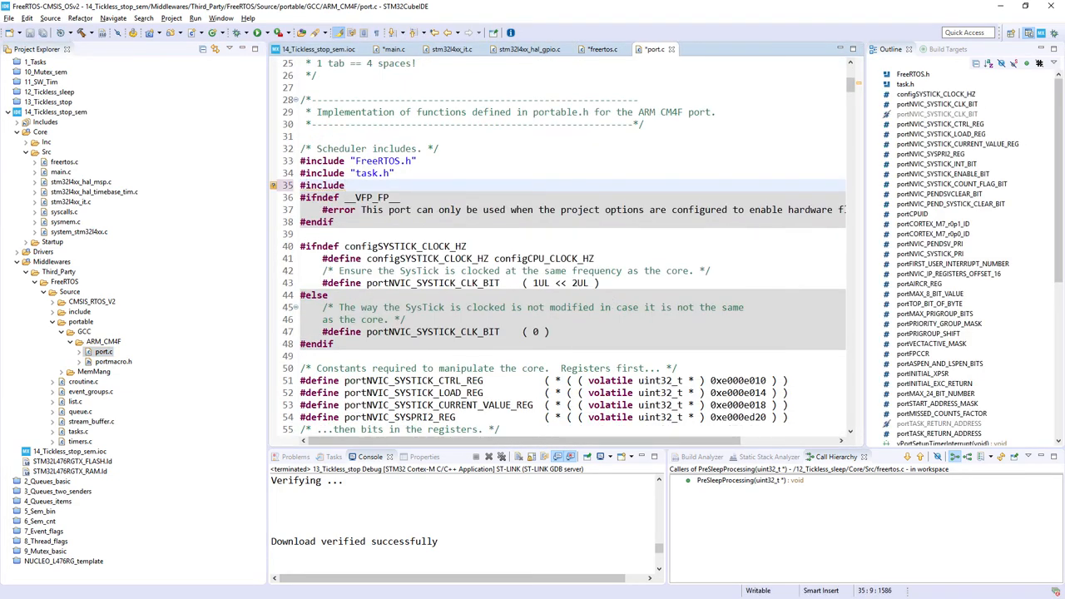
{"action": "type", "text": "mi"}
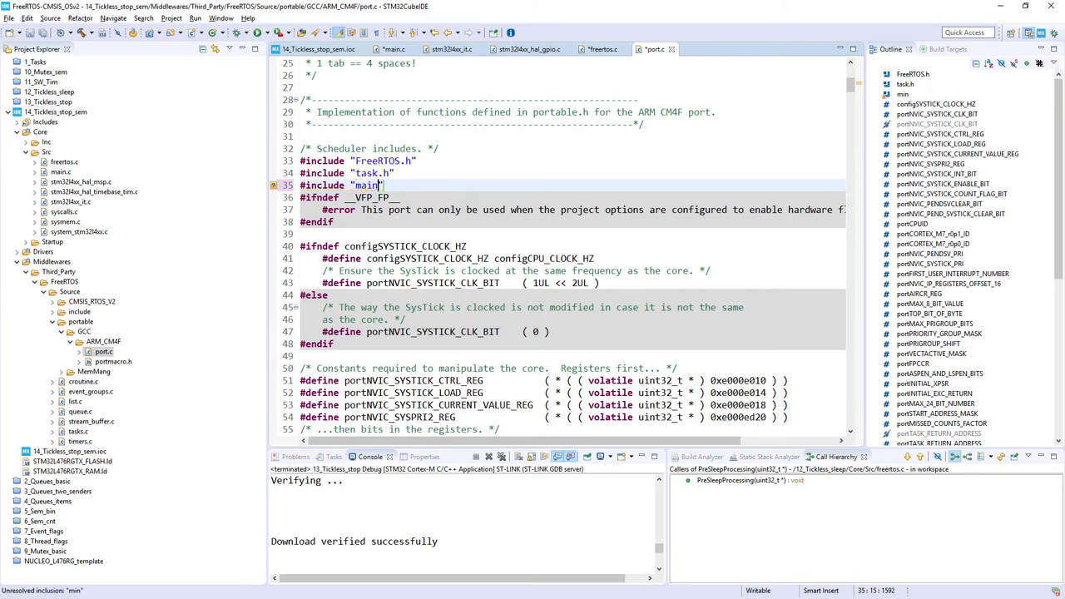
{"action": "type", "text": ".h"}
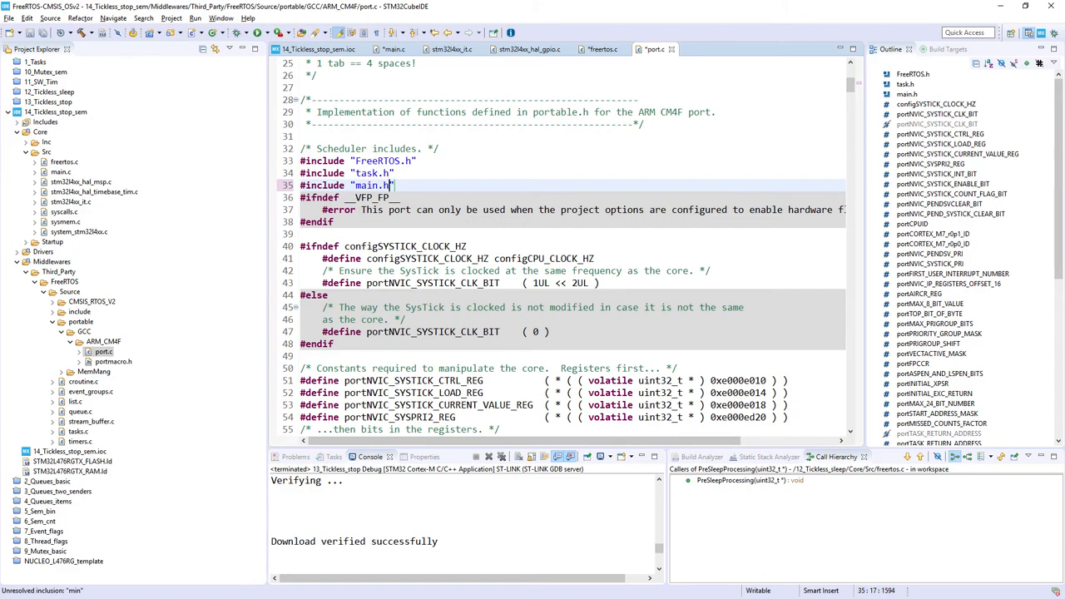
- In vPortSuppressTicksAndSleep, comment out the SysTick restart line and the wfi line
{"action": "scroll", "scroll_direction": "down", "scroll_amount": 3}
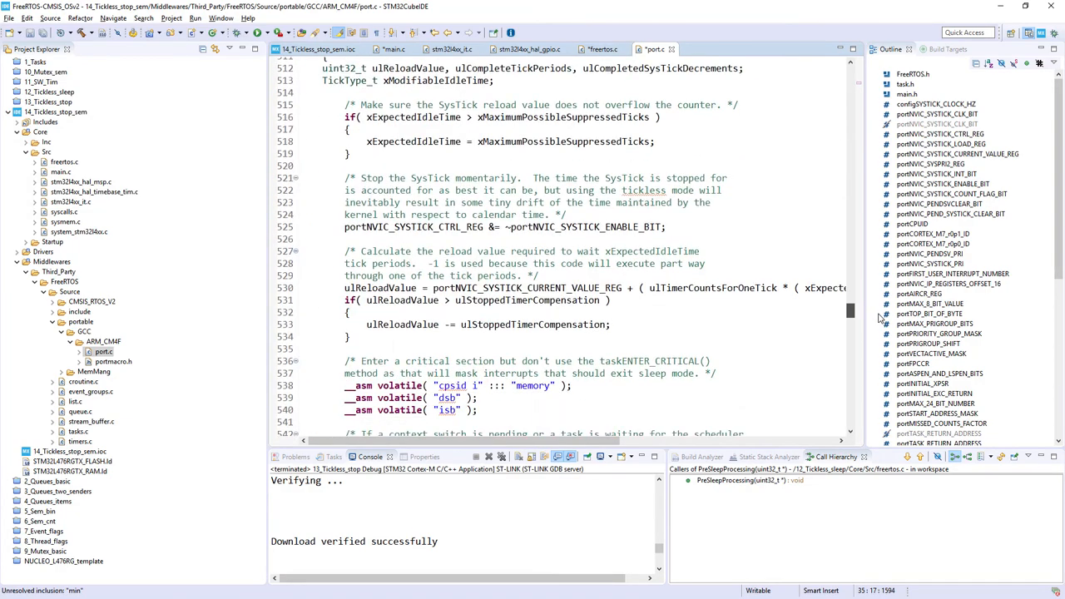
{"action": "scroll", "scroll_direction": "down", "scroll_amount": 3}
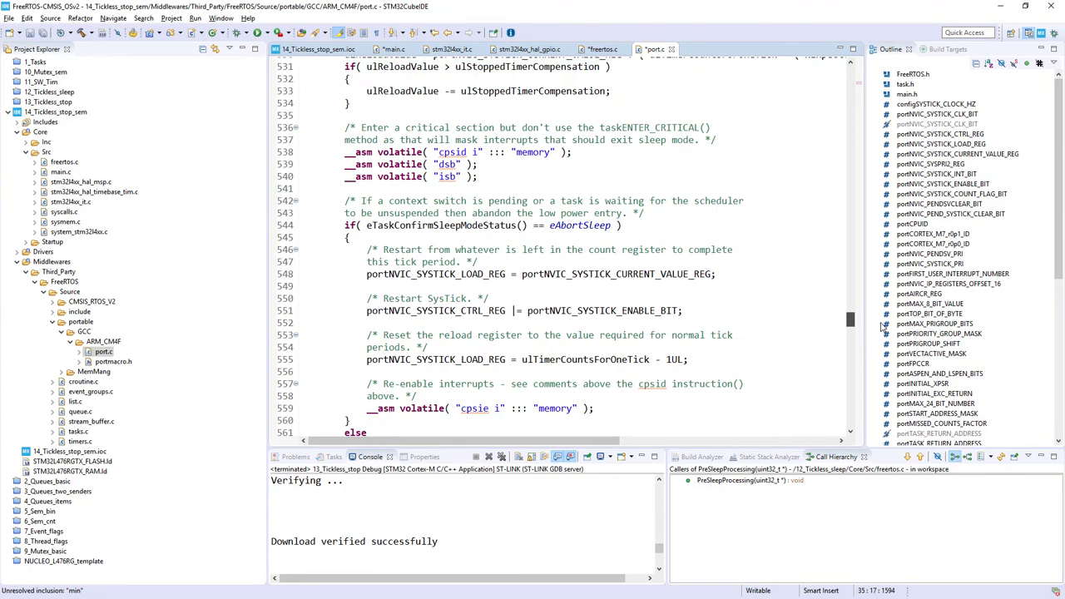
{"action": "scroll", "scroll_direction": "down", "scroll_amount": 3}
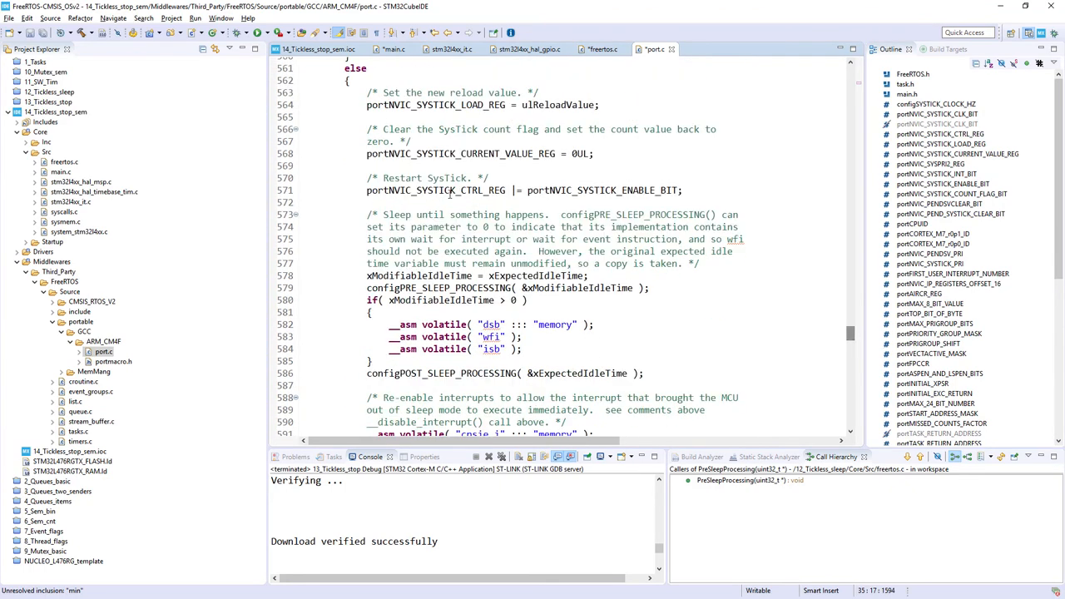
{"action": "left_click", "coordinate": [450, 190]}
{"action": "type", "text": "//"}
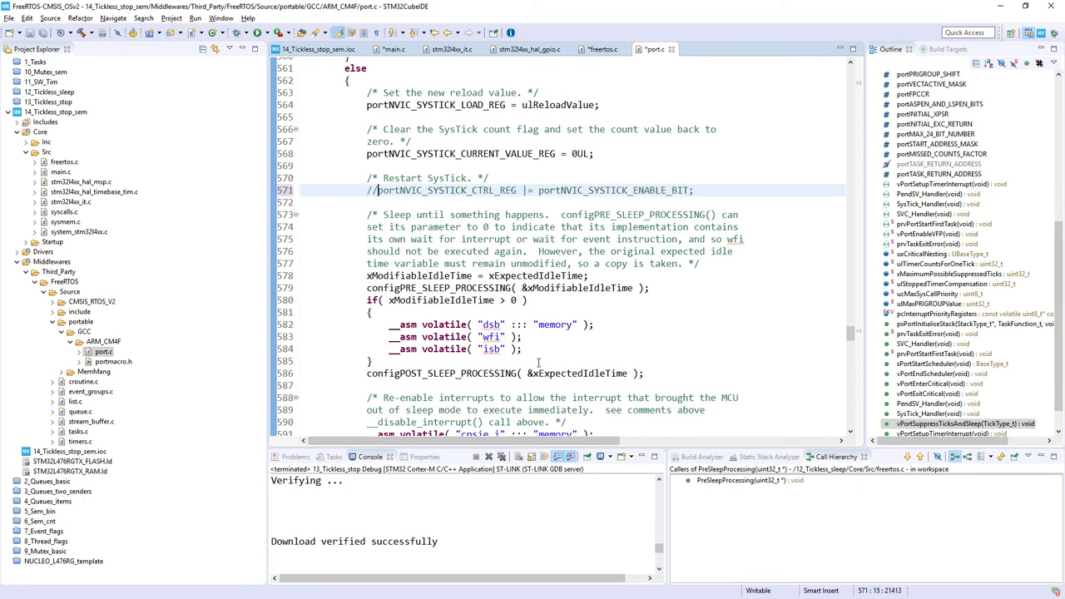
{"action": "left_click", "coordinate": [426, 337]}
{"action": "type", "text": "//"}
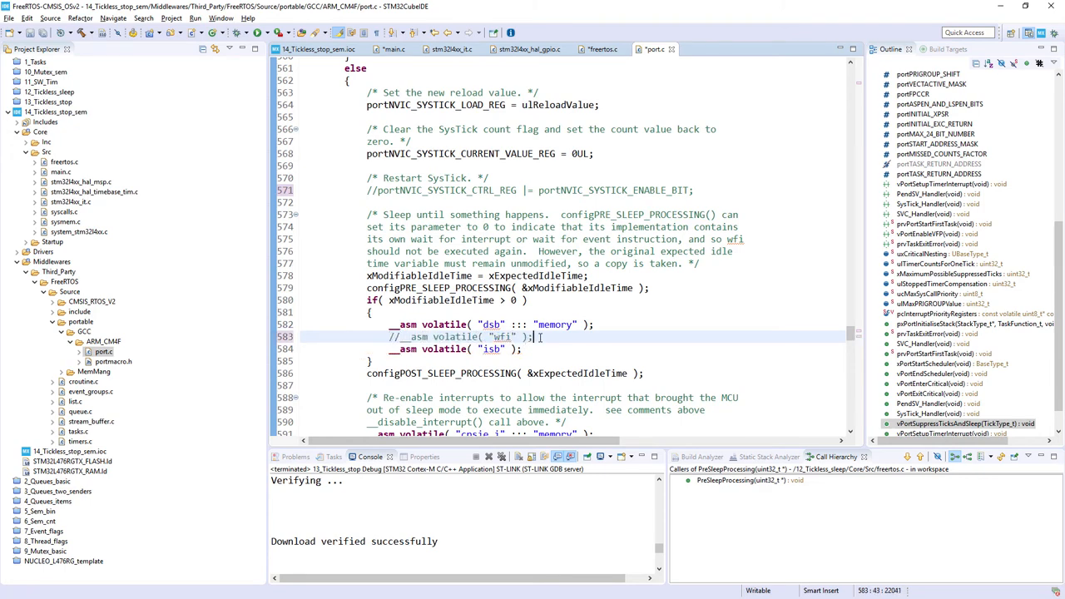
- On a new line after the wfi, start typing HAL_PWREx_EnterSTOP1Mode via autocomplete
{"action": "key", "text": "Return"}
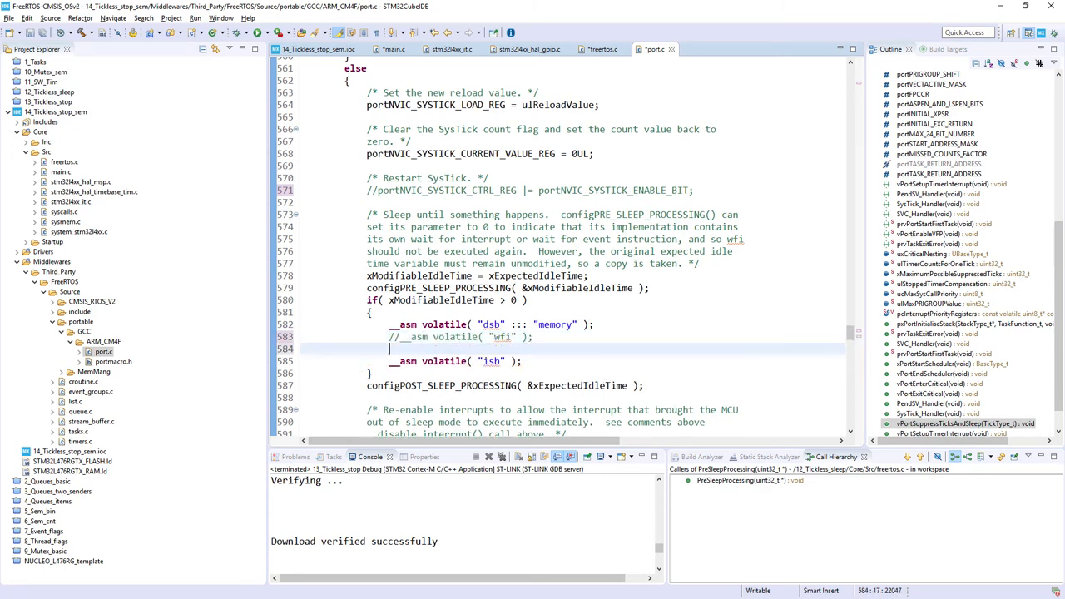
{"action": "type", "text": "HAL_PWREx"}
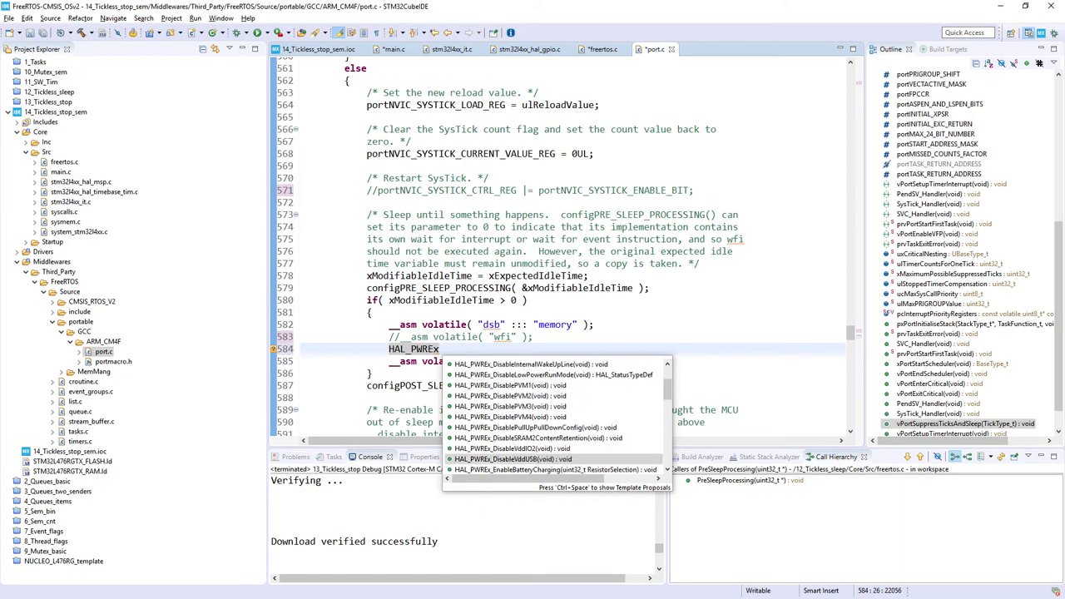
{"action": "type", "text": "En"}
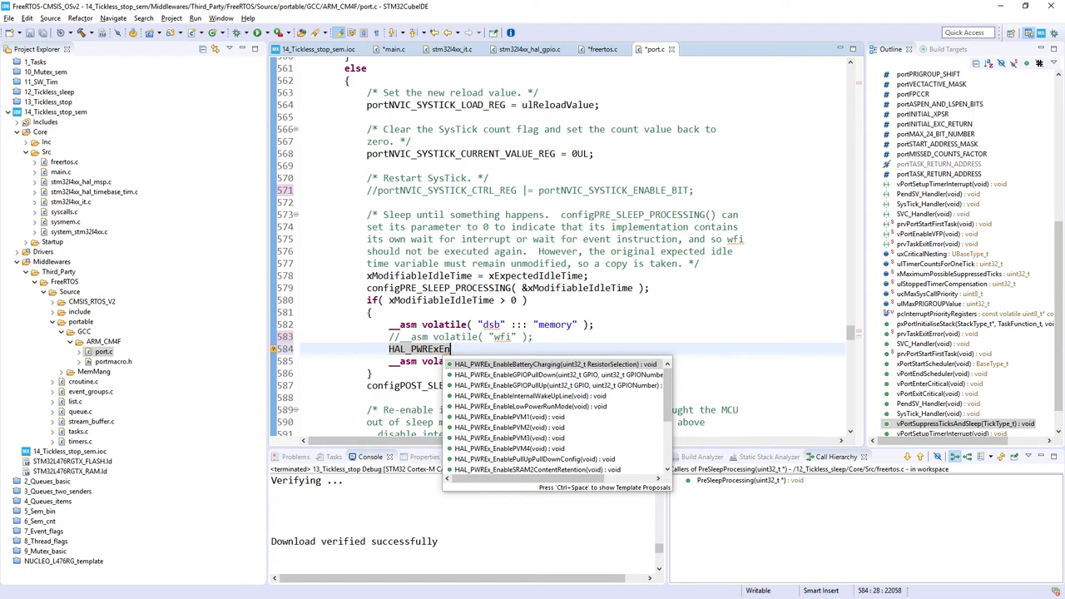
{"action": "type", "text": "_"}
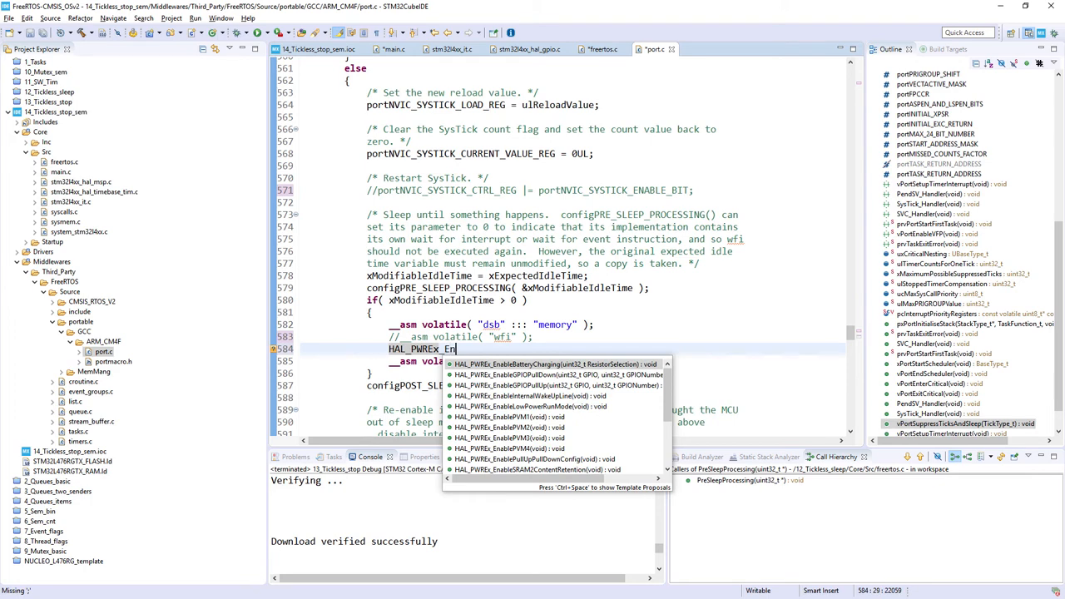
{"action": "type", "text": "terSTOP1Mode(STOPEntry"}
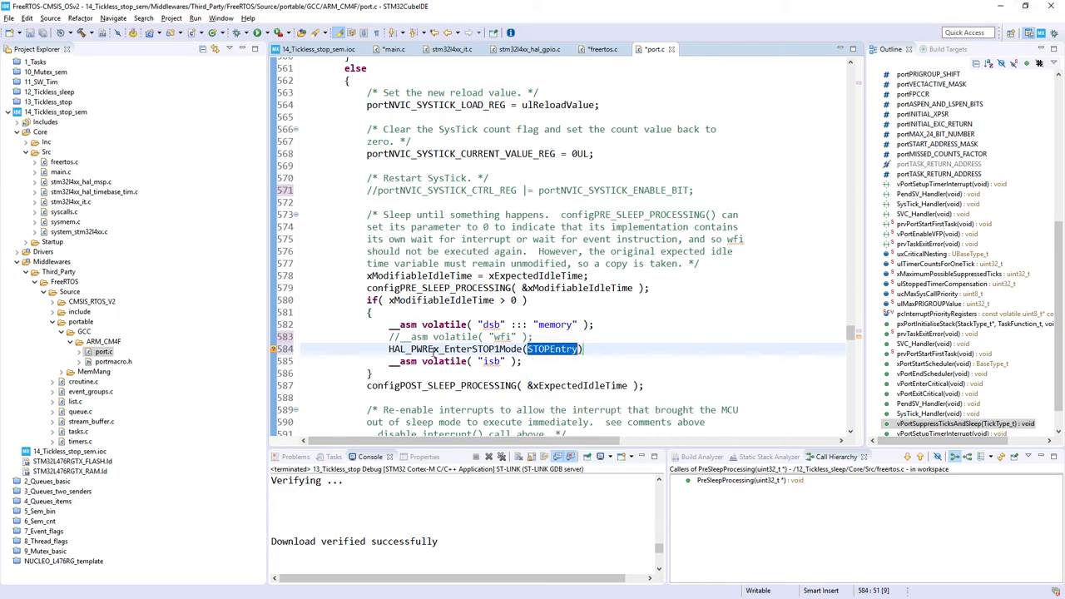
- Inspect HAL_PWREx_EnterSTOP1Mode's declaration, then make the port.c call pass PWR_STOPENTRY_WFI
{"action": "right_click", "coordinate": [552, 349]}
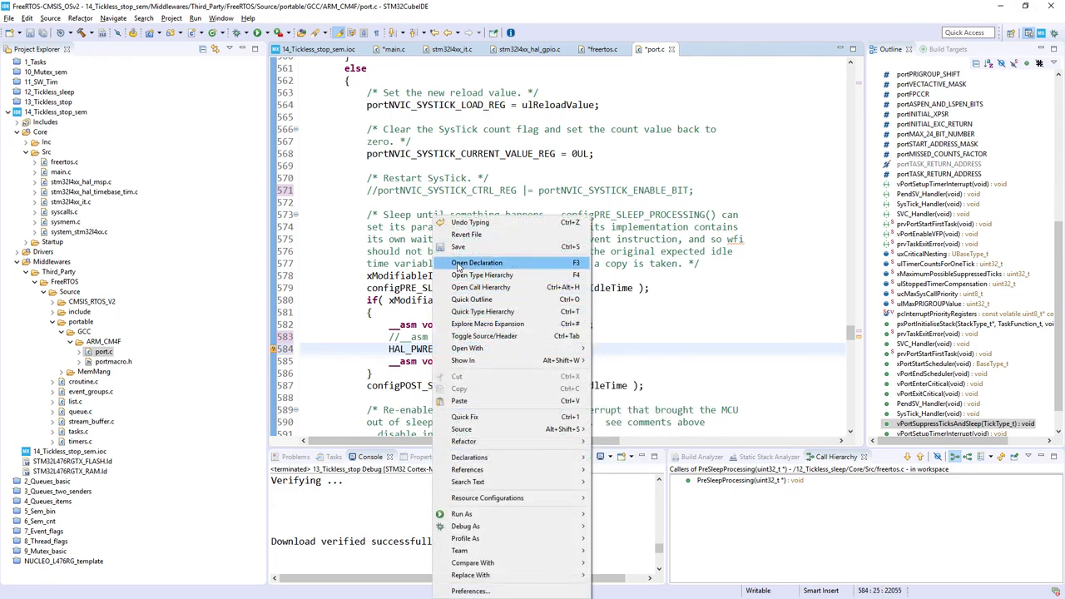
{"action": "left_click", "coordinate": [476, 263]}
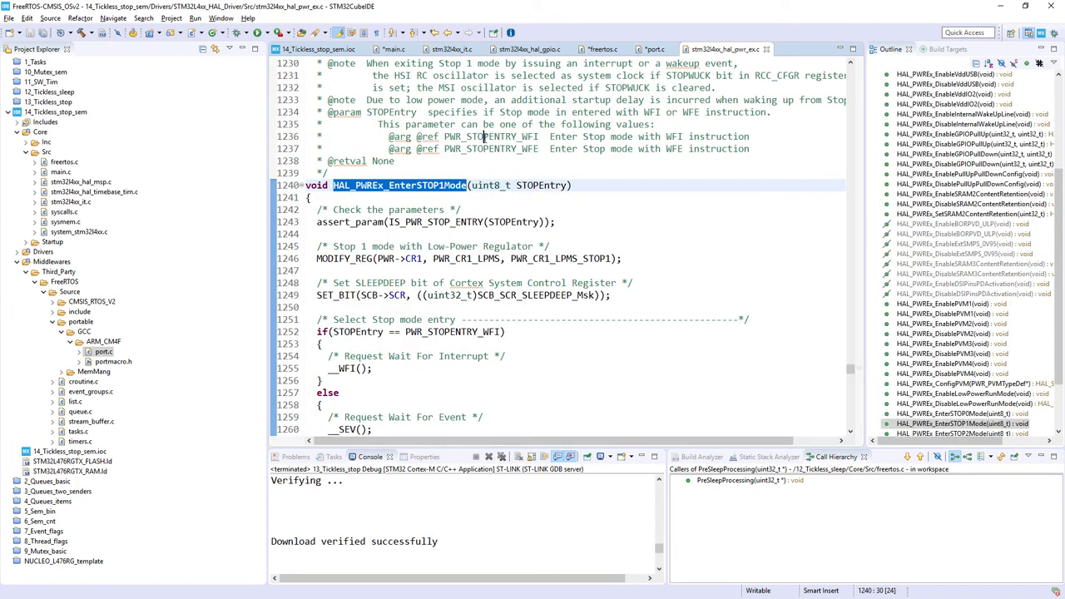
{"action": "double_click", "coordinate": [491, 135]}
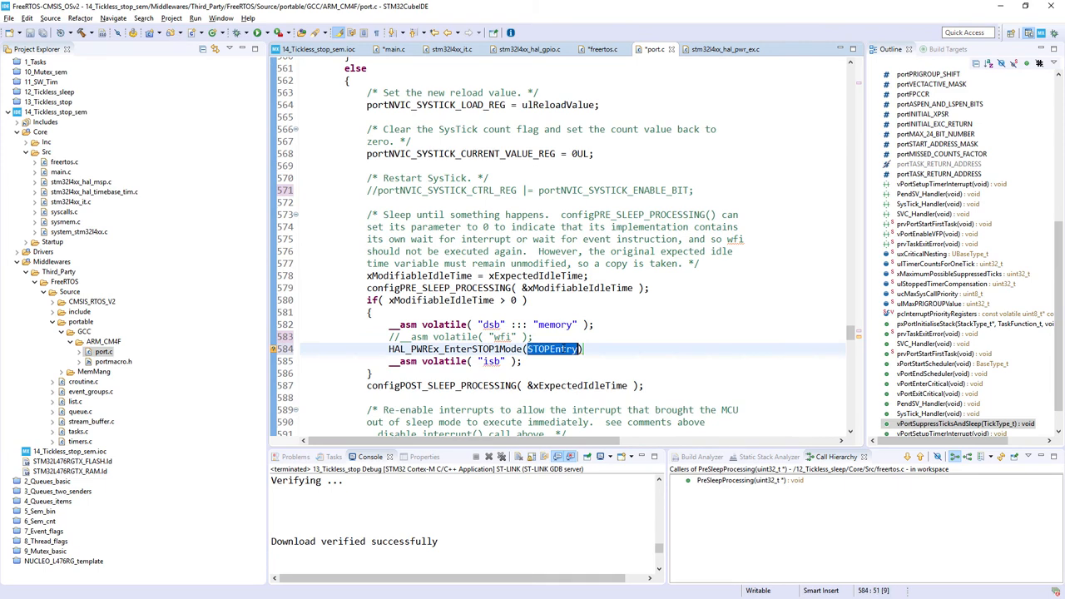
{"action": "type", "text": "PWR_STOPENTRY_WFI"}
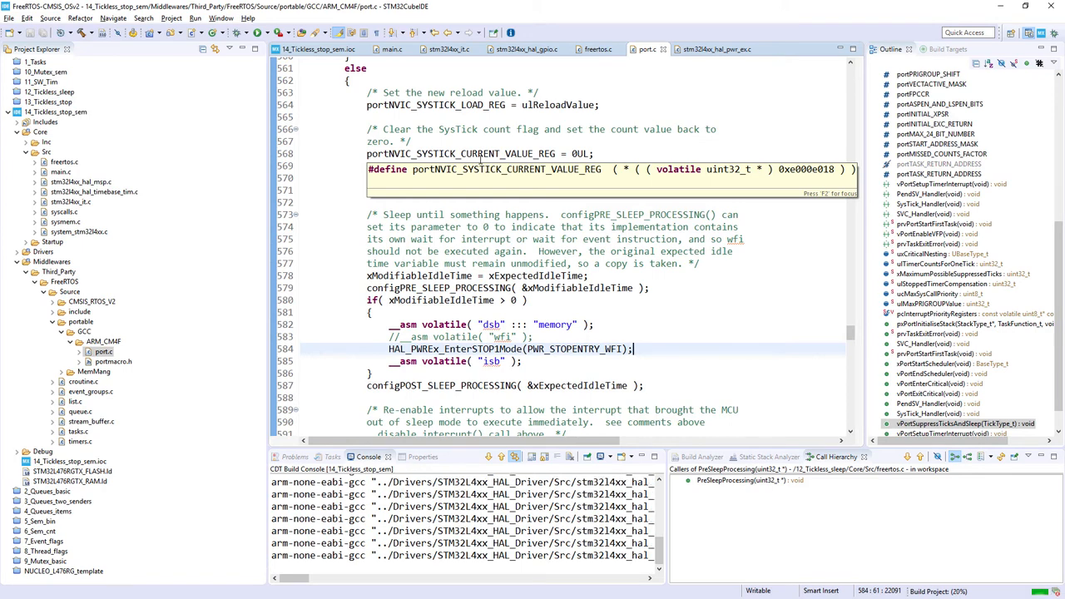
- Scroll the view while the 14_Tickless_stop_sem project builds
{"action": "scroll", "scroll_direction": "down", "scroll_amount": 3}
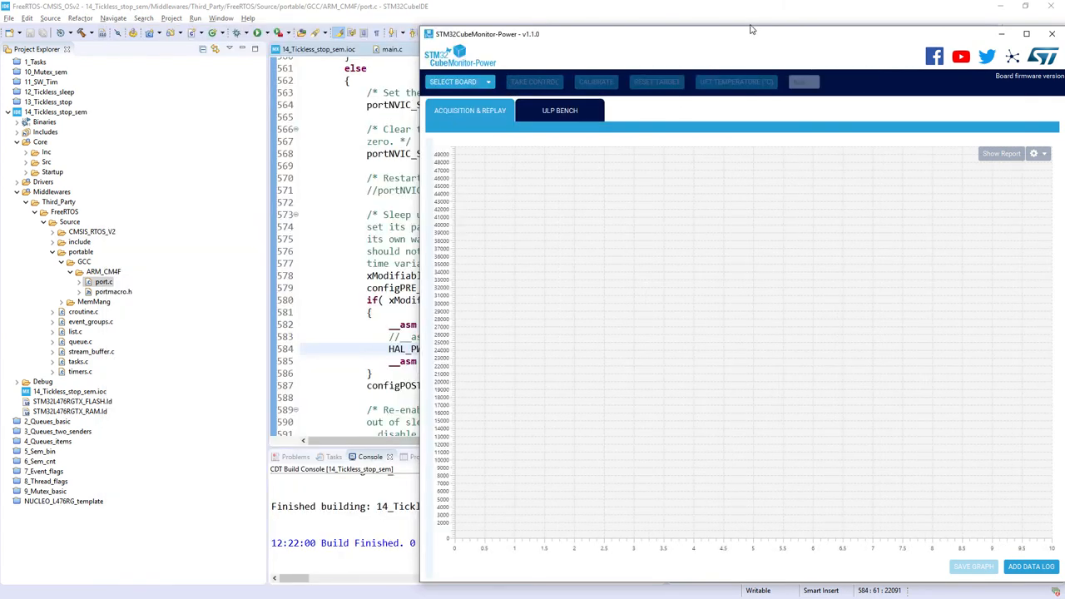
- Take control of the COM21 board and start an infinite-duration current acquisition
{"action": "left_click_drag", "start_coordinate": [487, 34], "coordinate": [487, 207]}
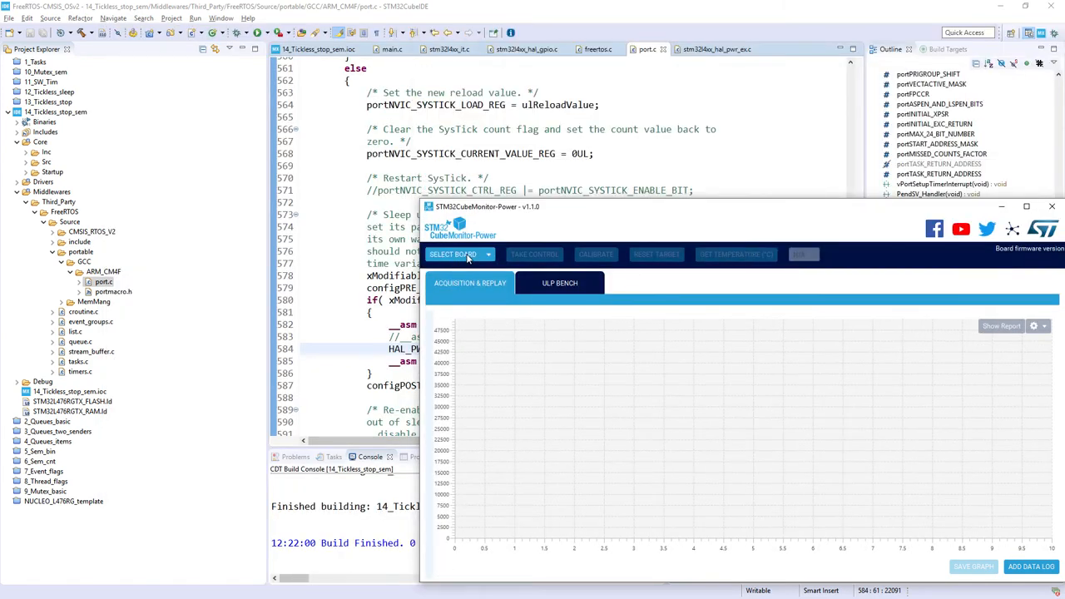
{"action": "left_click", "coordinate": [457, 254]}
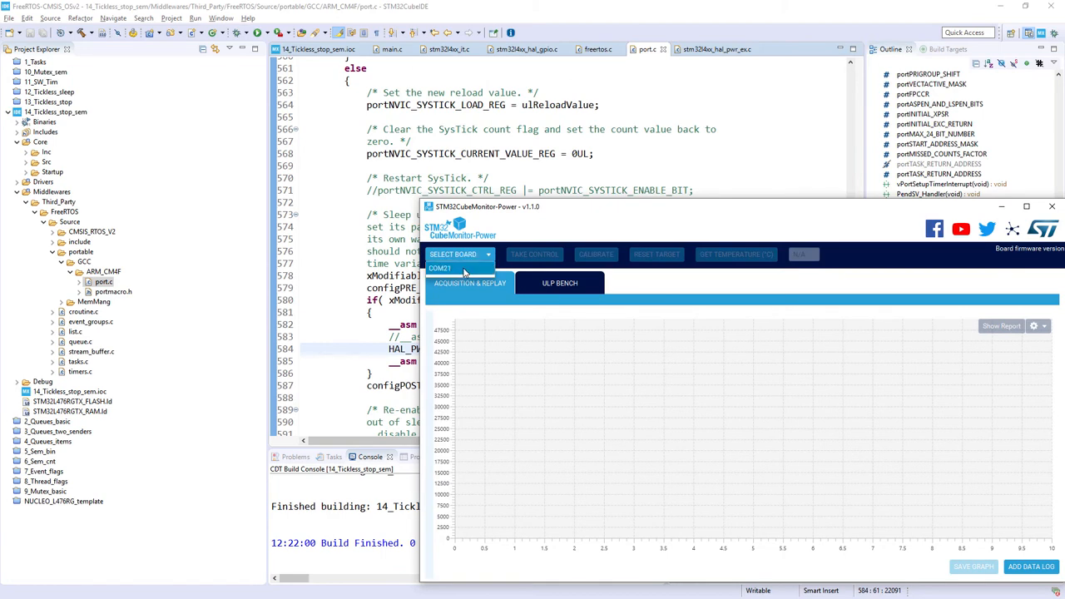
{"action": "left_click", "coordinate": [457, 268]}
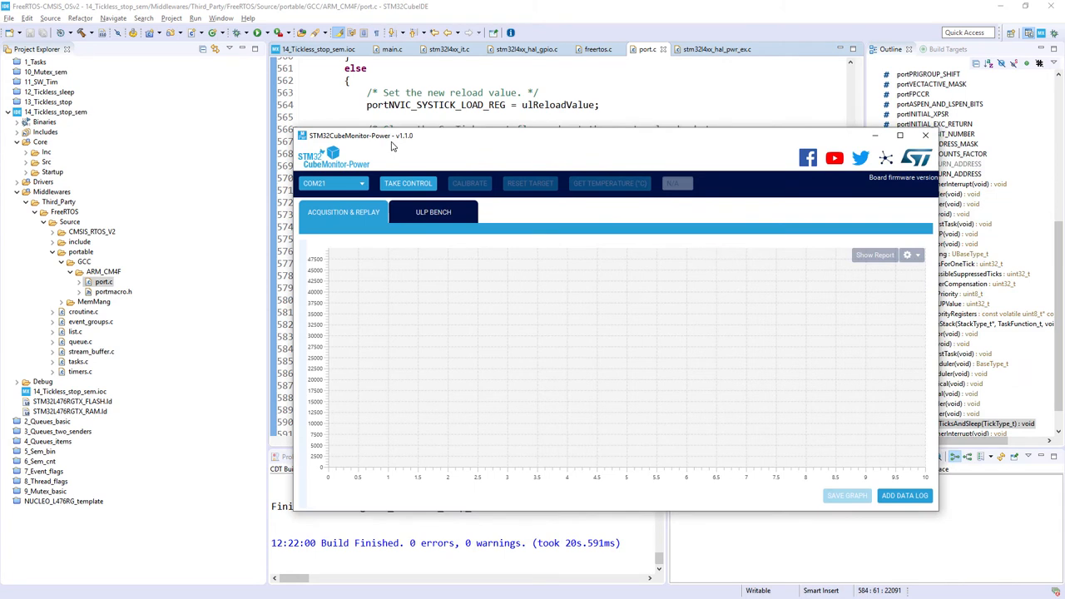
{"action": "left_click", "coordinate": [407, 183]}
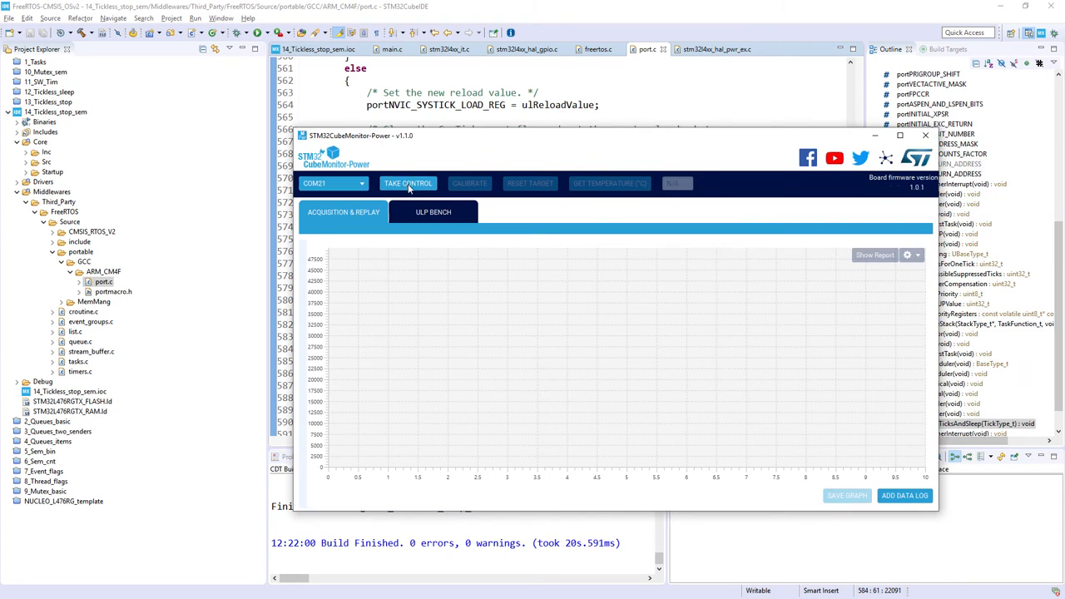
{"action": "left_click", "coordinate": [407, 183]}
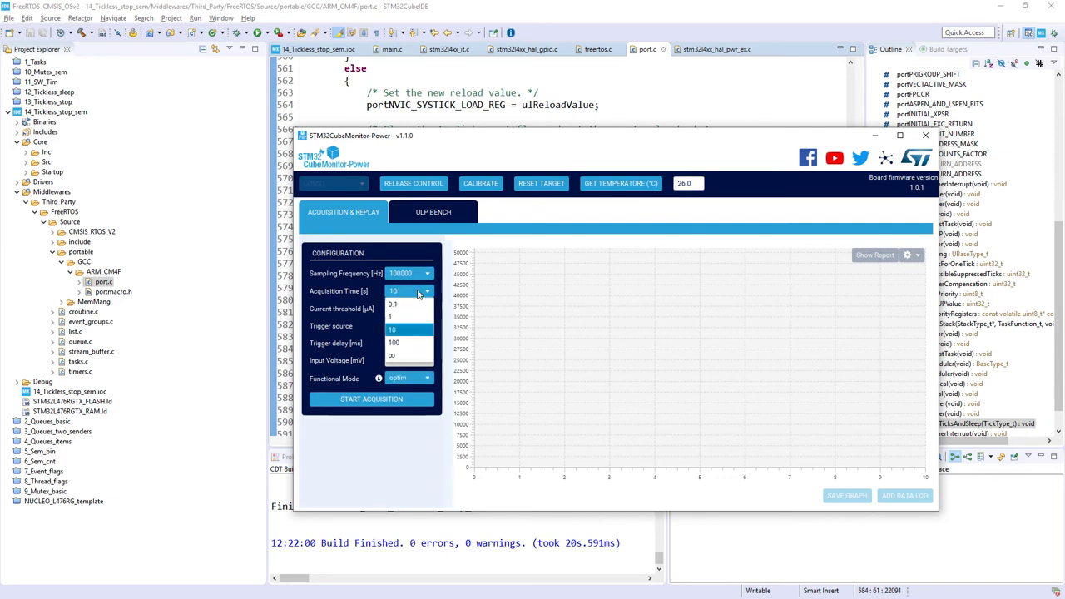
{"action": "left_click", "coordinate": [392, 356]}
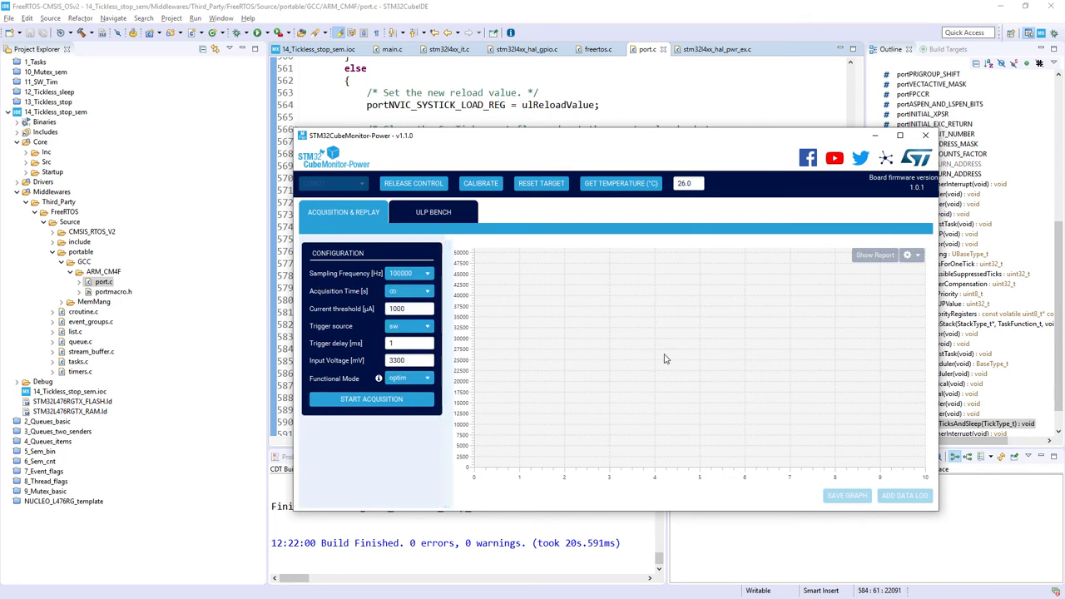
{"action": "mouse_move", "coordinate": [701, 290]}
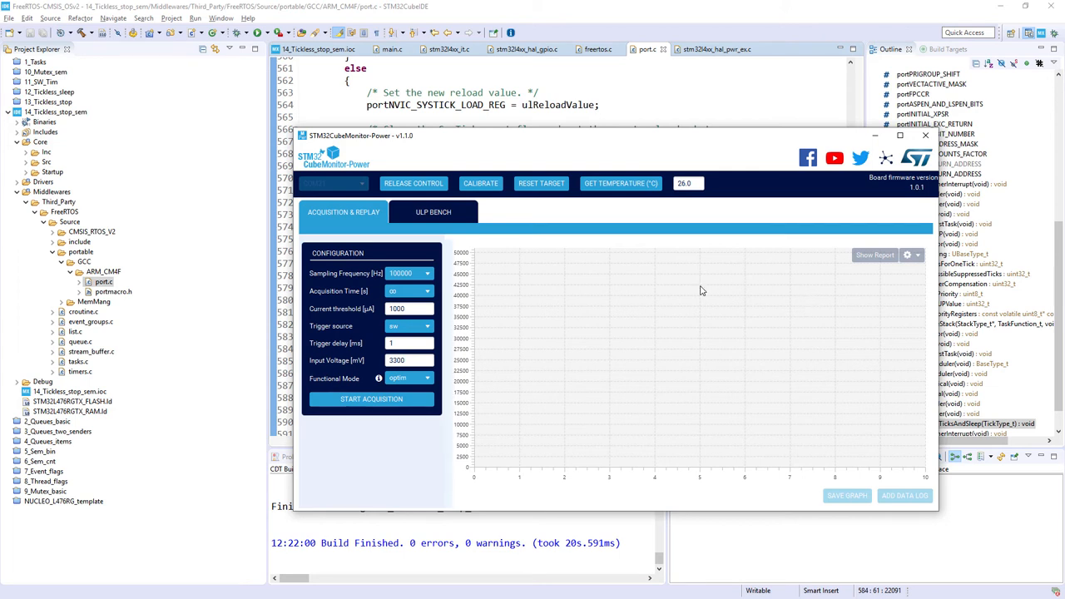
{"action": "left_click", "coordinate": [371, 399]}
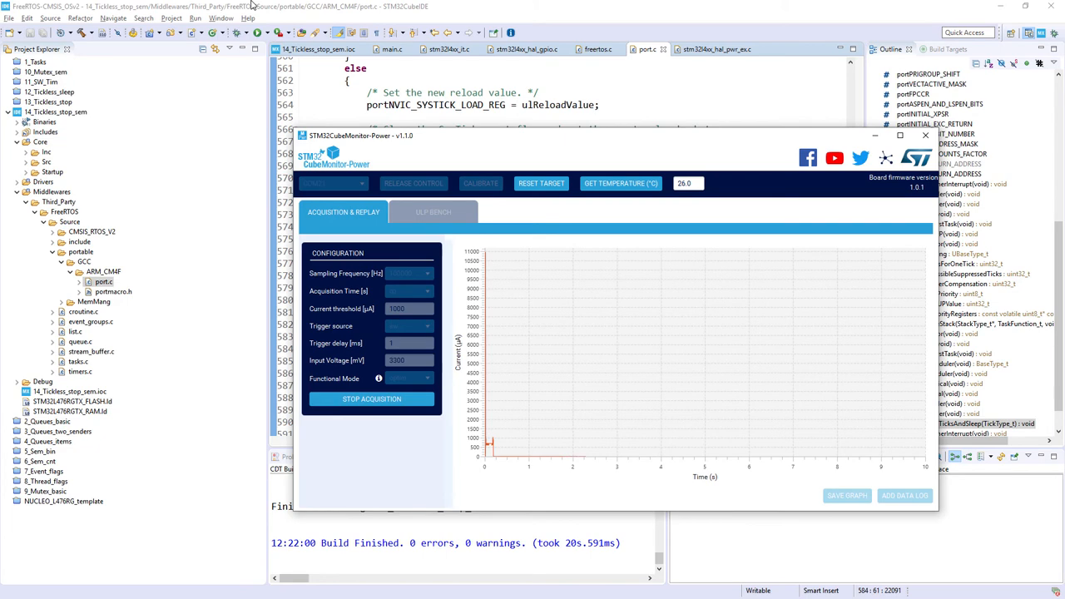
{"action": "left_click", "coordinate": [925, 134]}
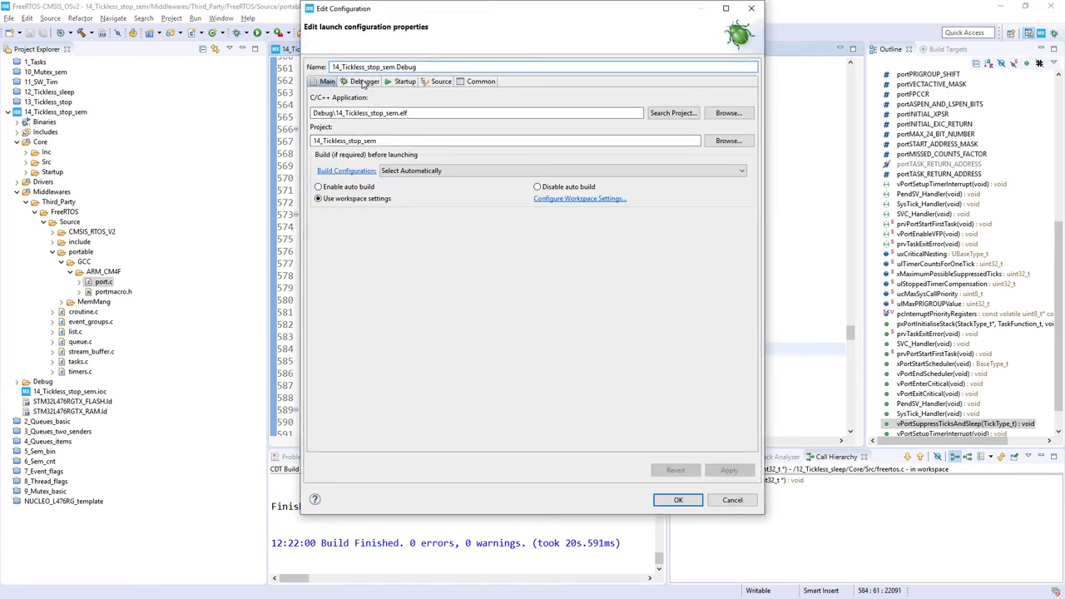
- Set 'Debug in low power modes' to Disable on the Debugger tab and save with OK
{"action": "left_click", "coordinate": [363, 81]}
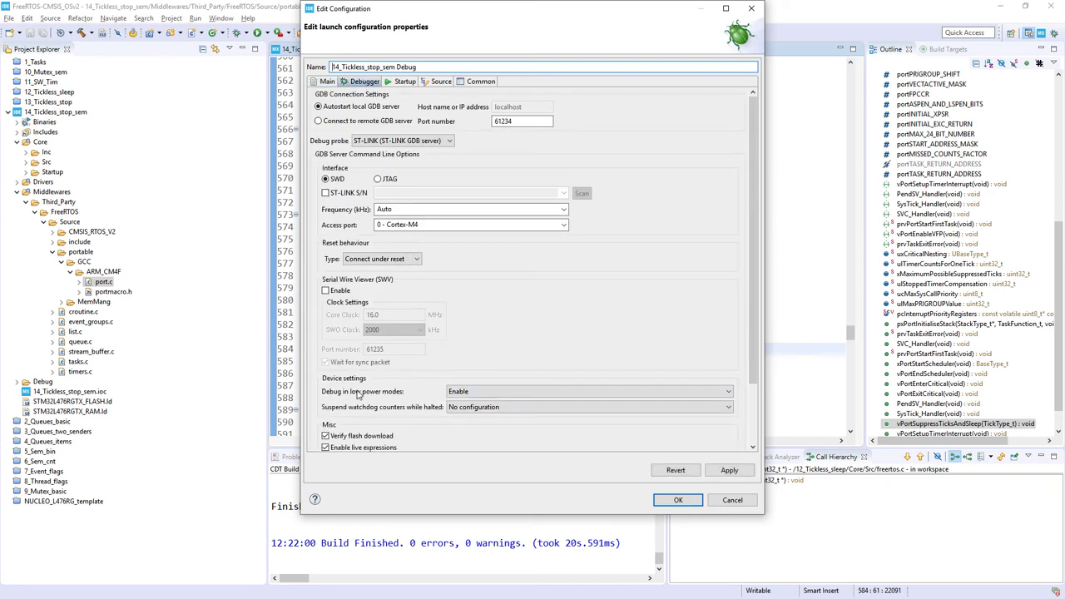
{"action": "mouse_move", "coordinate": [472, 386]}
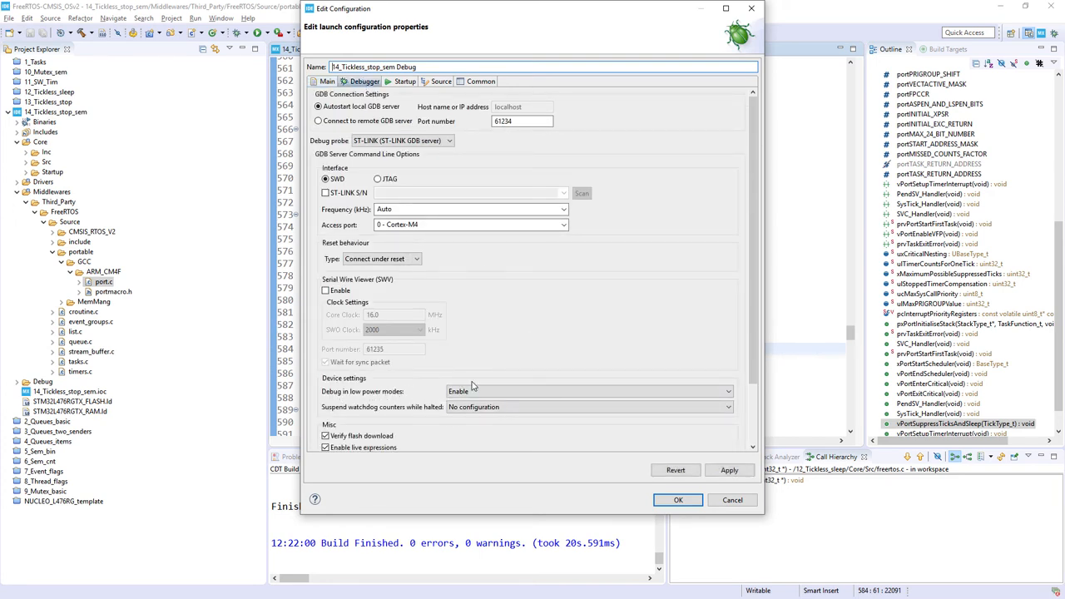
{"action": "left_click", "coordinate": [587, 391]}
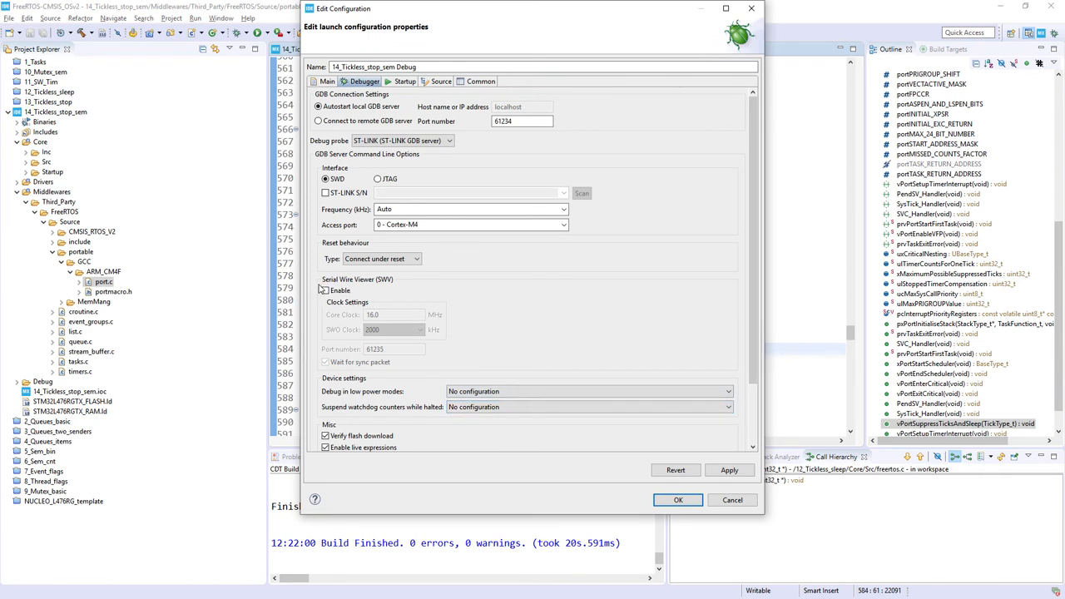
{"action": "mouse_move", "coordinate": [398, 275]}
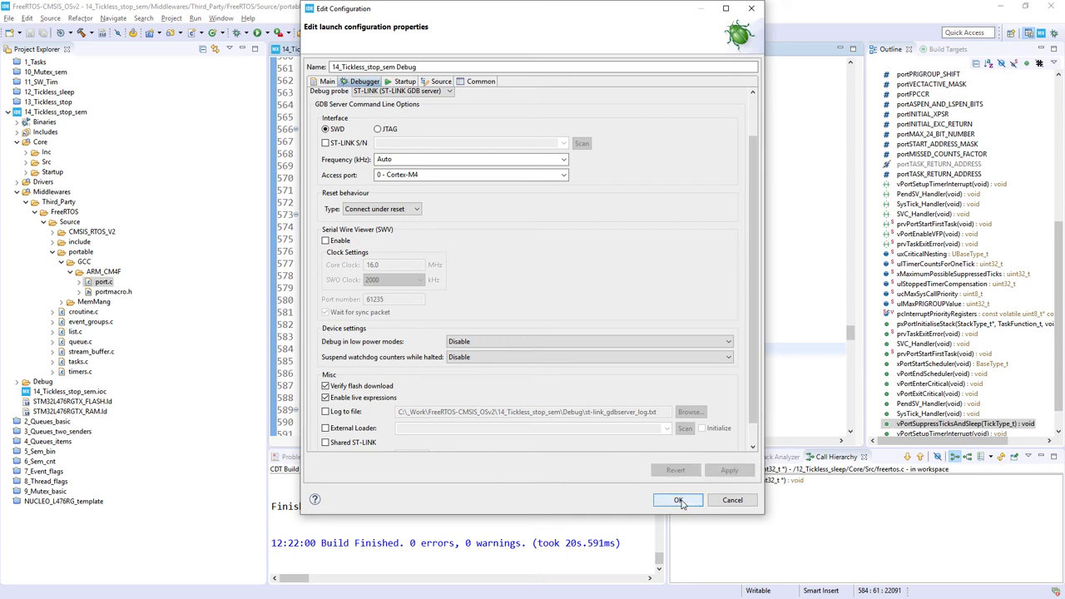
{"action": "left_click", "coordinate": [678, 500]}
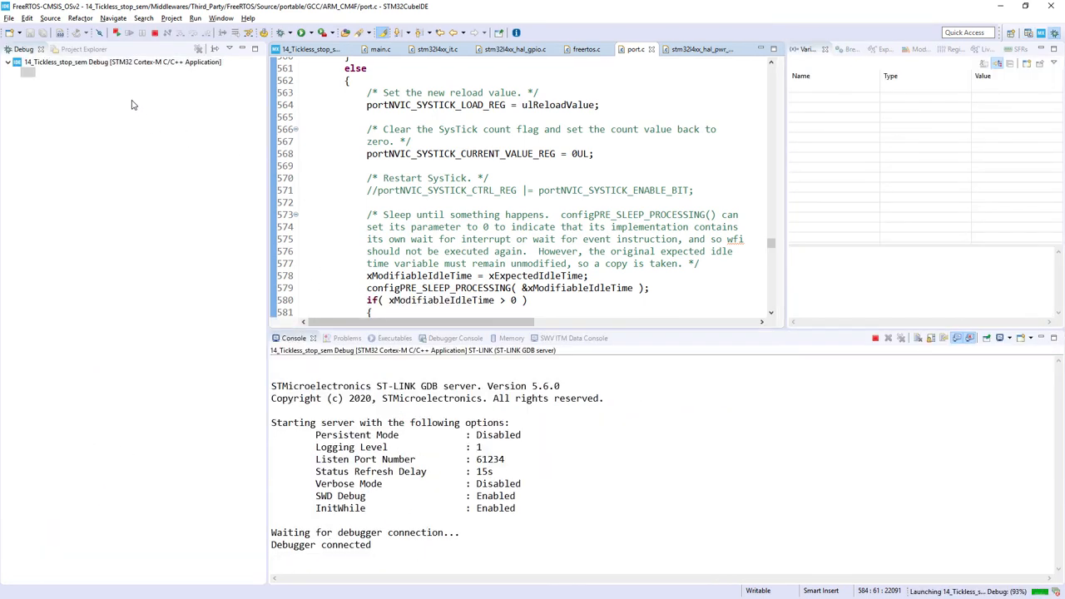
- Launch the 14_Tickless_stop_sem Debug session and resume the firmware after download verification
{"action": "left_click", "coordinate": [128, 33]}
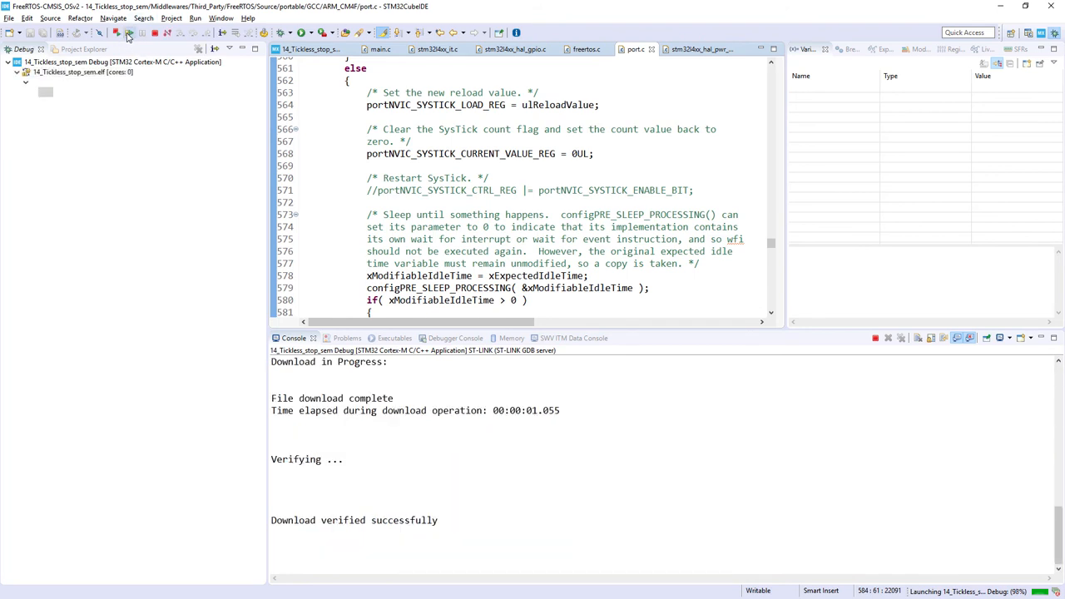
{"action": "left_click", "coordinate": [129, 33]}
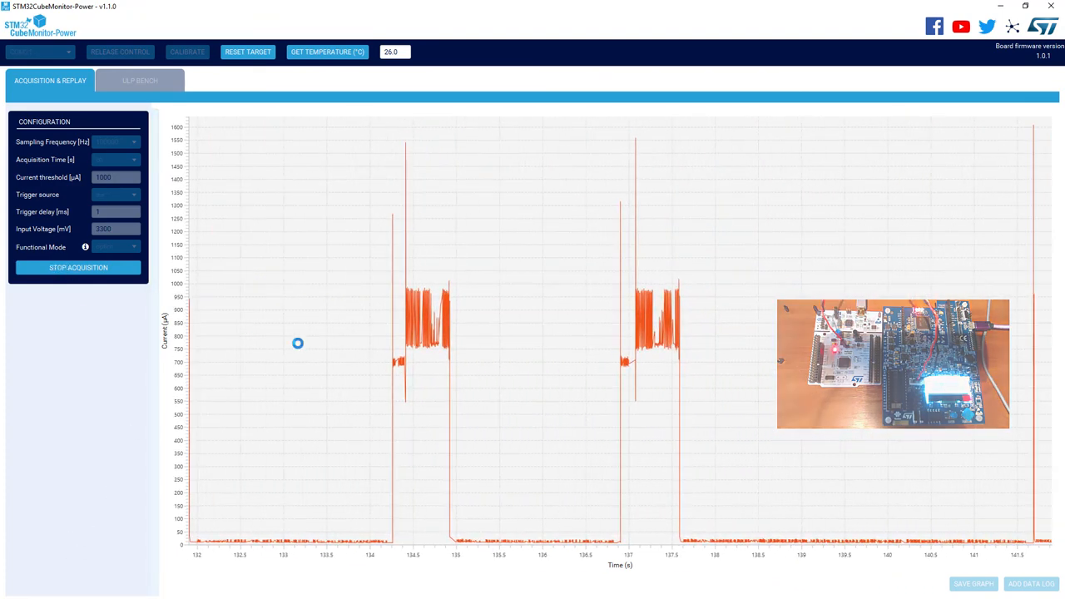
- Stop the acquisition, keeping the trace of ~900 µA bursts over a near-zero baseline
{"action": "left_click", "coordinate": [79, 268]}
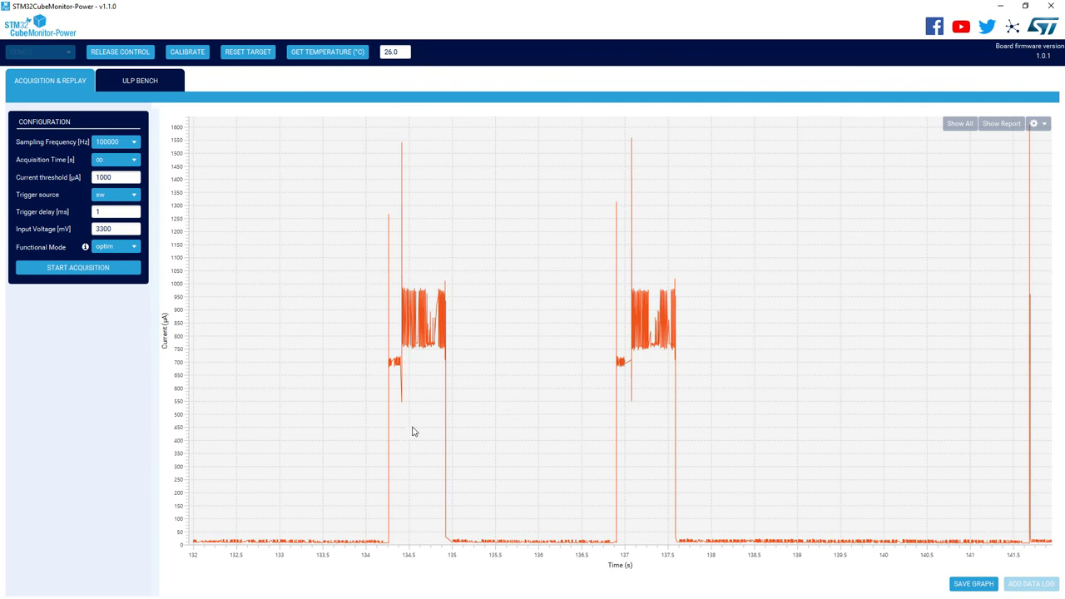
{"action": "mouse_move", "coordinate": [398, 377]}
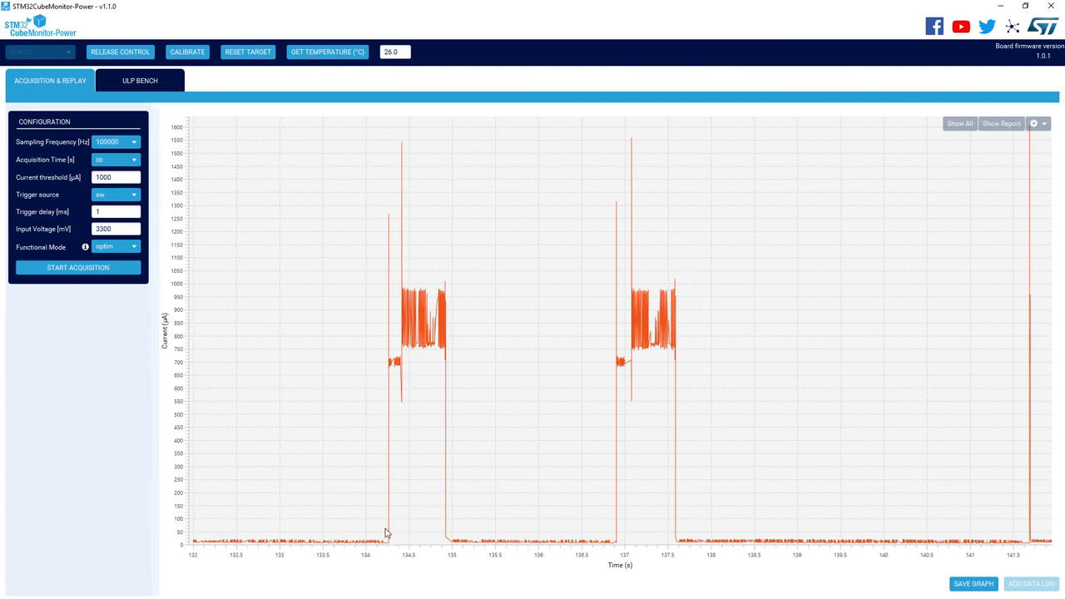
{"action": "mouse_move", "coordinate": [397, 314]}
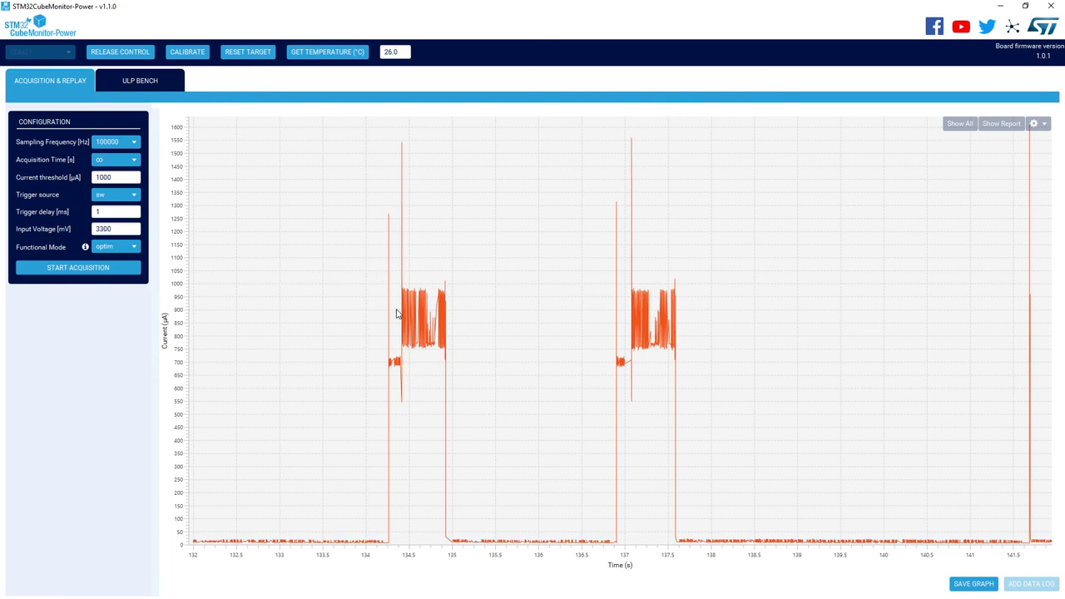
{"action": "mouse_move", "coordinate": [396, 380]}
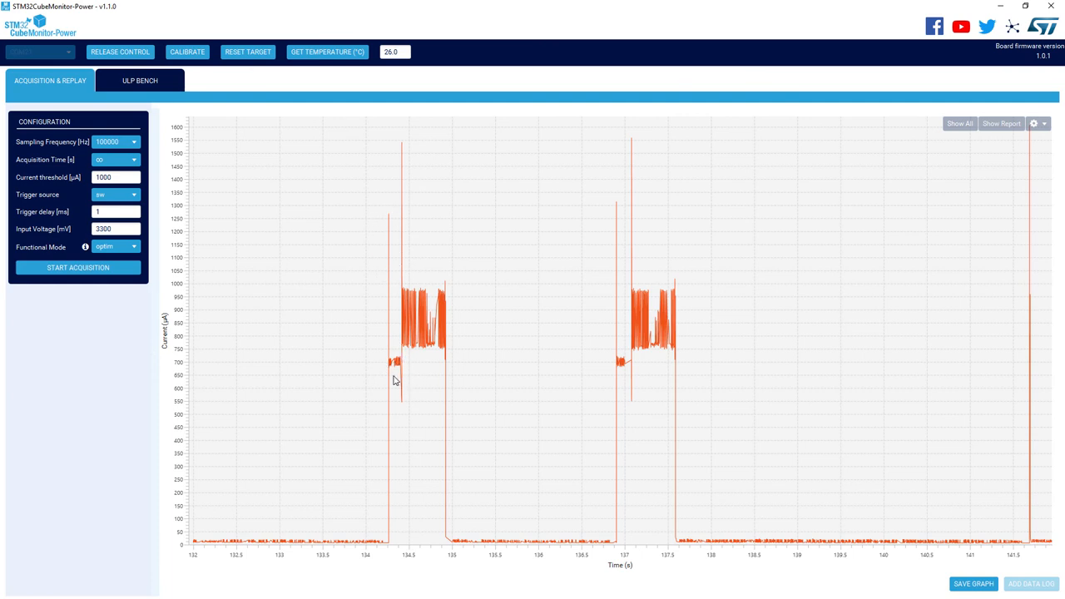
{"action": "mouse_move", "coordinate": [394, 366]}
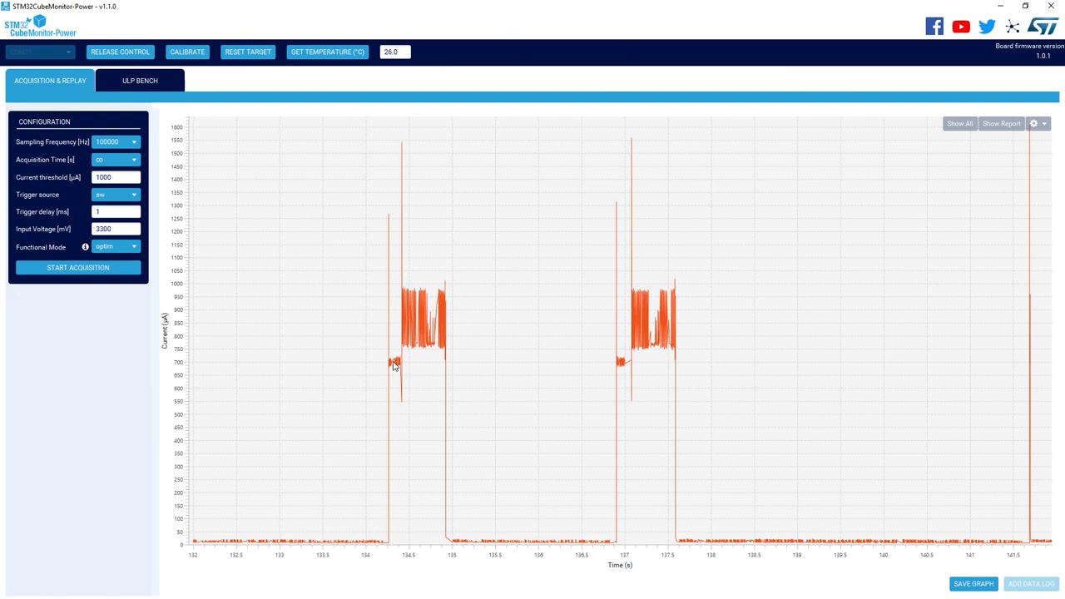
{"action": "mouse_move", "coordinate": [392, 293]}
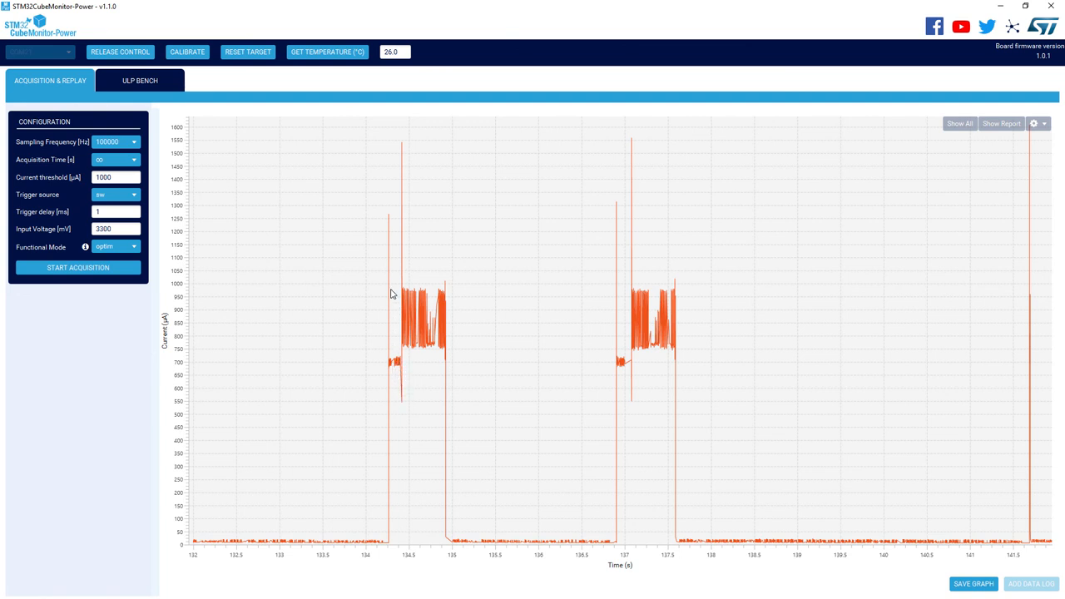
{"action": "mouse_move", "coordinate": [397, 301]}
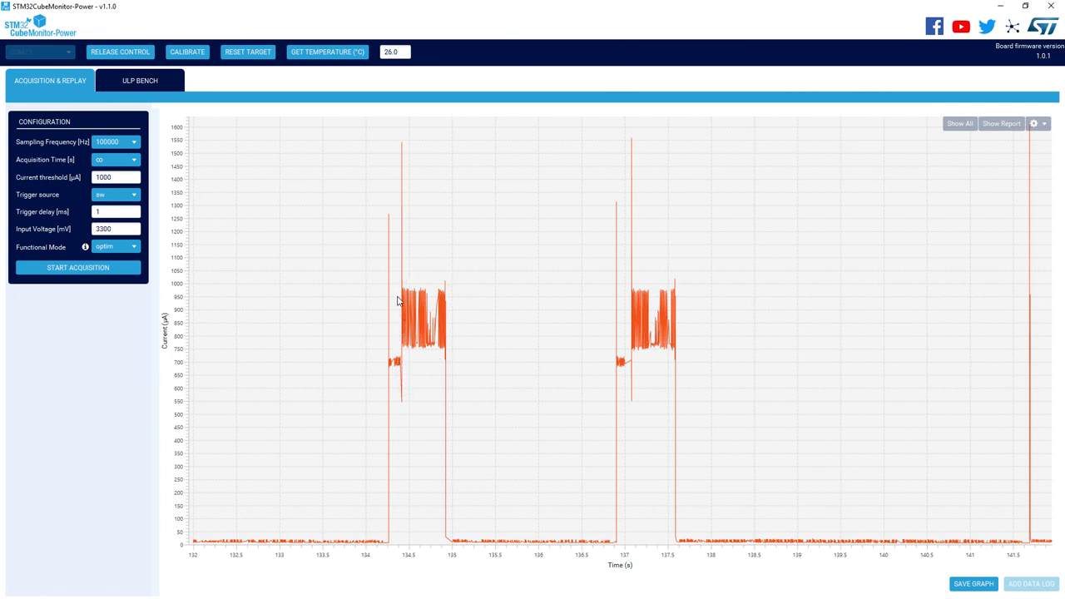
{"action": "mouse_move", "coordinate": [456, 269]}
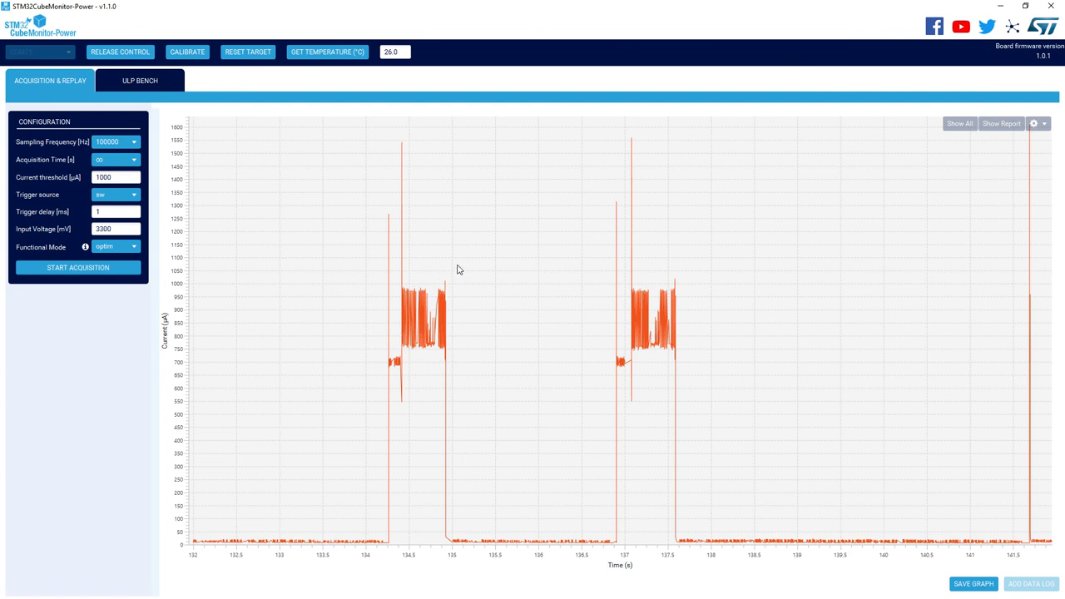
{"action": "mouse_move", "coordinate": [498, 416]}
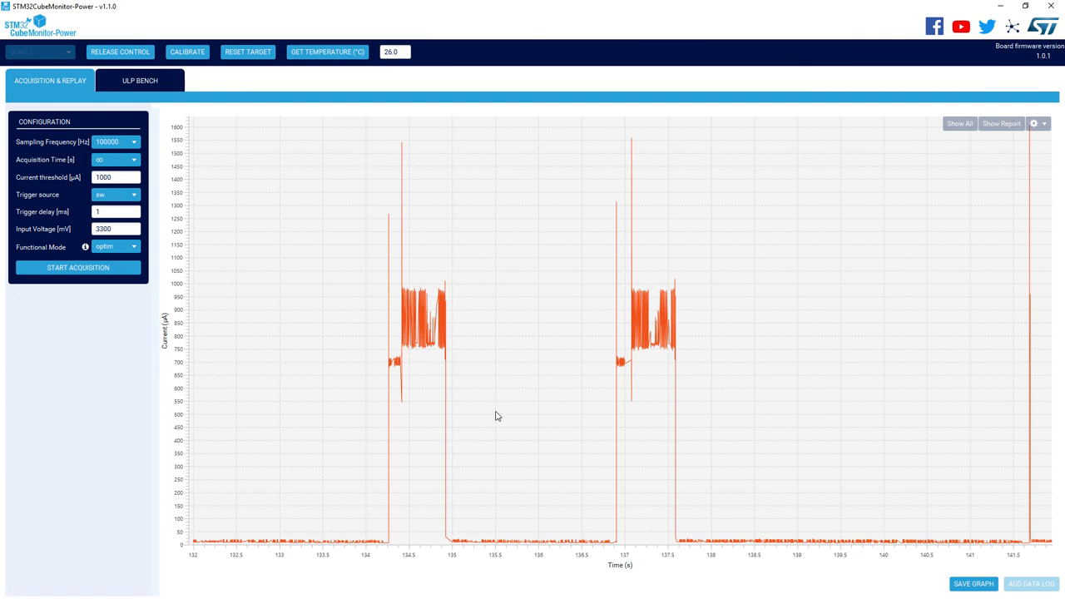
{"action": "mouse_move", "coordinate": [628, 543]}
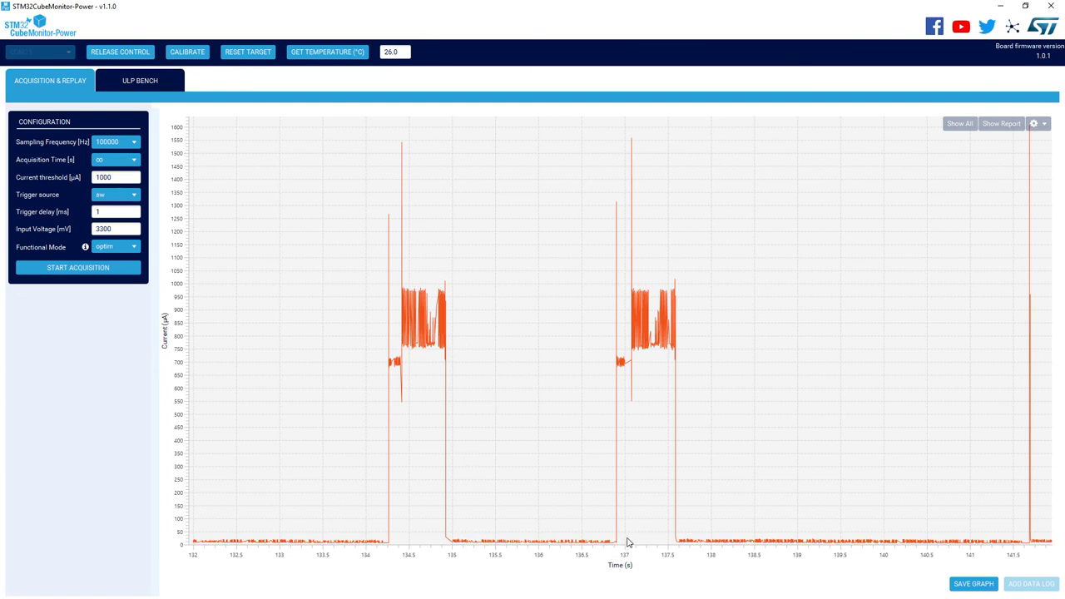
{"action": "mouse_move", "coordinate": [606, 302]}
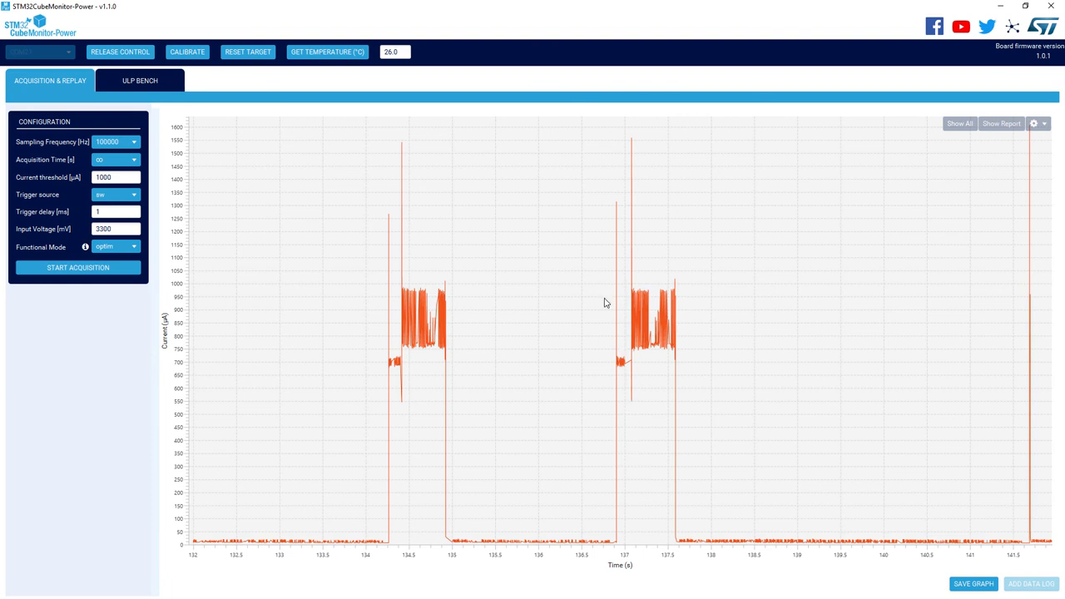
{"action": "mouse_move", "coordinate": [685, 308]}
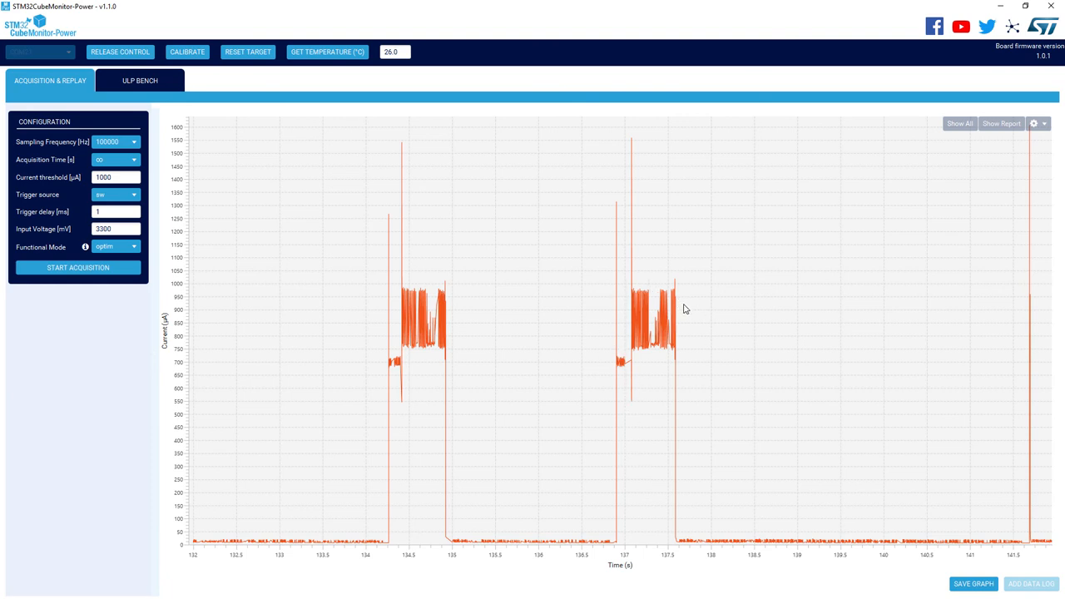
{"action": "mouse_move", "coordinate": [579, 332]}
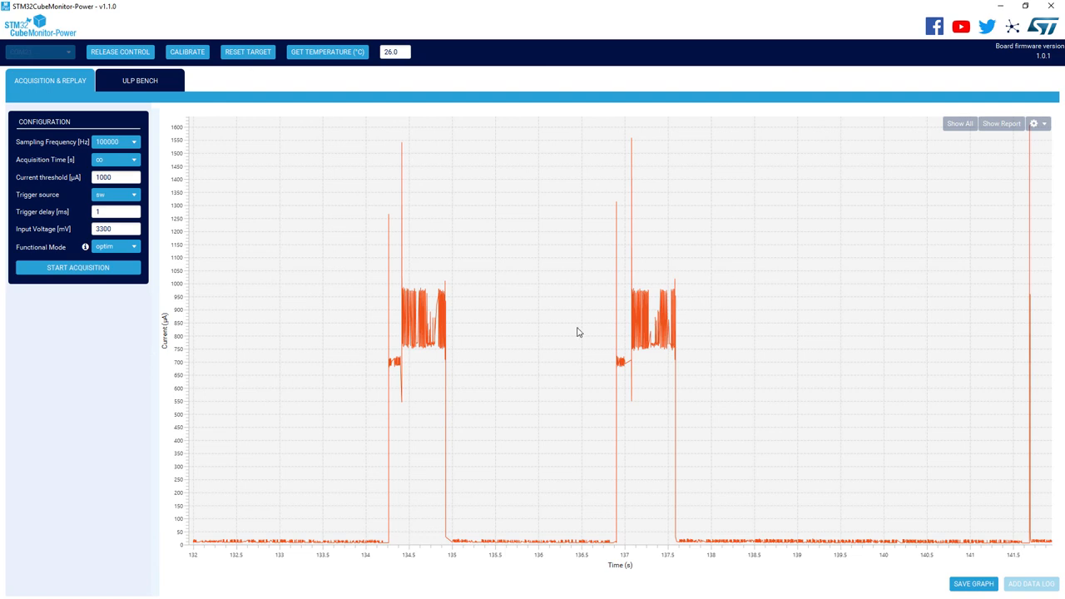
{"action": "mouse_move", "coordinate": [692, 547]}
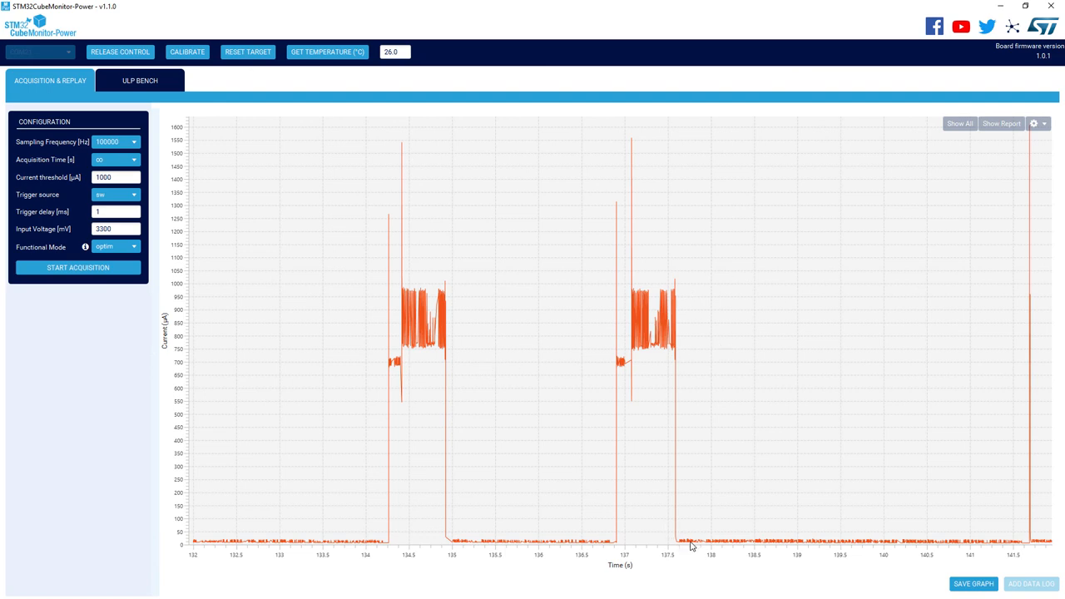
{"action": "mouse_move", "coordinate": [1020, 549]}
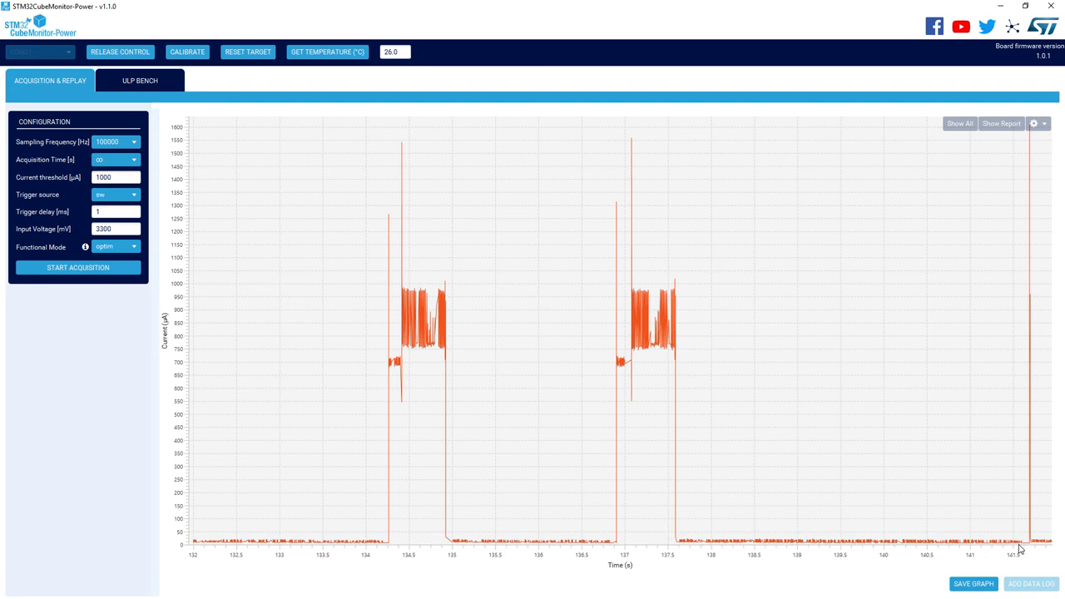
{"action": "mouse_move", "coordinate": [1042, 554]}
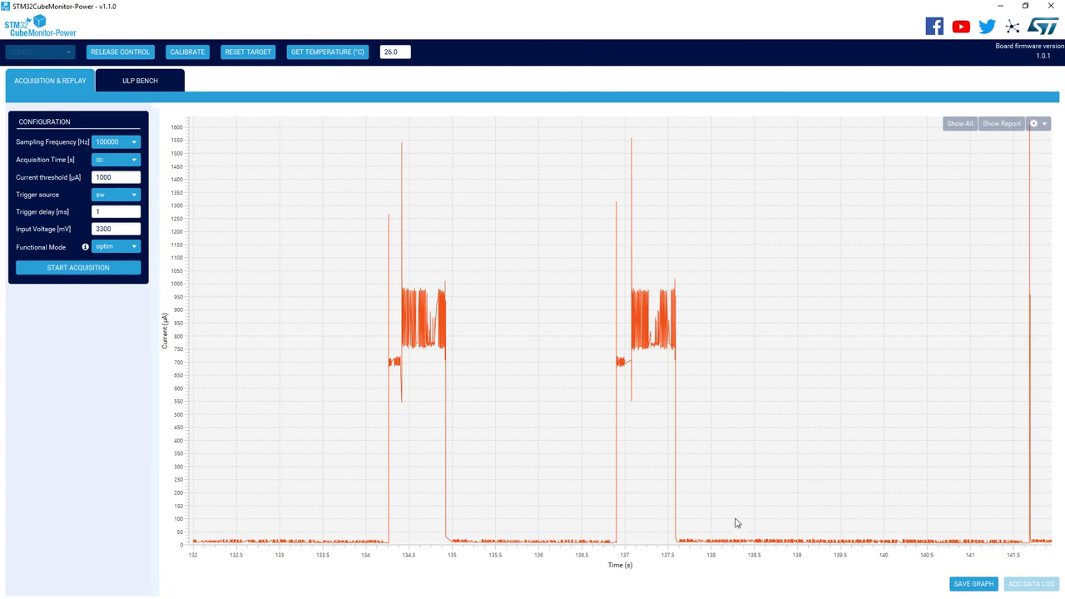
{"action": "mouse_move", "coordinate": [749, 513]}
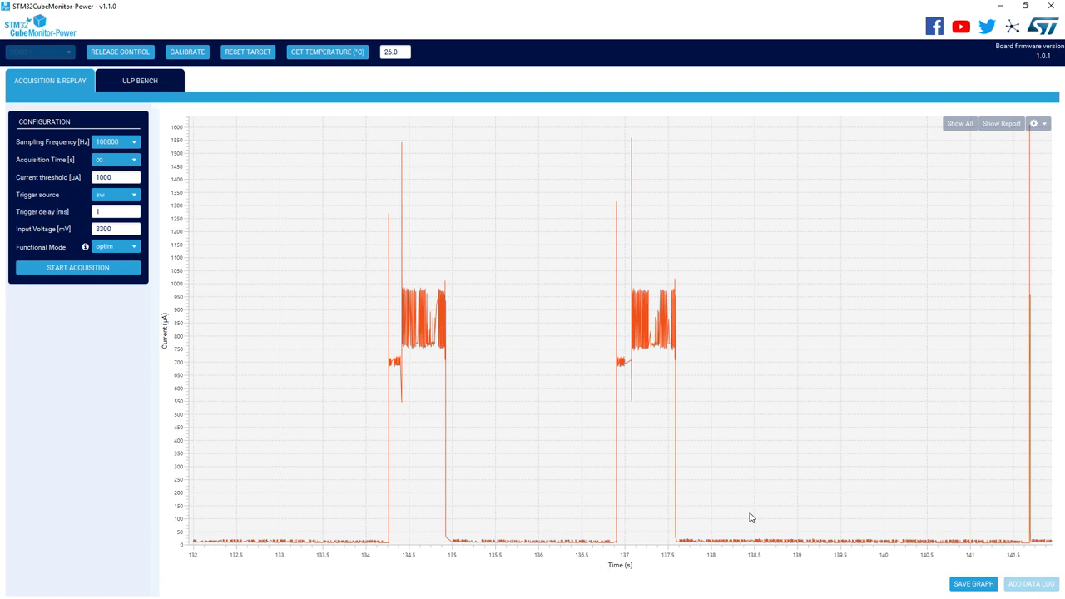
{"action": "mouse_move", "coordinate": [614, 512]}
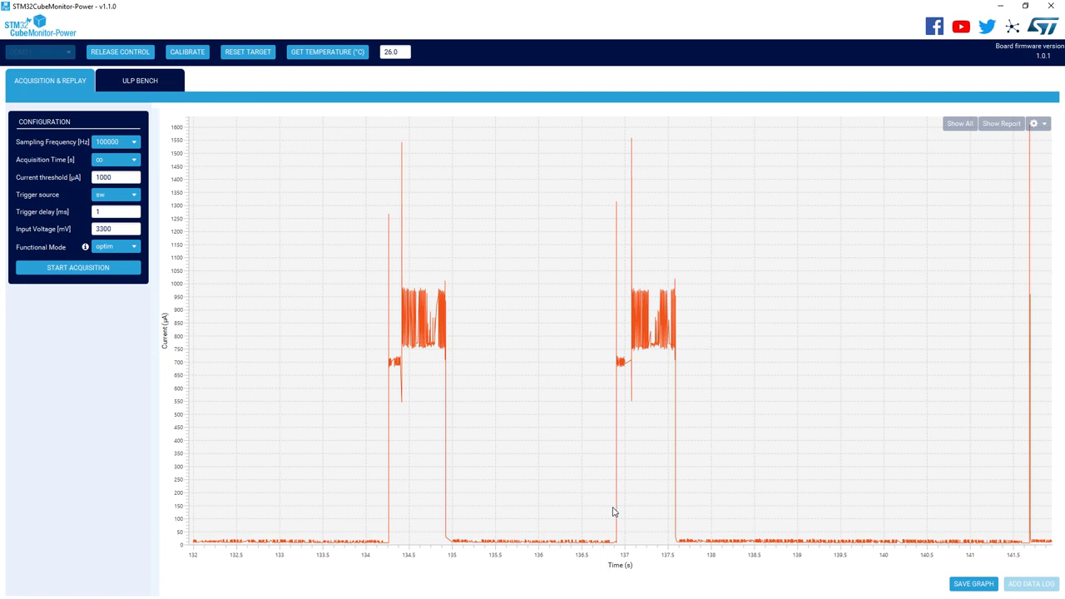